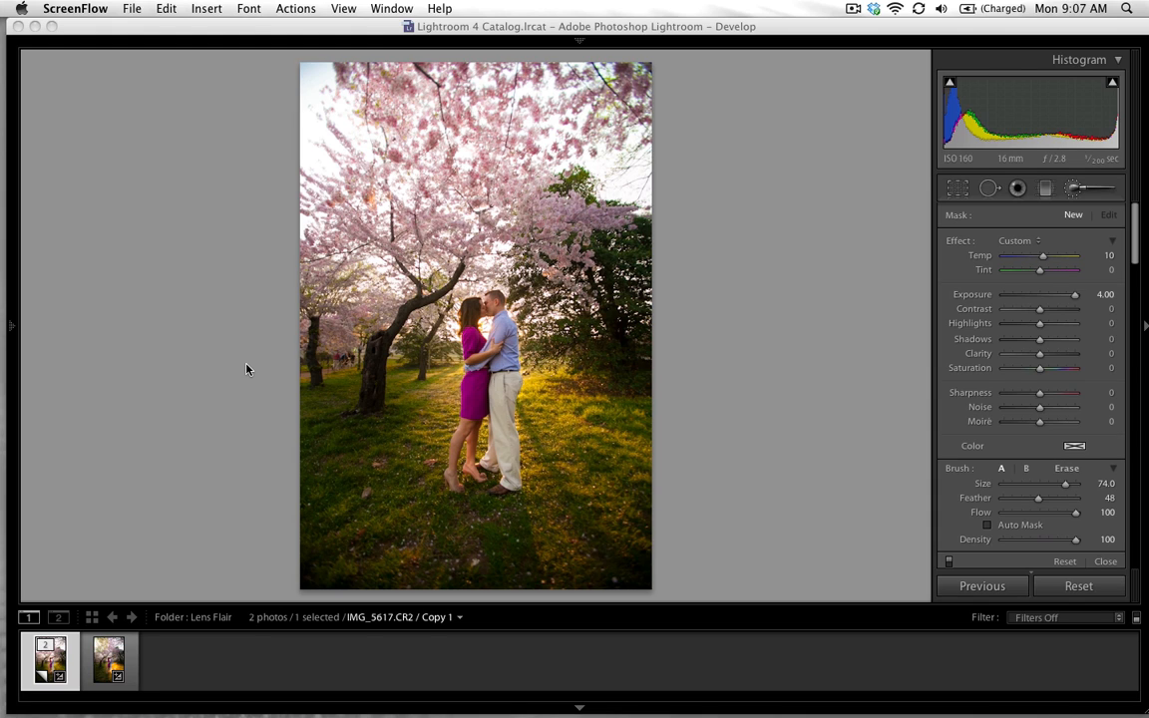
pyautogui.moveTo(567, 216)
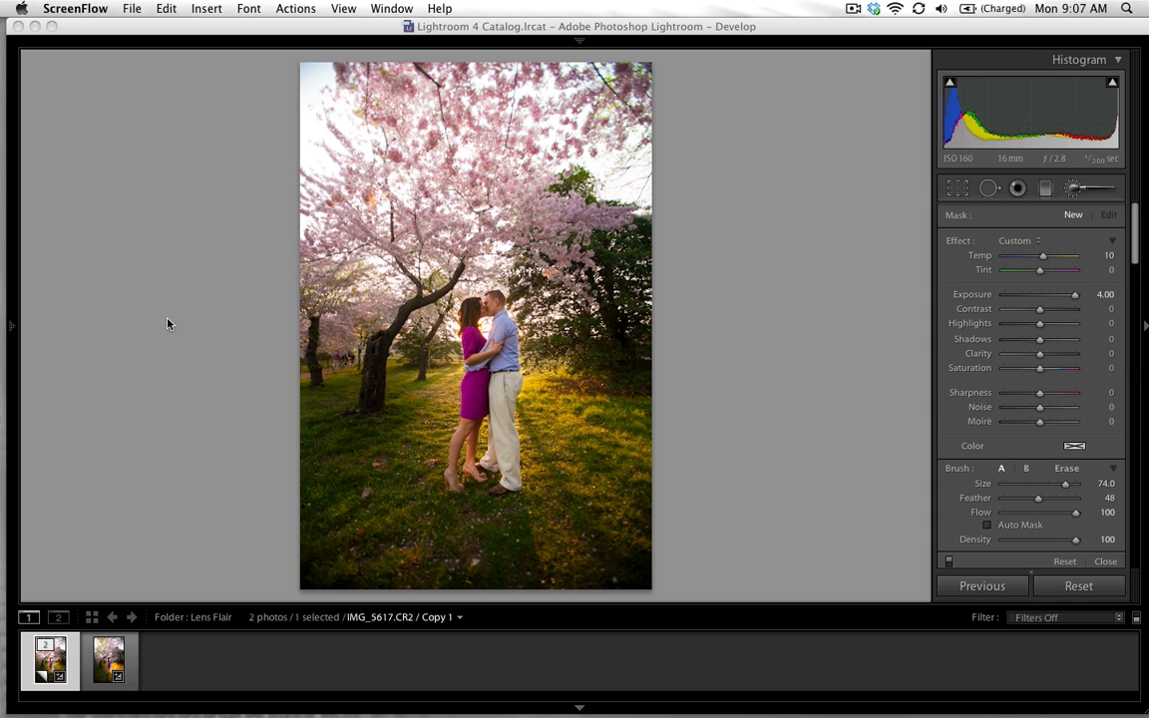
# Compare the finished lens-flare photo with the unedited copy, then return to the copy.
pyautogui.click(108, 661)
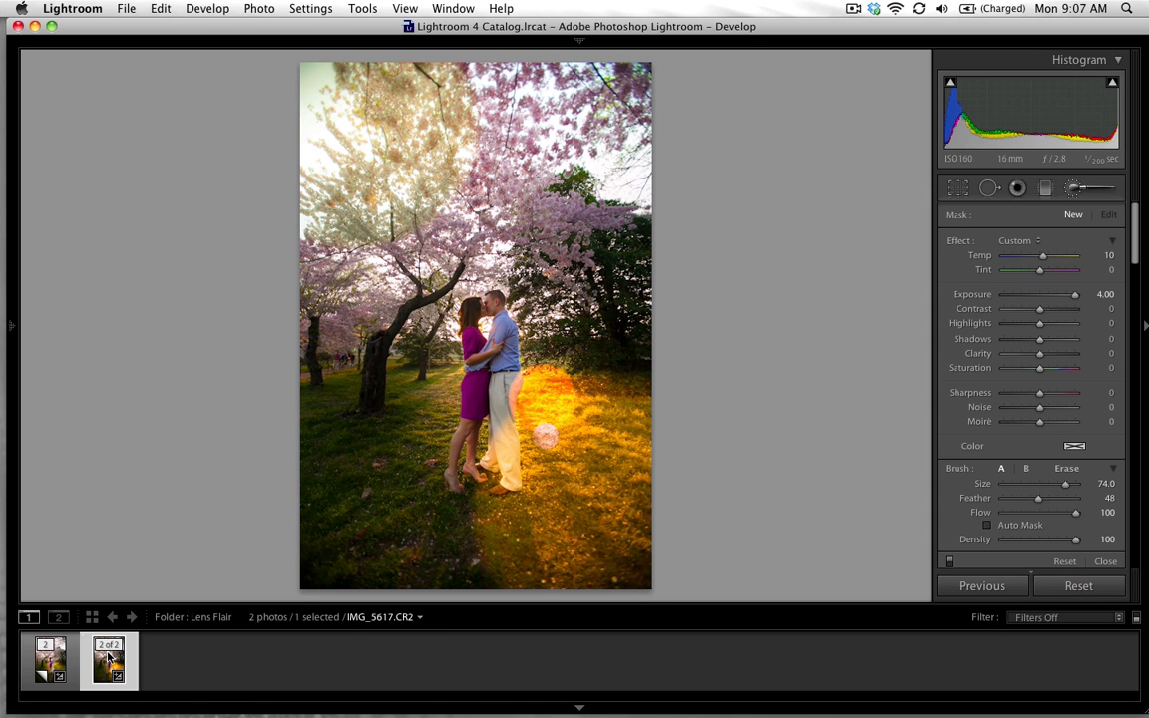
pyautogui.moveTo(107, 658)
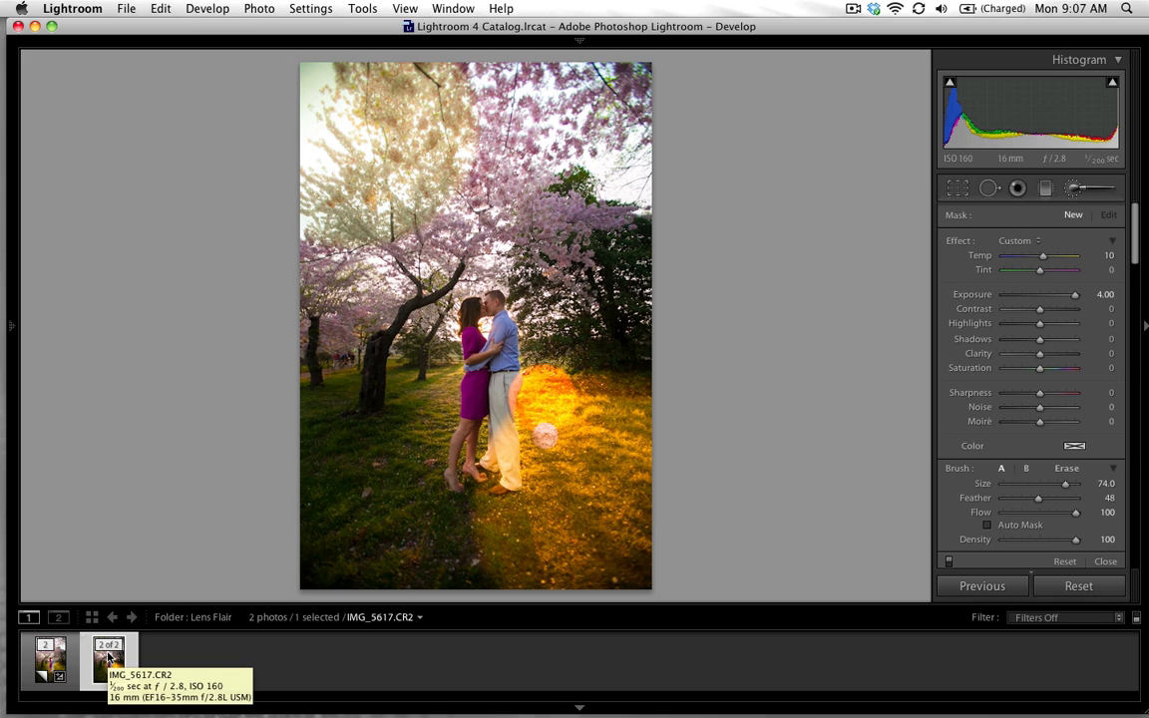
pyautogui.click(50, 660)
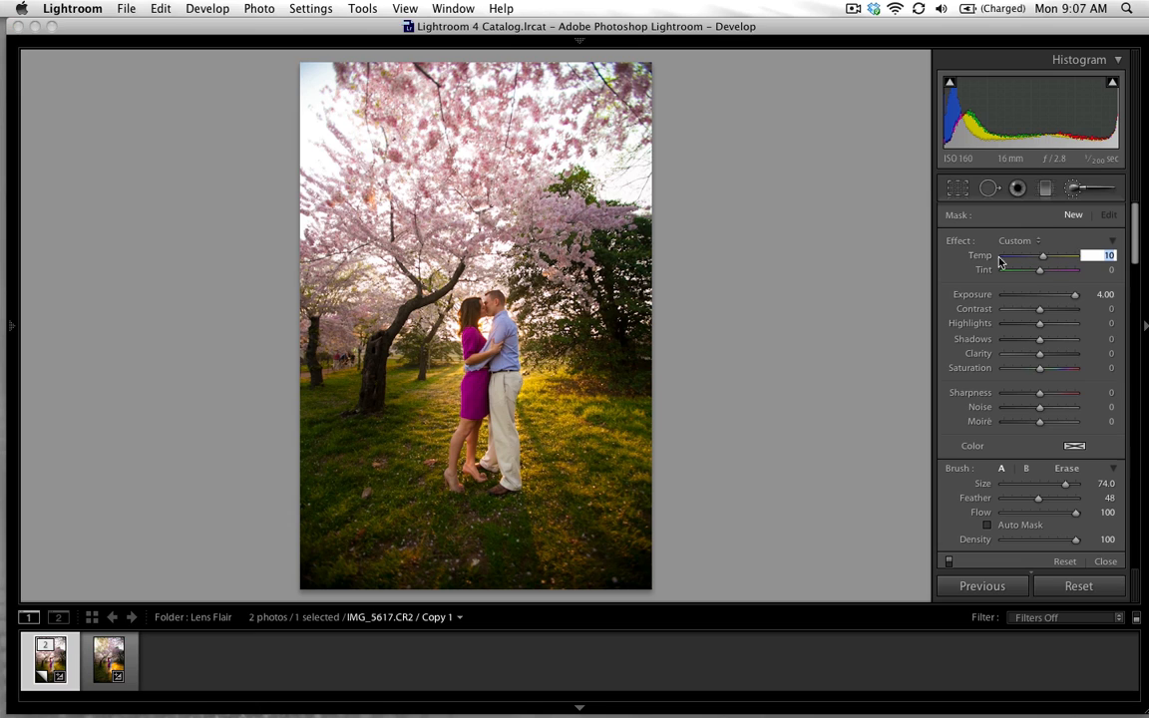
pyautogui.moveTo(960, 242)
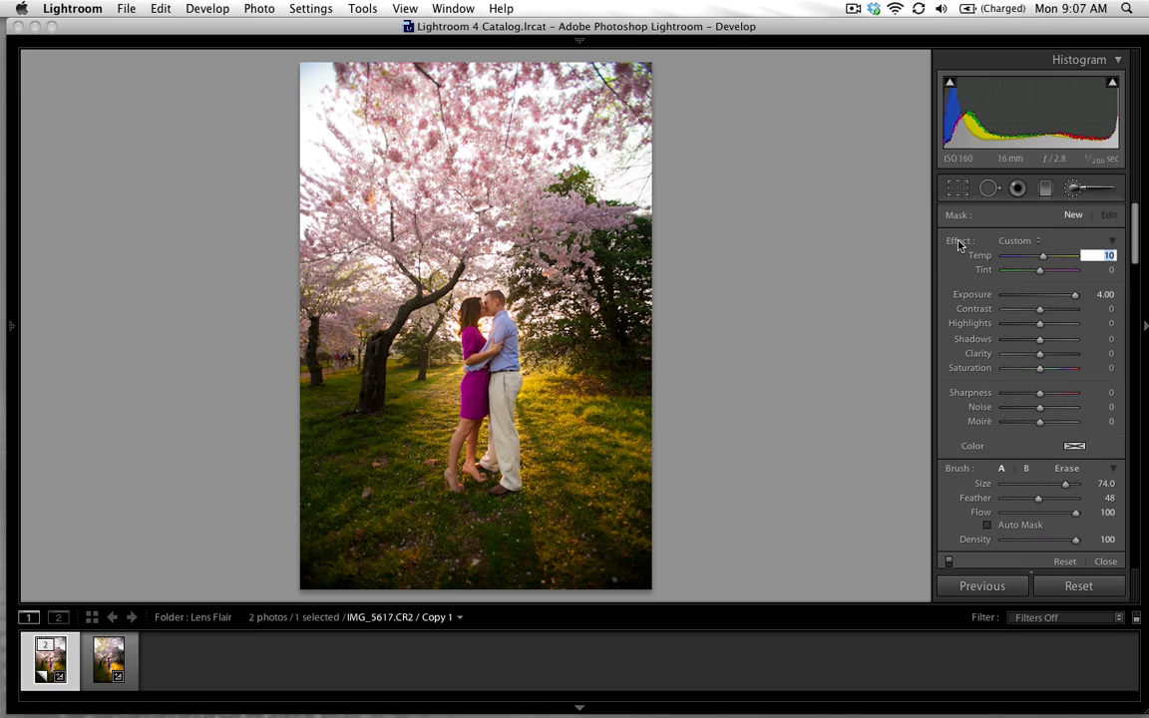
pyautogui.press('Alt')
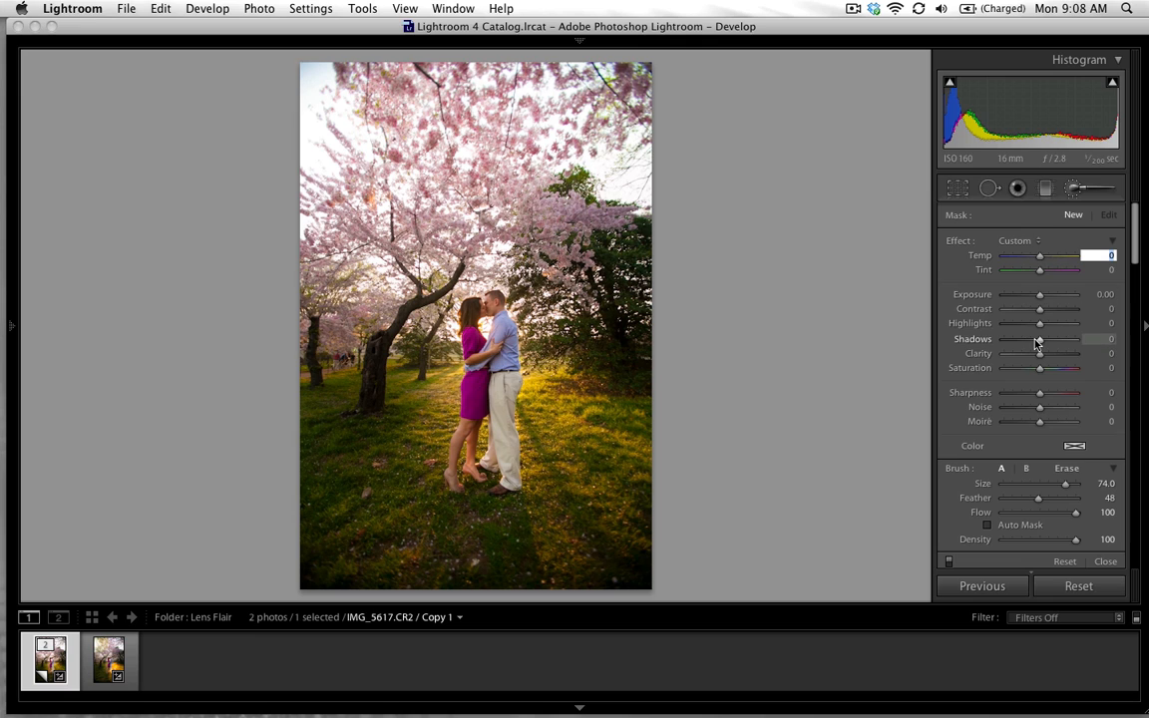
pyautogui.moveTo(1038, 288)
pyautogui.write('0.5')
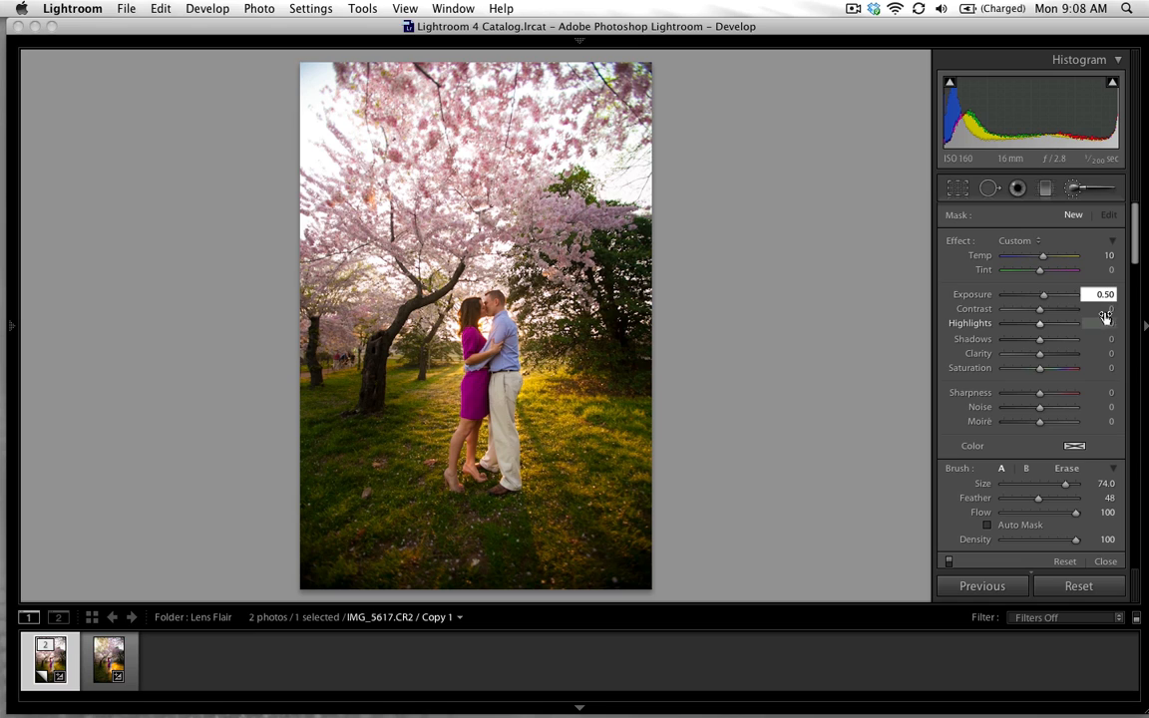
pyautogui.moveTo(1012, 317)
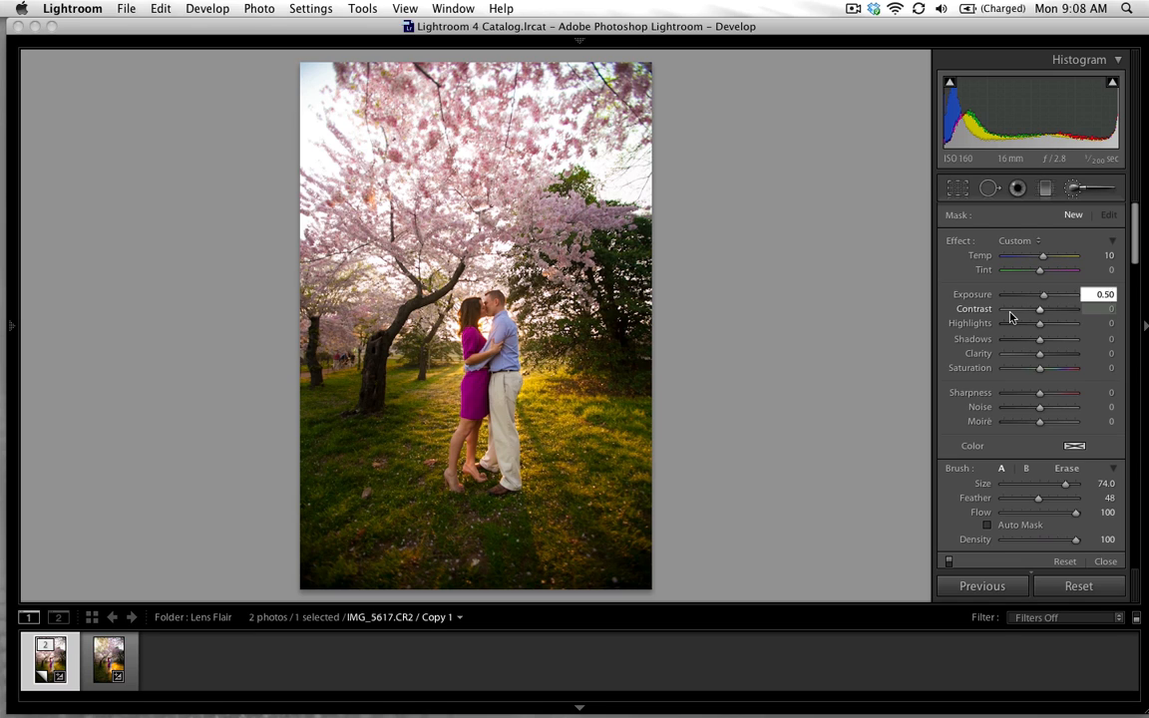
# Set the brush contrast to −91, highlights −75 and shadows 100.
pyautogui.moveTo(1039, 307); pyautogui.dragTo(1008, 307)
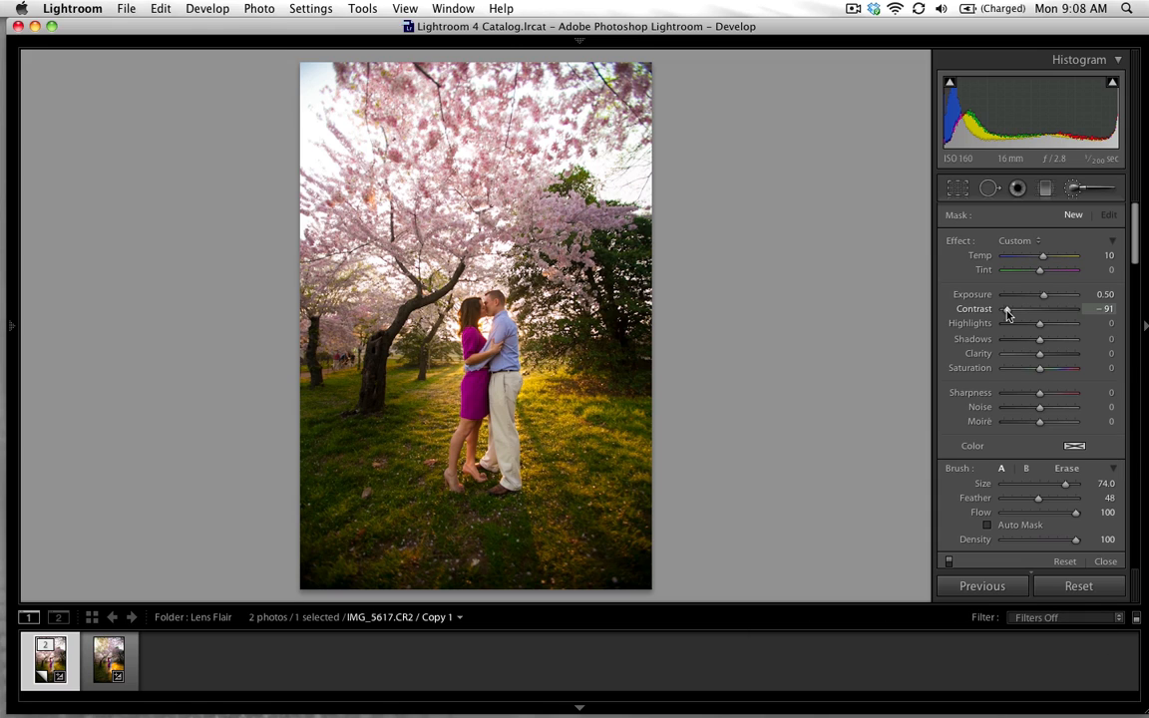
pyautogui.moveTo(1045, 327)
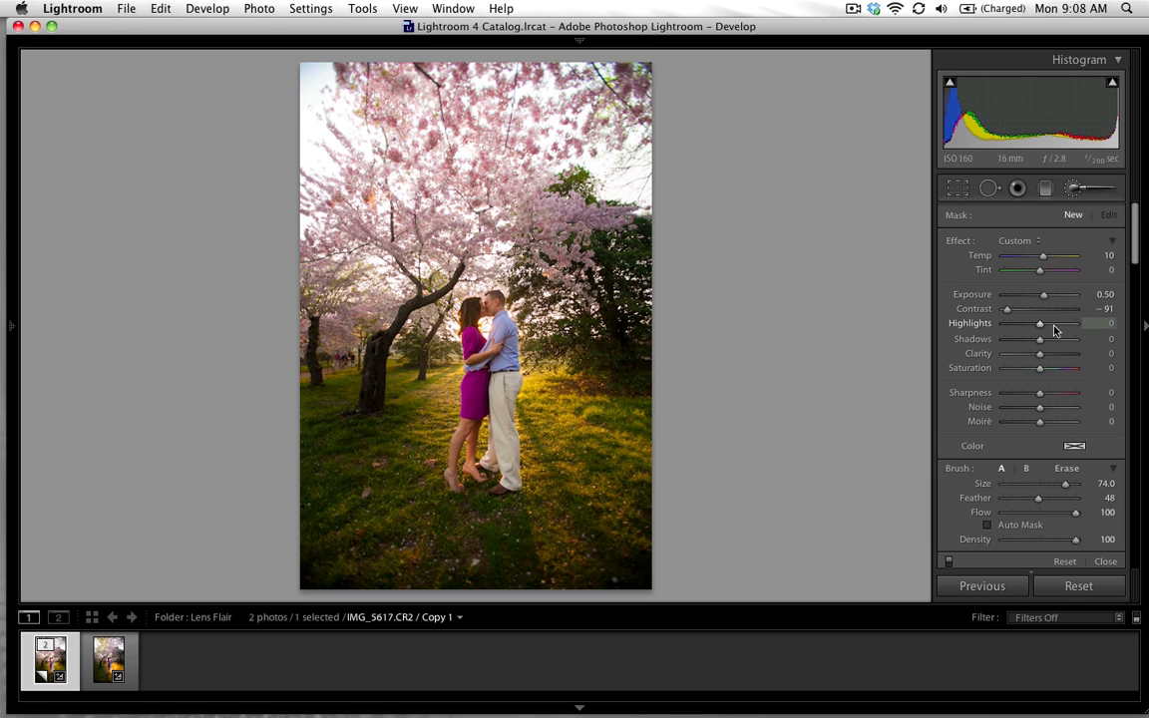
pyautogui.moveTo(1069, 335)
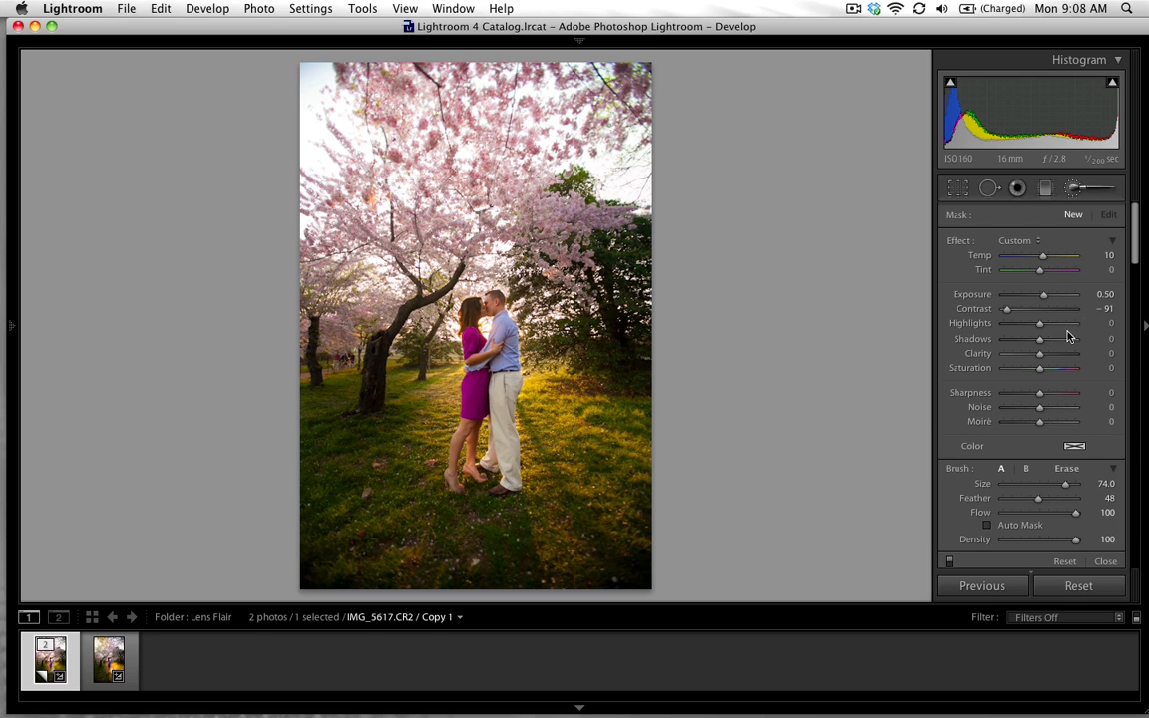
pyautogui.moveTo(1040, 323); pyautogui.dragTo(1069, 323)
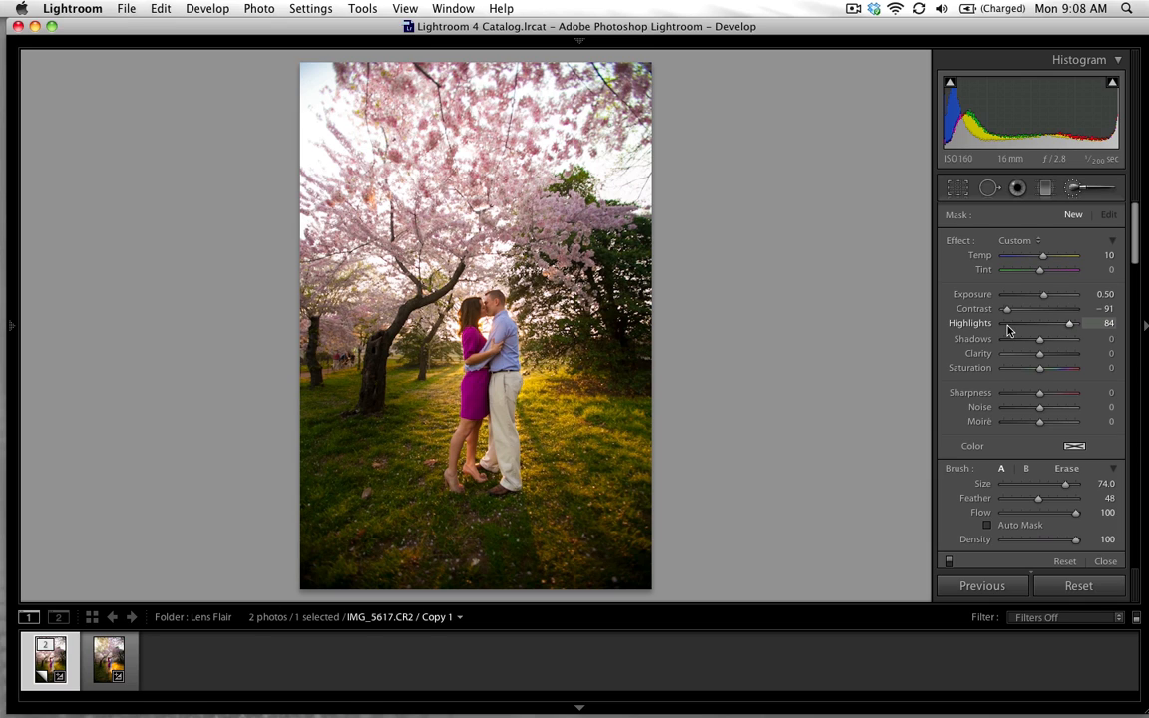
pyautogui.moveTo(1022, 327)
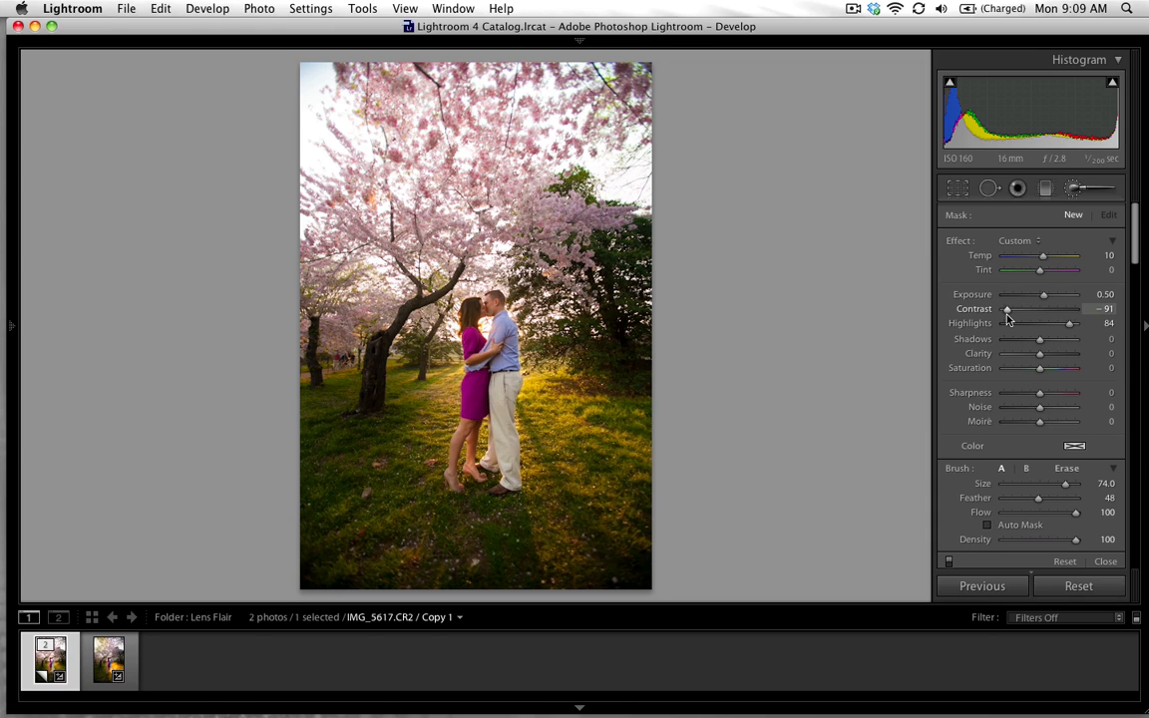
pyautogui.moveTo(1008, 308); pyautogui.dragTo(1010, 307)
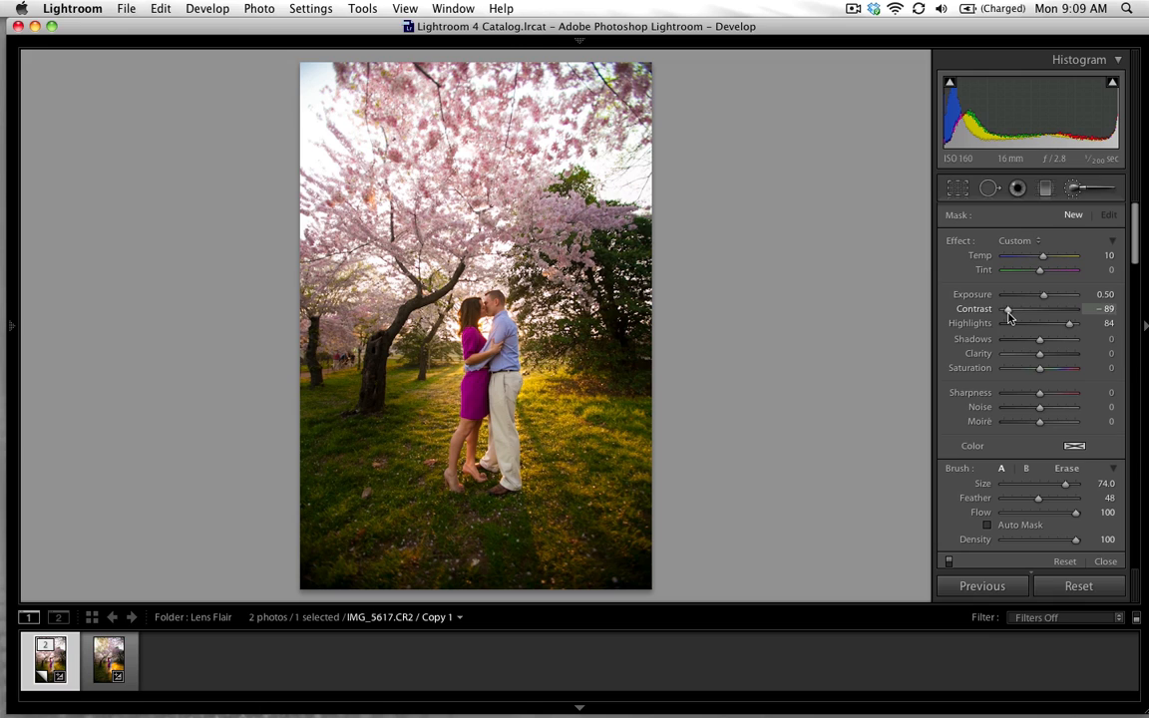
pyautogui.moveTo(1010, 308); pyautogui.dragTo(1005, 308)
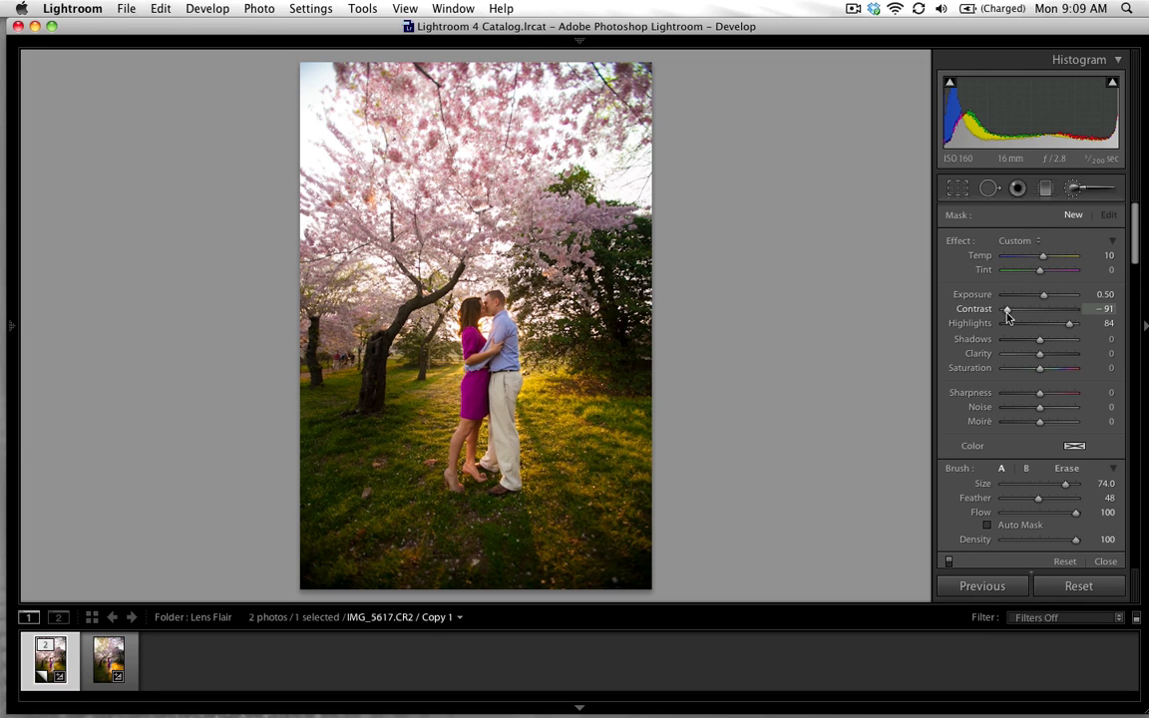
pyautogui.moveTo(1030, 331)
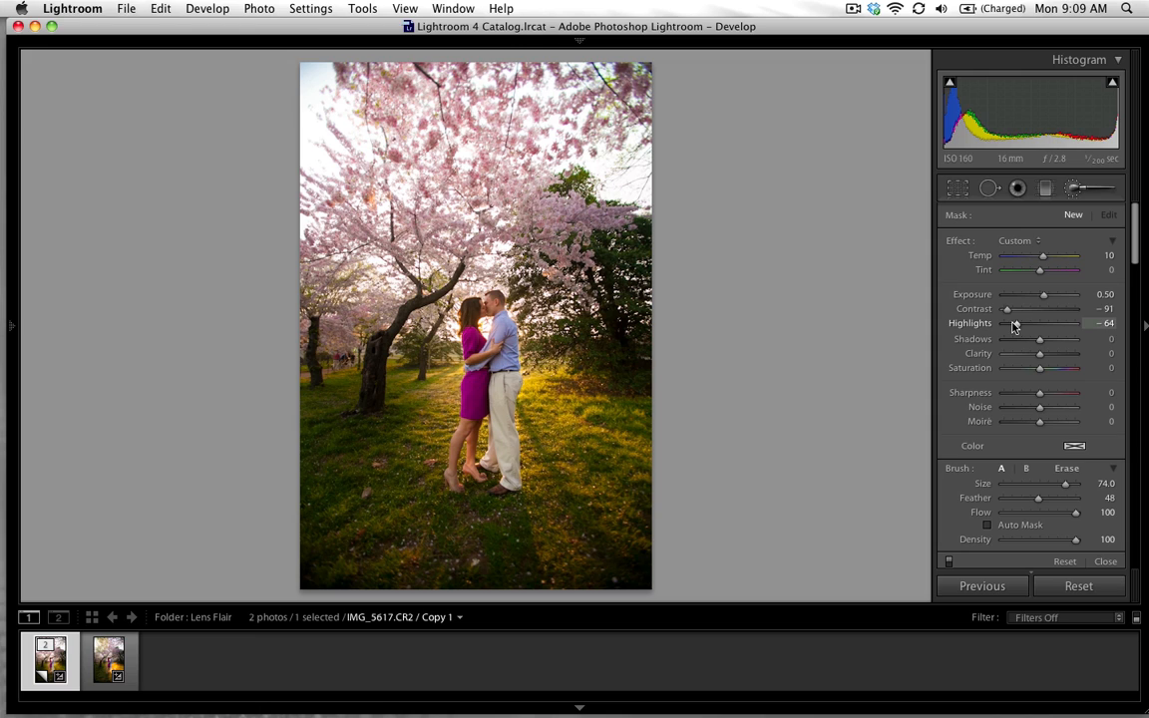
pyautogui.moveTo(1041, 323); pyautogui.dragTo(1029, 323)
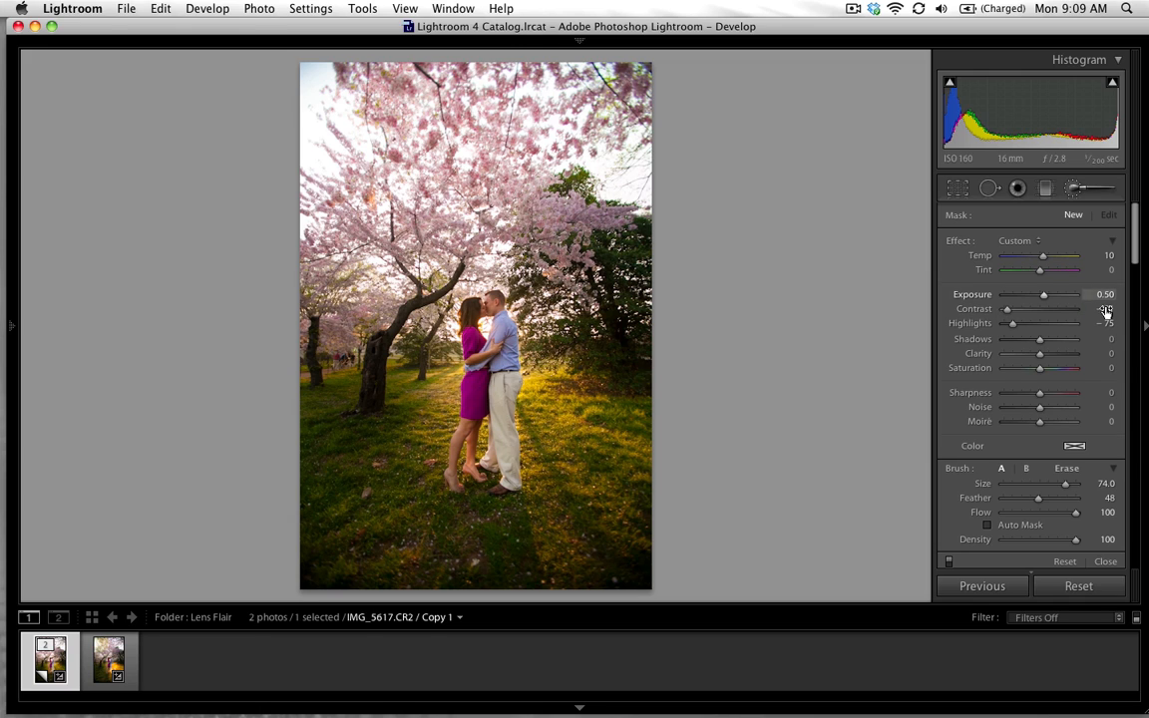
pyautogui.moveTo(1040, 339); pyautogui.dragTo(1076, 339)
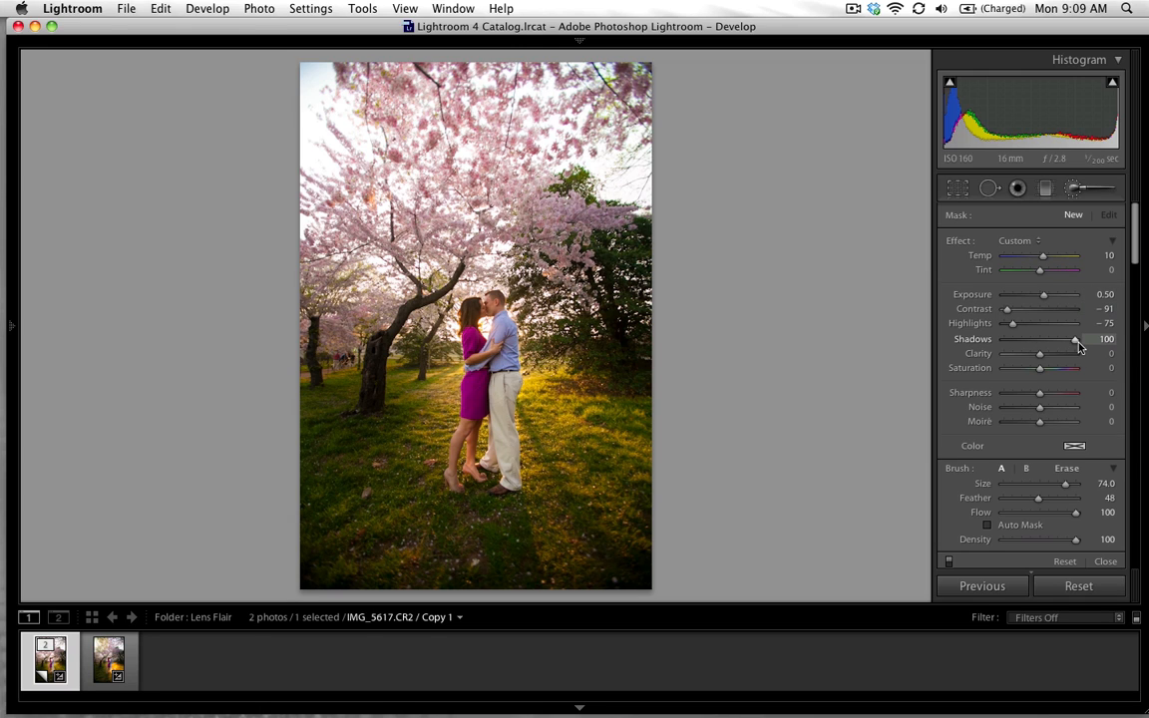
pyautogui.moveTo(1074, 337)
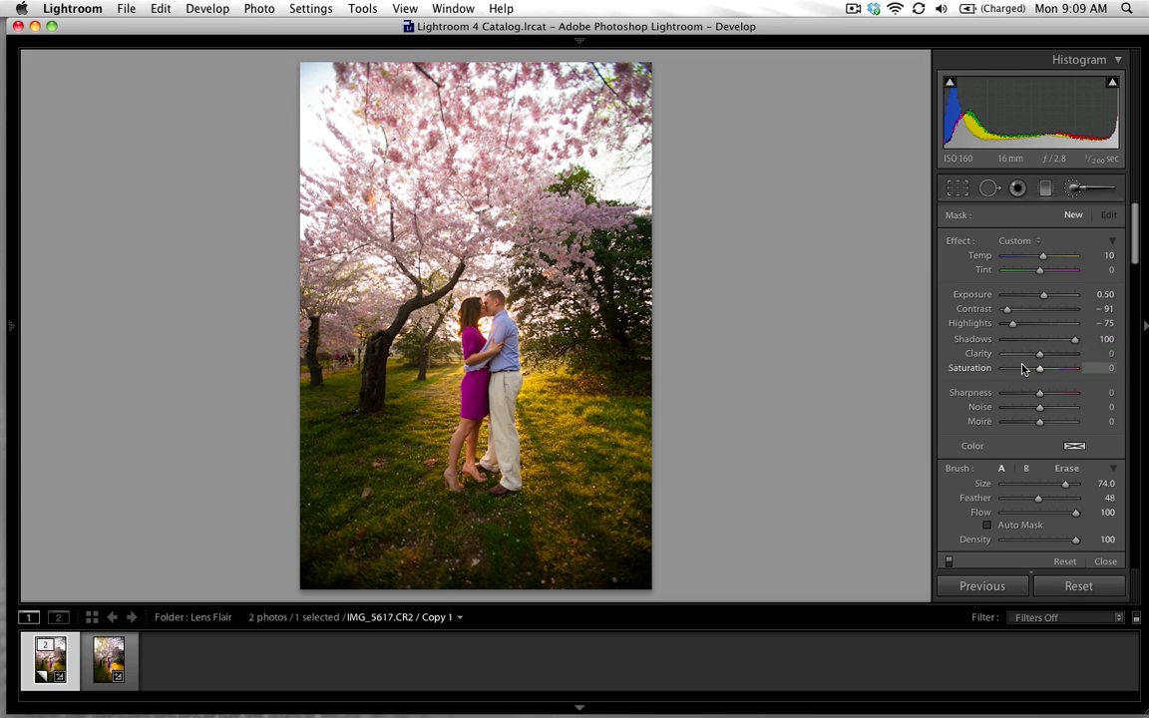
# Set the brush clarity to −100, saturation 21 and sharpness −100.
pyautogui.moveTo(1041, 353); pyautogui.dragTo(1002, 353)
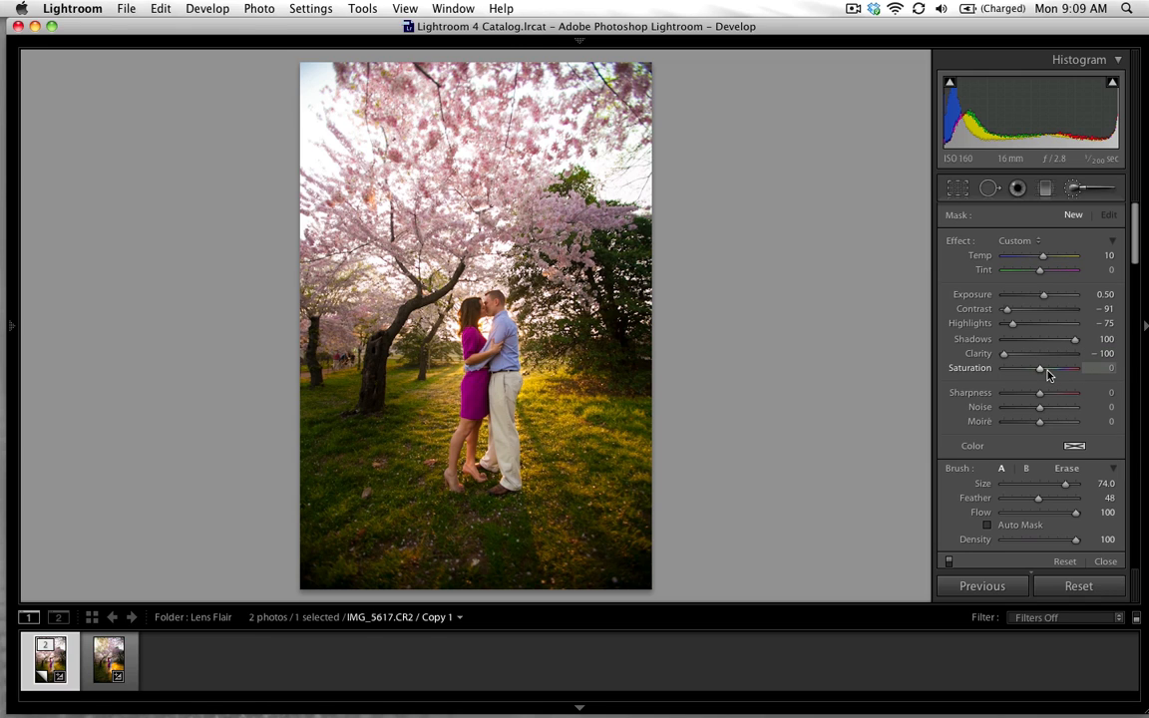
pyautogui.moveTo(1042, 367); pyautogui.dragTo(1053, 367)
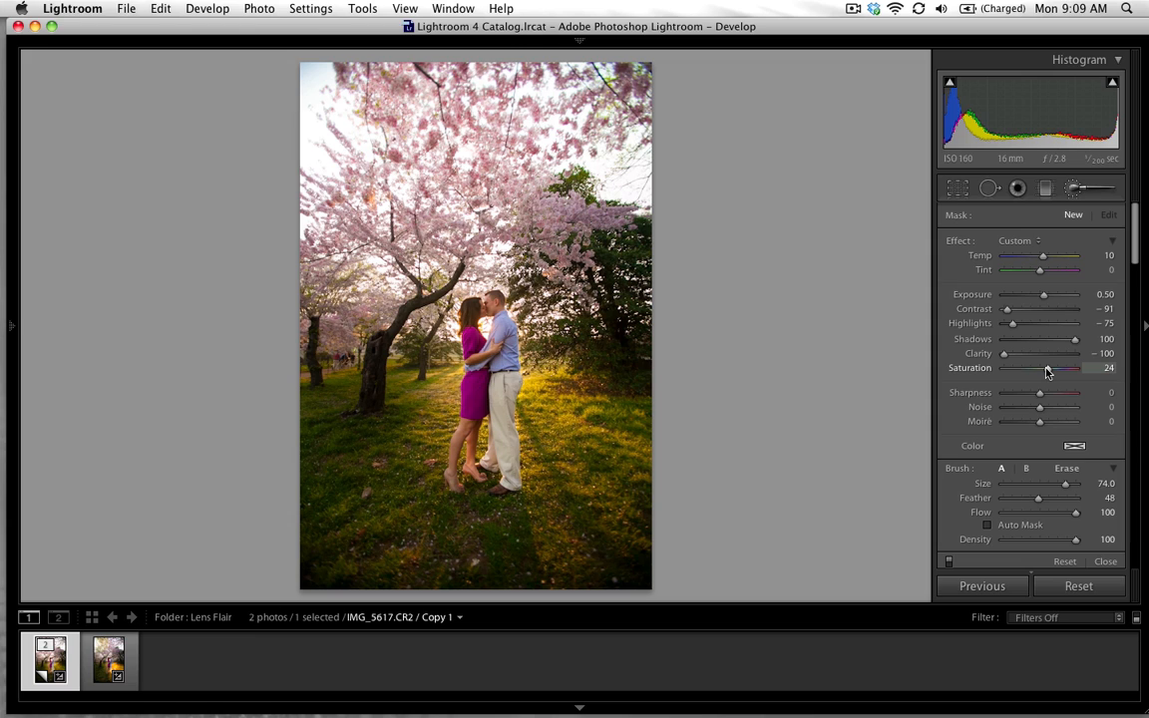
pyautogui.moveTo(1078, 367); pyautogui.dragTo(1074, 367)
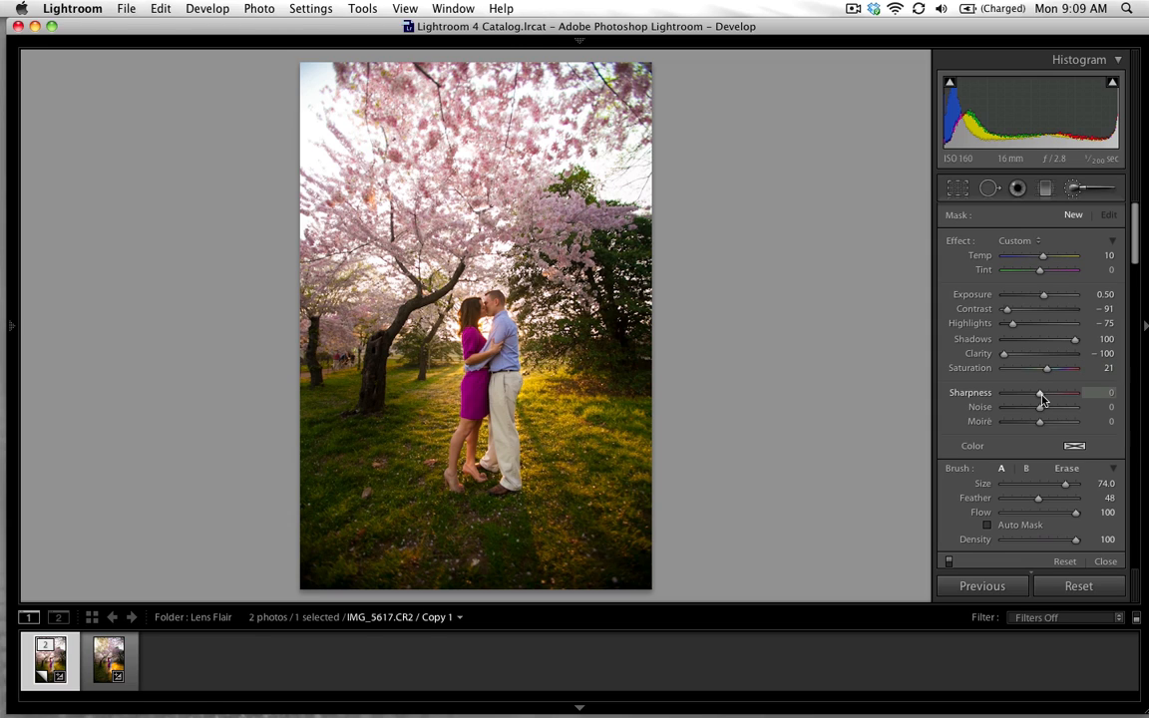
pyautogui.moveTo(1041, 391); pyautogui.dragTo(1006, 391)
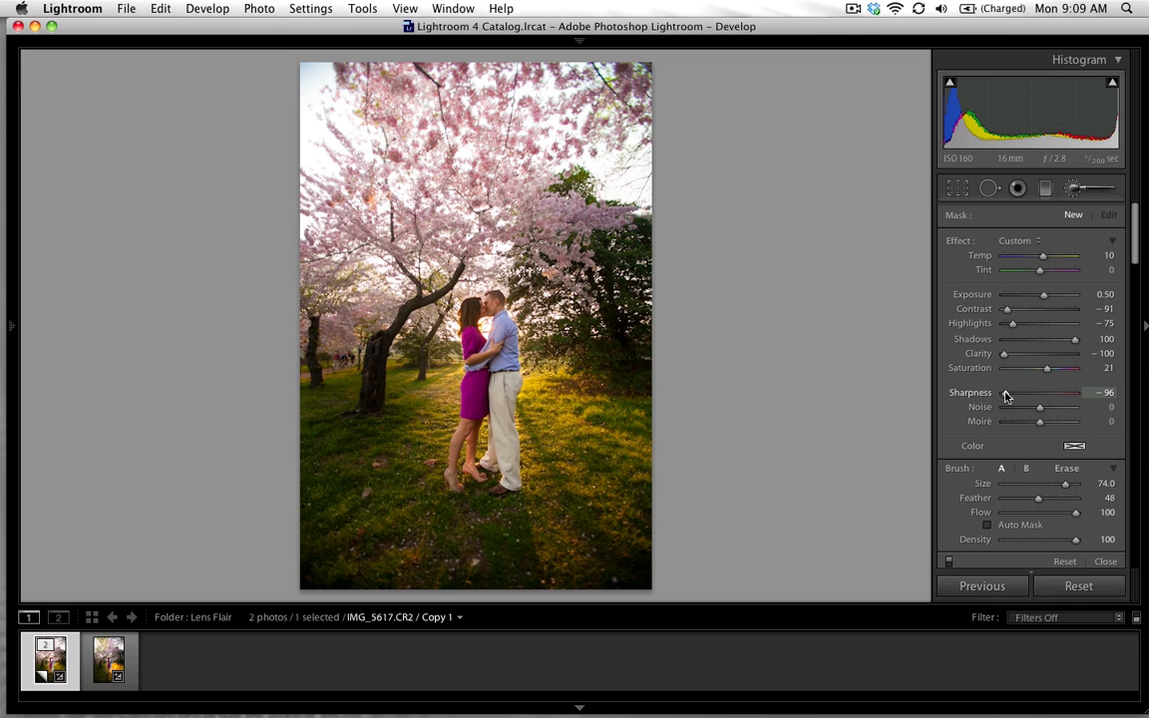
pyautogui.moveTo(1008, 391); pyautogui.dragTo(1001, 391)
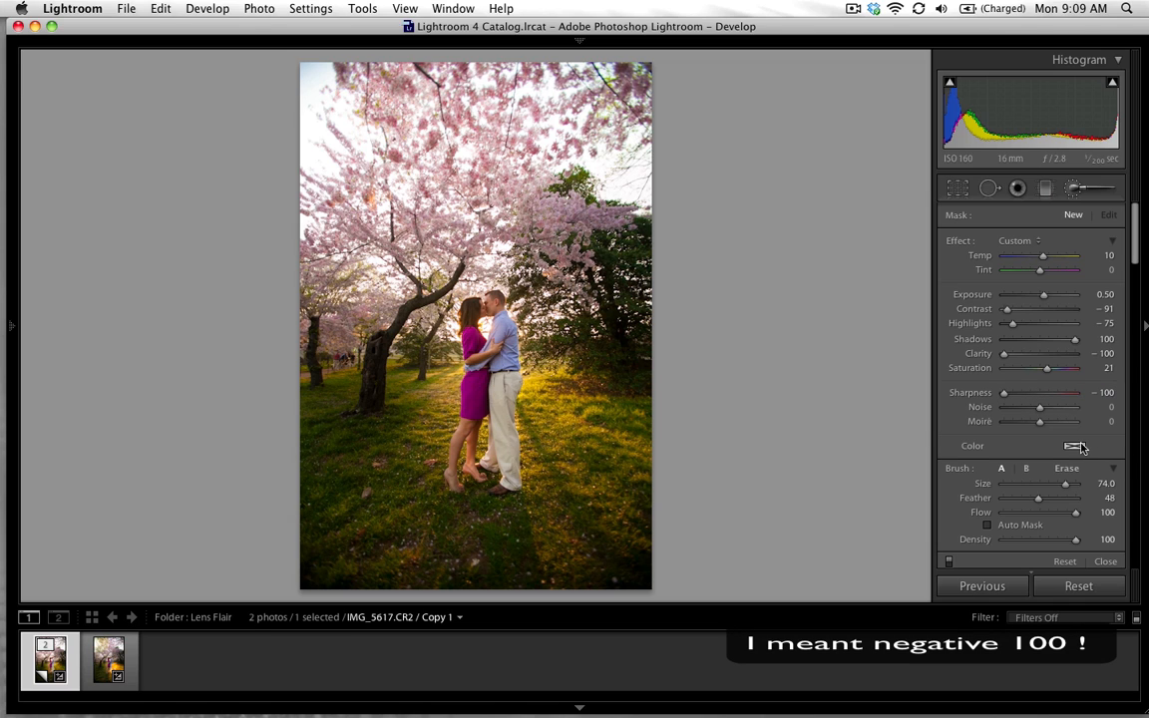
# Give the brush a warm yellow colour tint from the Color swatch.
pyautogui.click(1069, 447)
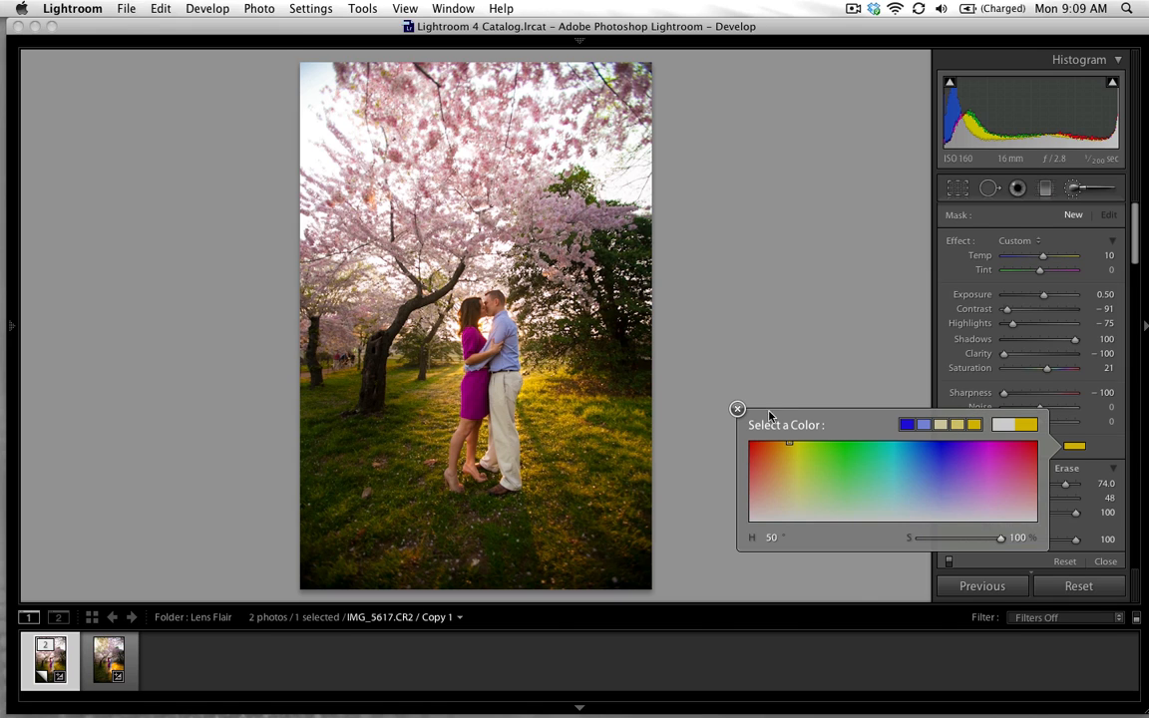
pyautogui.click(738, 407)
pyautogui.write('70')
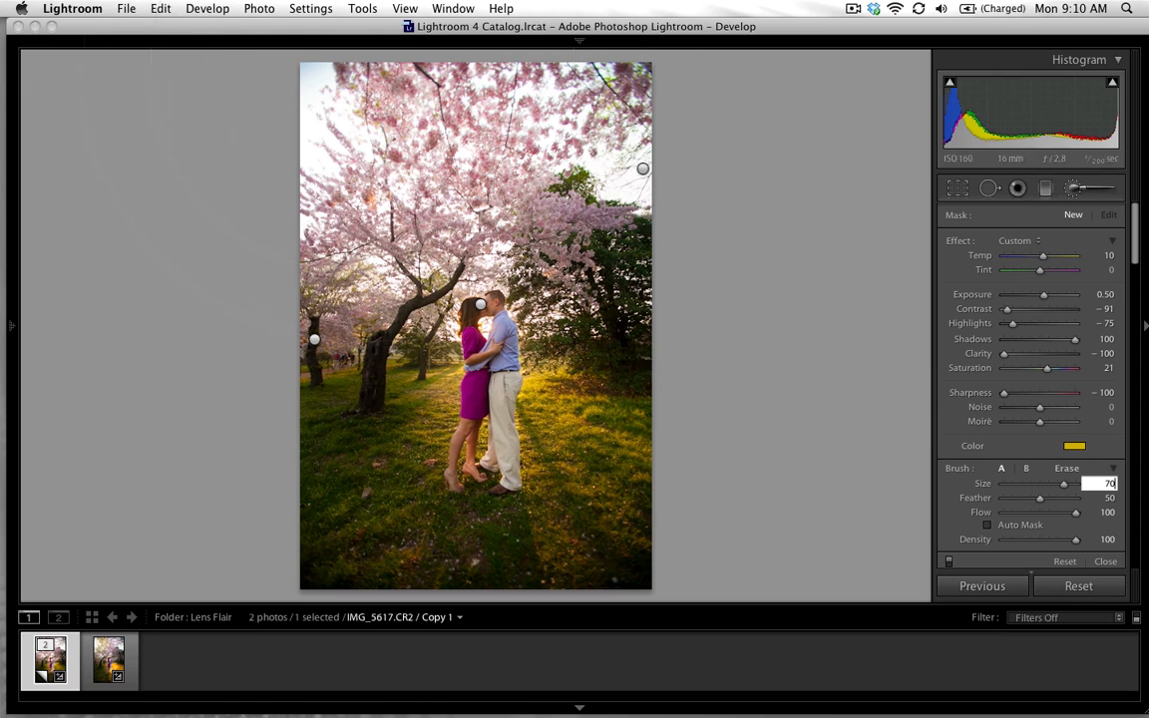
pyautogui.moveTo(334, 96)
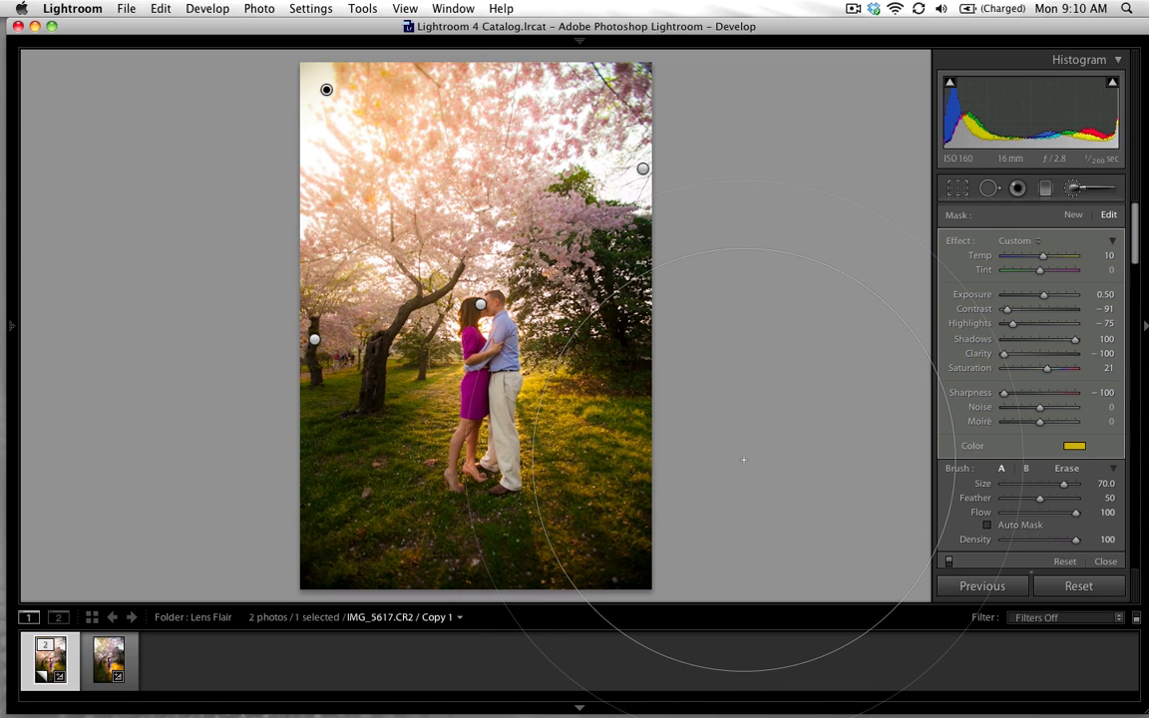
# Switch to the finished version of the photo to check the brushed golden glow.
pyautogui.click(108, 658)
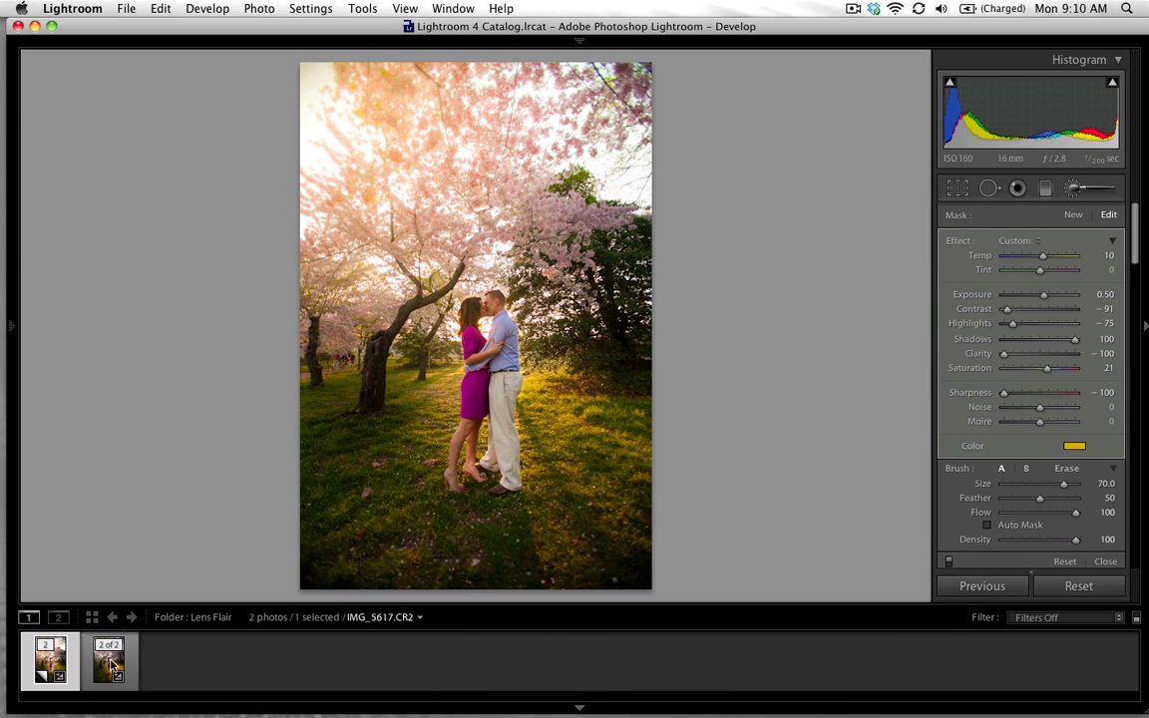
pyautogui.click(108, 661)
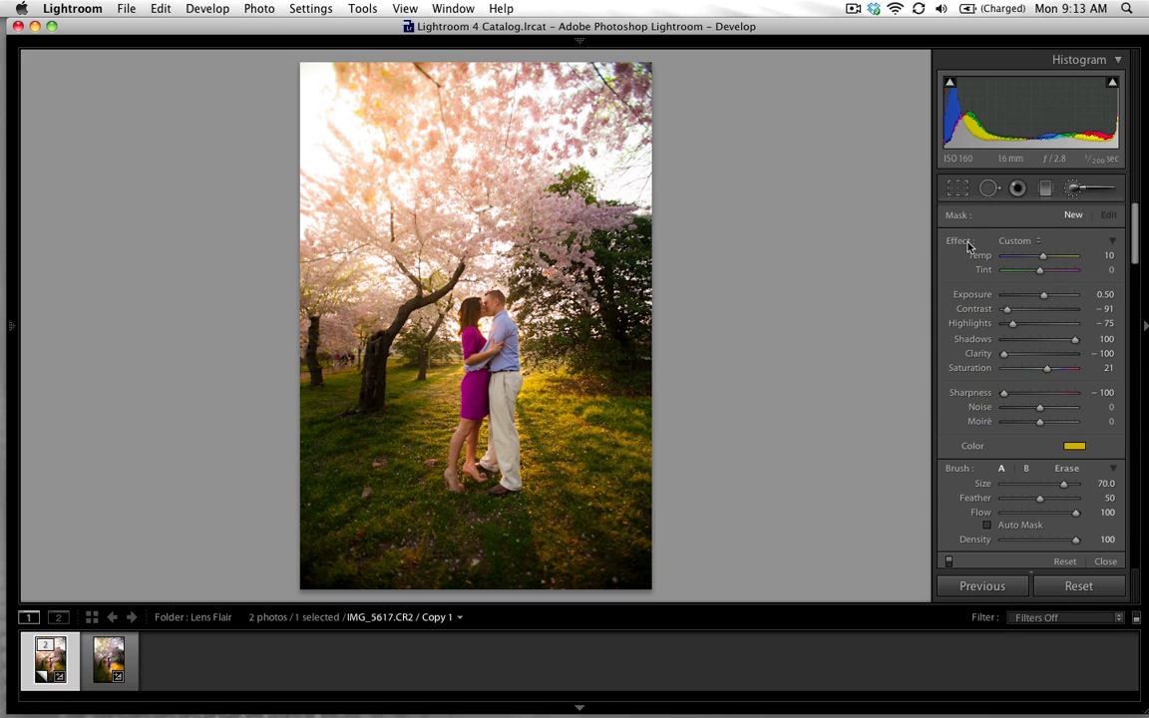
# Reset the brush, set Temp 60, Exposure 1.39, Saturation −33, and paint the upper-left blossoms.
pyautogui.press('alt')
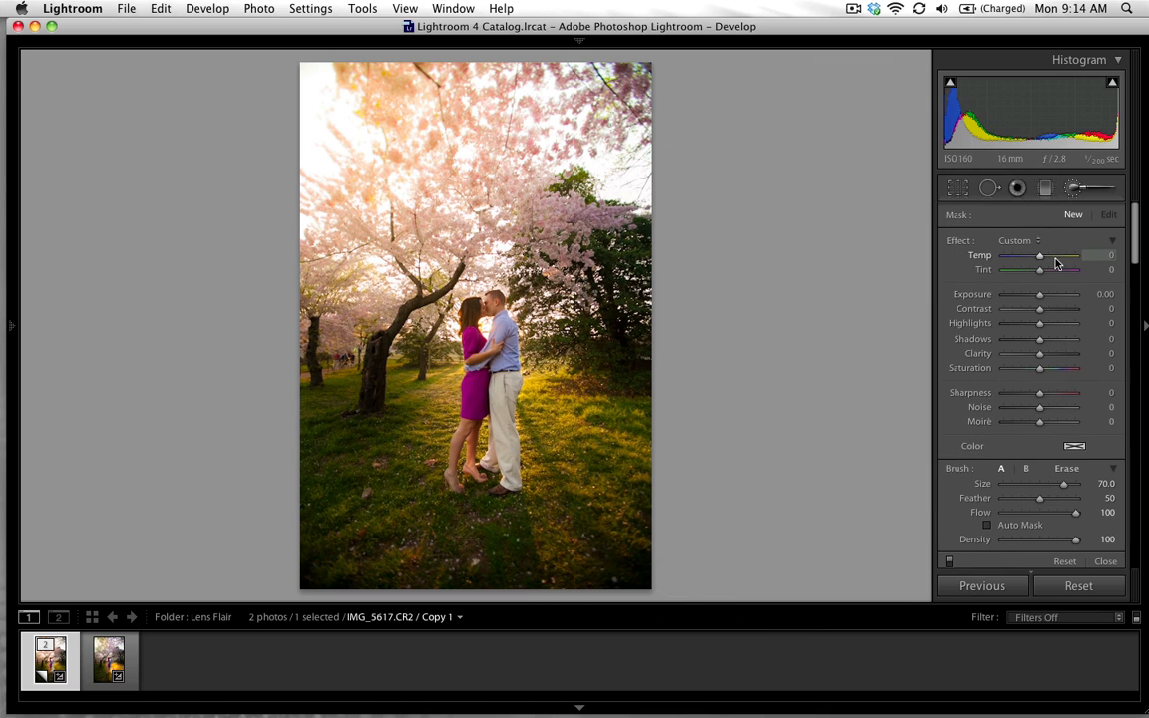
pyautogui.moveTo(1039, 255); pyautogui.dragTo(1070, 256)
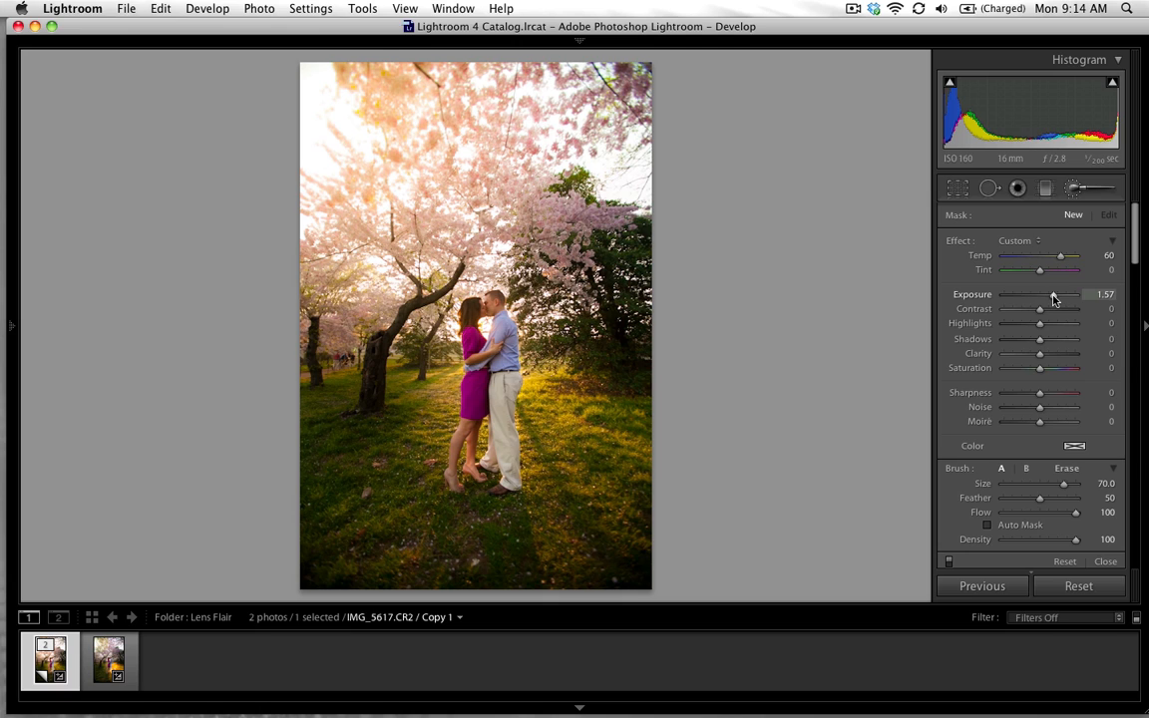
pyautogui.moveTo(1060, 295); pyautogui.dragTo(1054, 296)
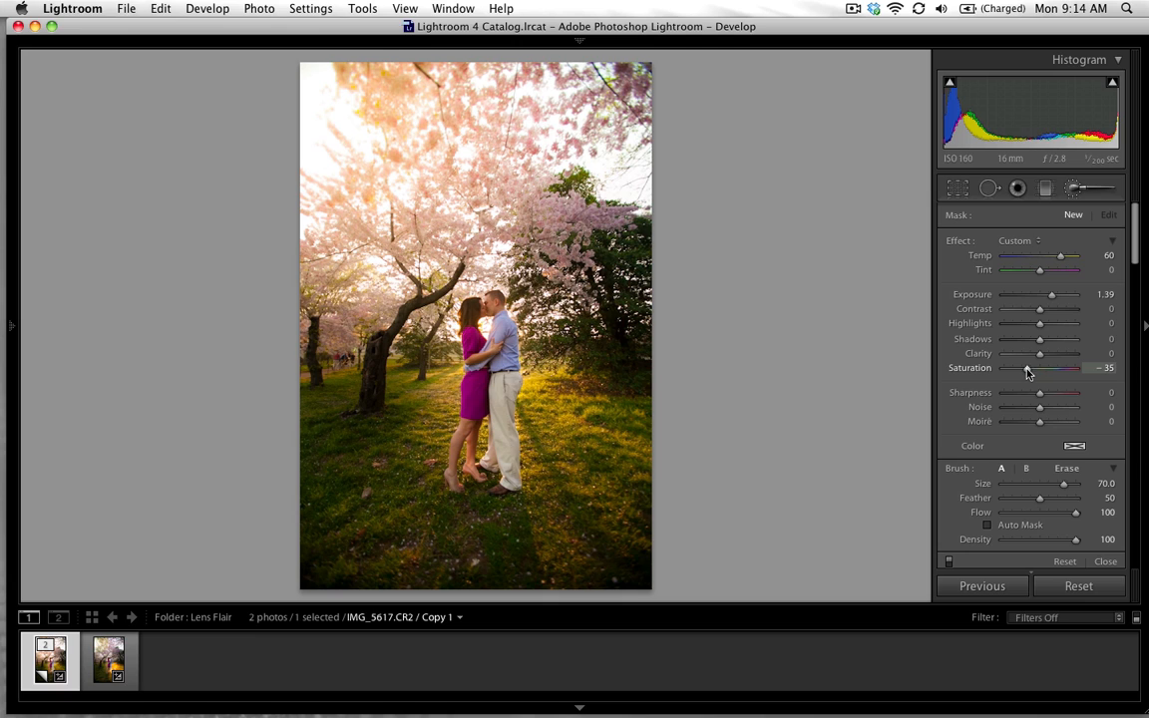
pyautogui.moveTo(1048, 368); pyautogui.dragTo(1050, 367)
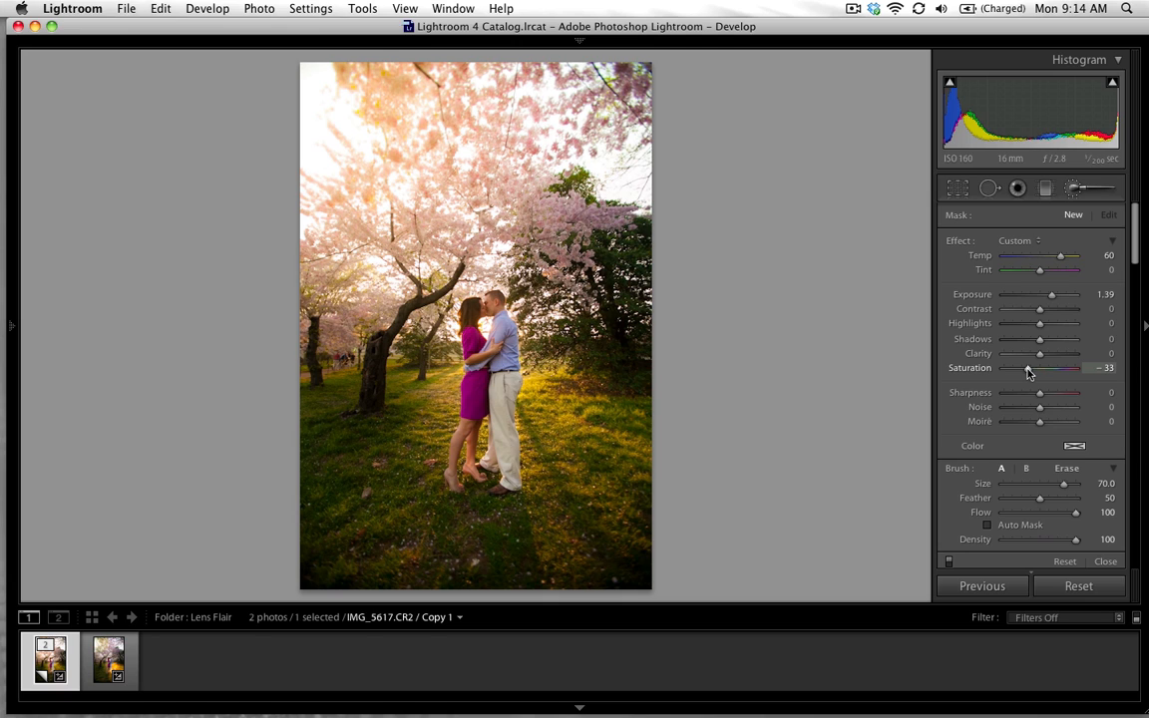
pyautogui.moveTo(1010, 357)
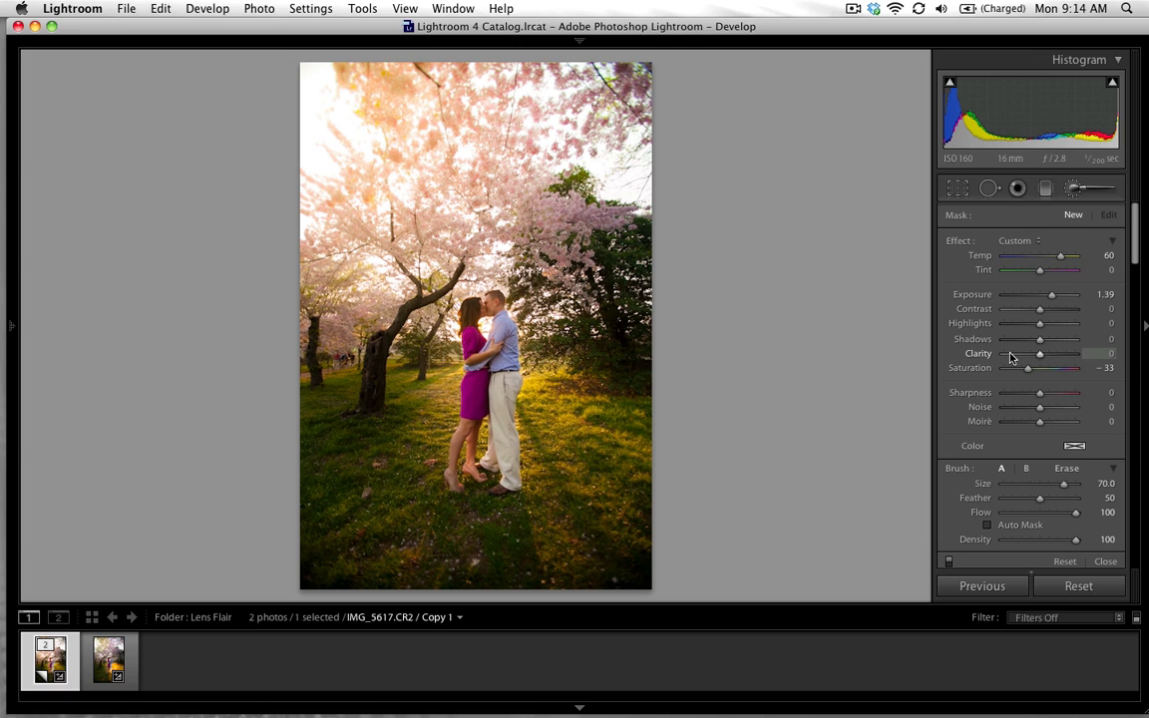
pyautogui.moveTo(1042, 413)
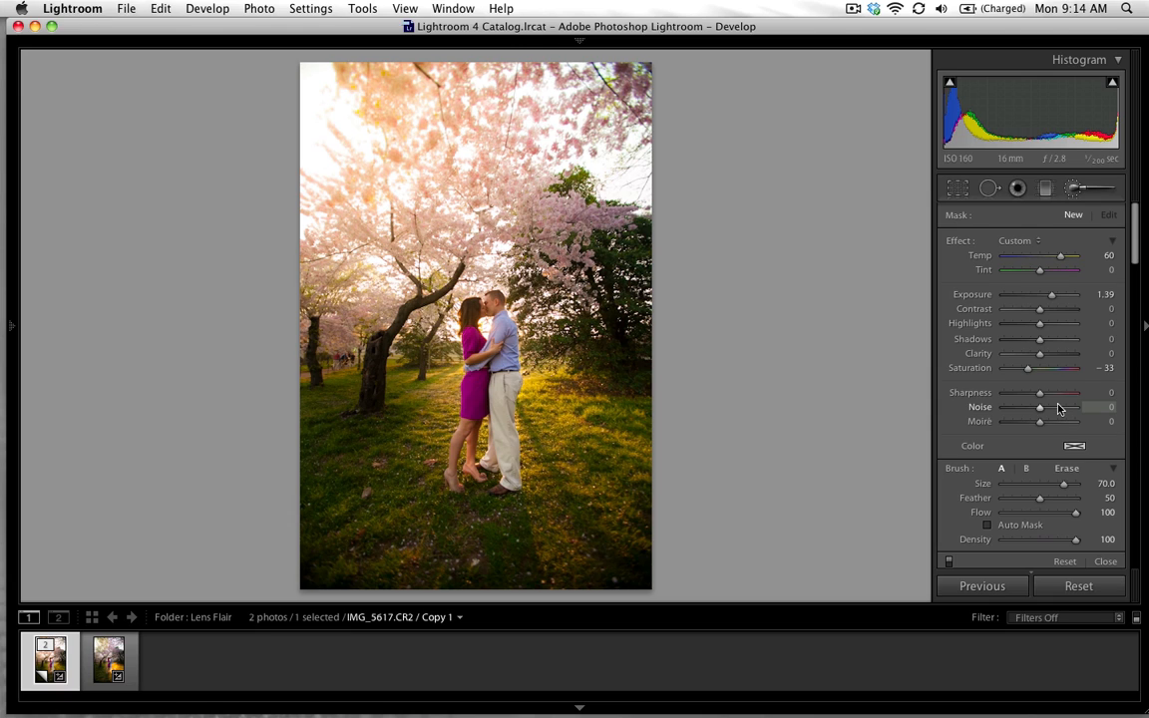
pyautogui.moveTo(1121, 419)
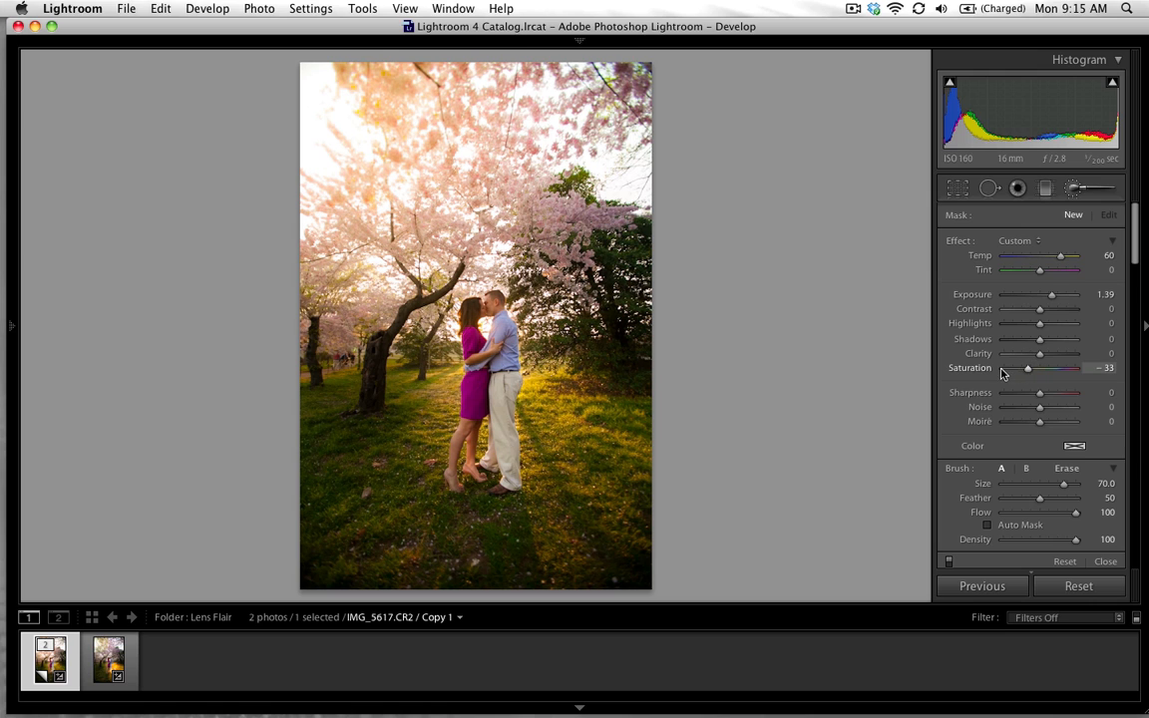
pyautogui.moveTo(1004, 359)
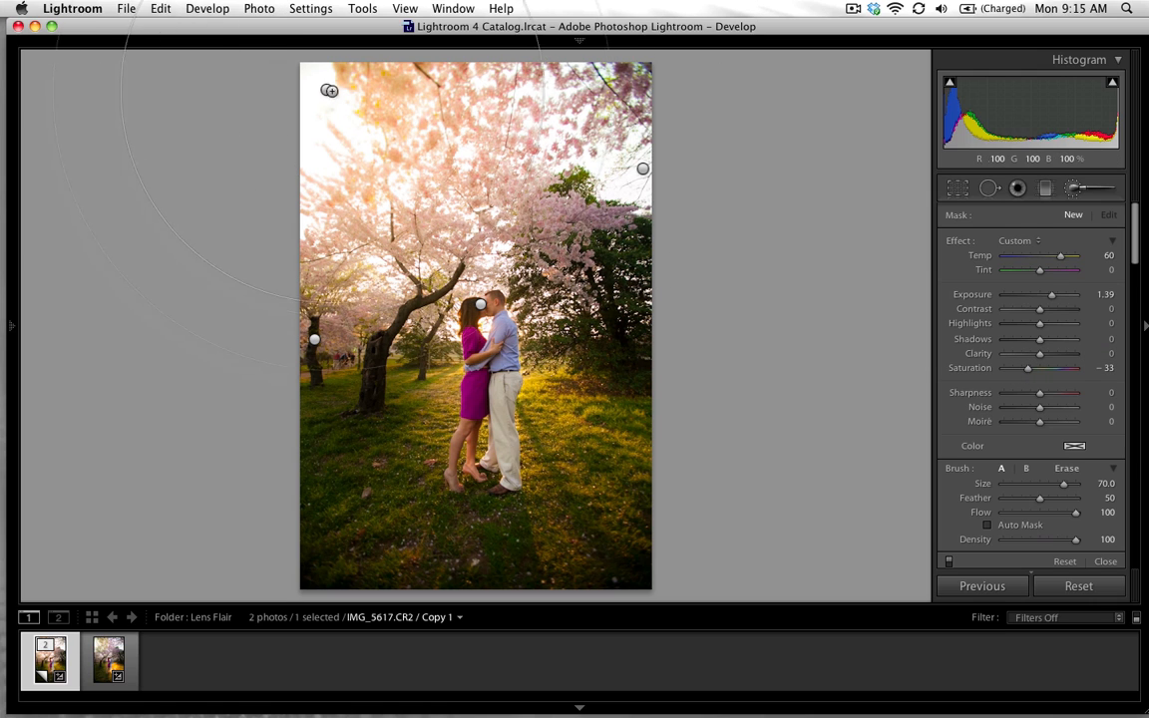
pyautogui.moveTo(329, 90); pyautogui.dragTo(369, 123)
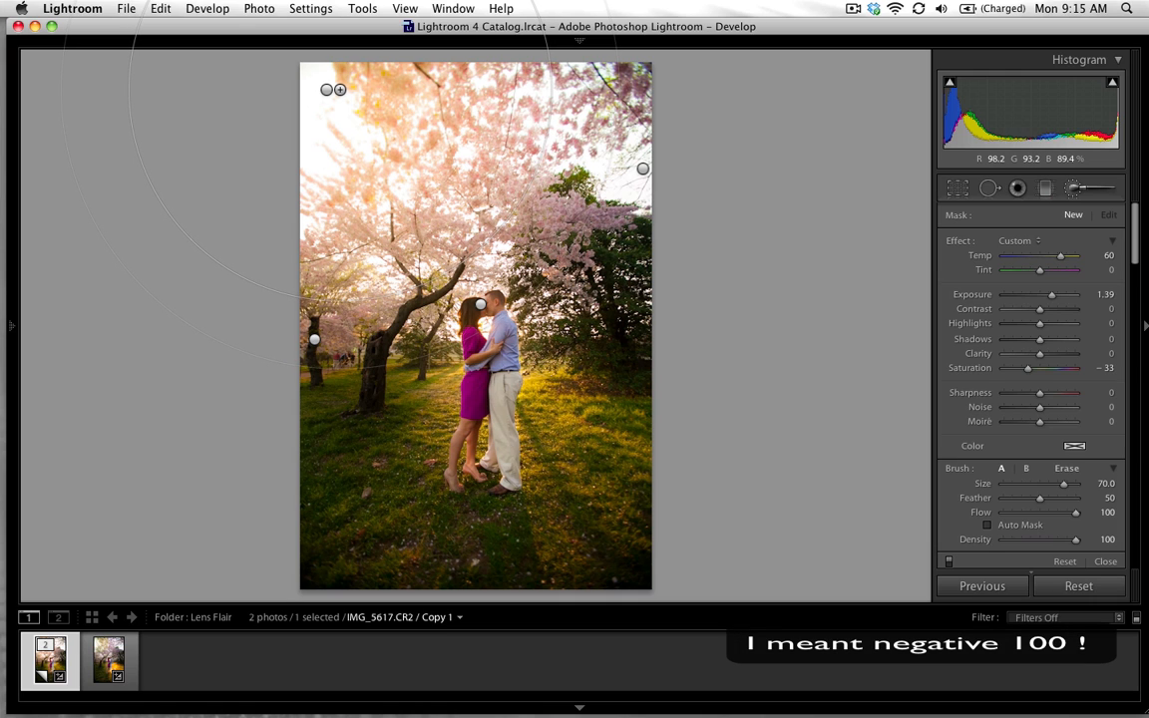
pyautogui.moveTo(838, 269)
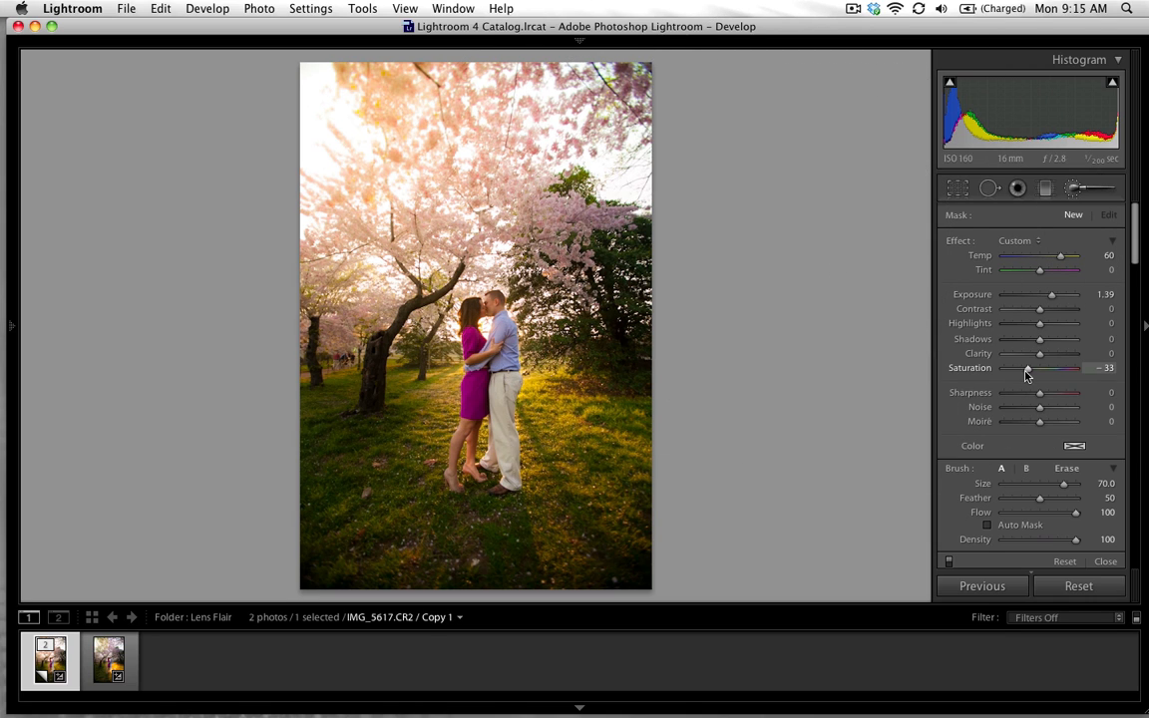
pyautogui.moveTo(1037, 399)
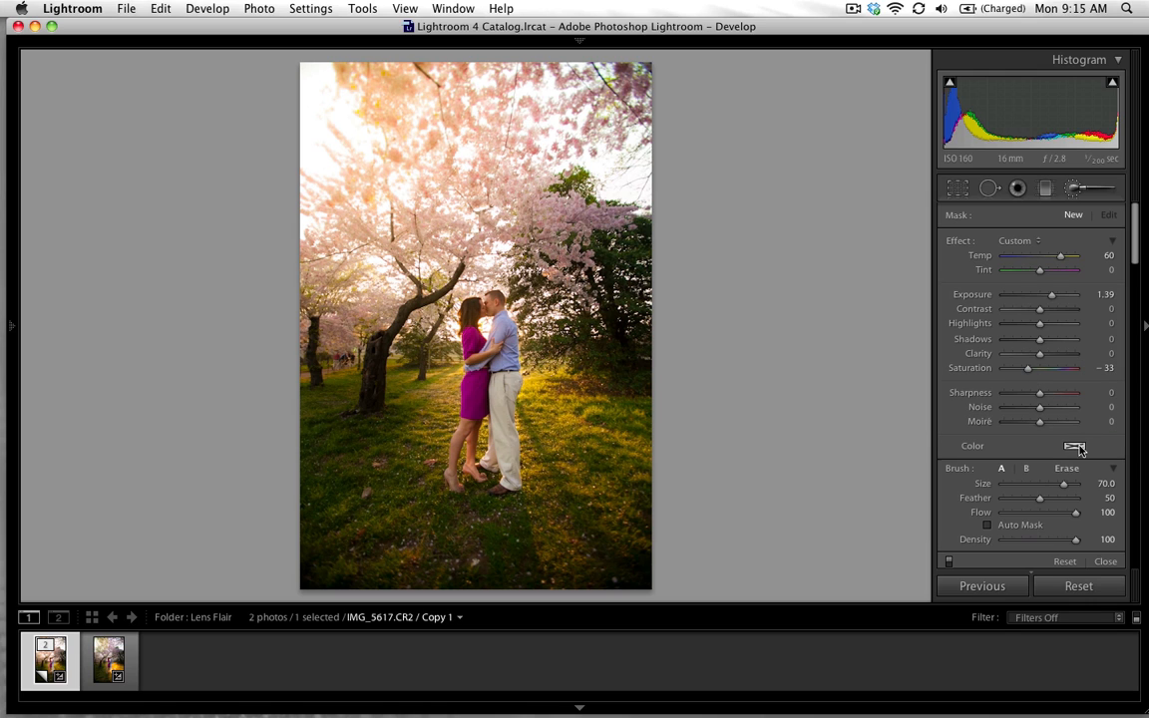
# Tint the brush yellow, paint a glow on the grass below the couple and lower its exposure to 0.99.
pyautogui.click(1075, 446)
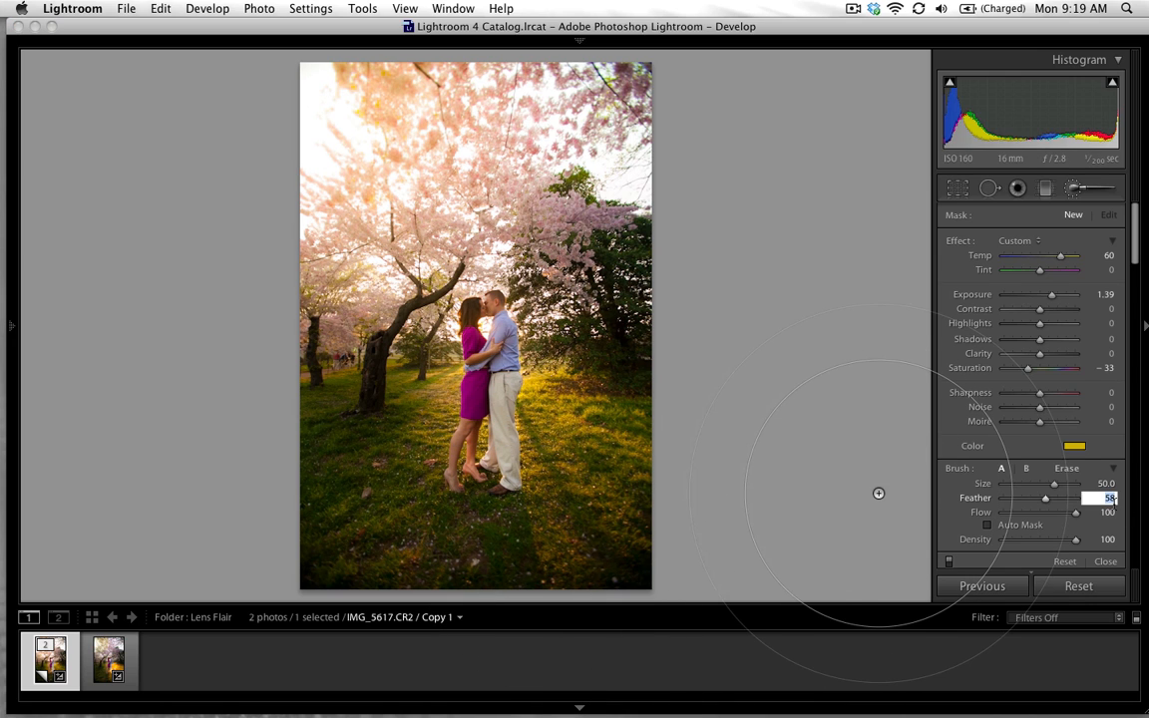
pyautogui.moveTo(1046, 499); pyautogui.dragTo(1038, 499)
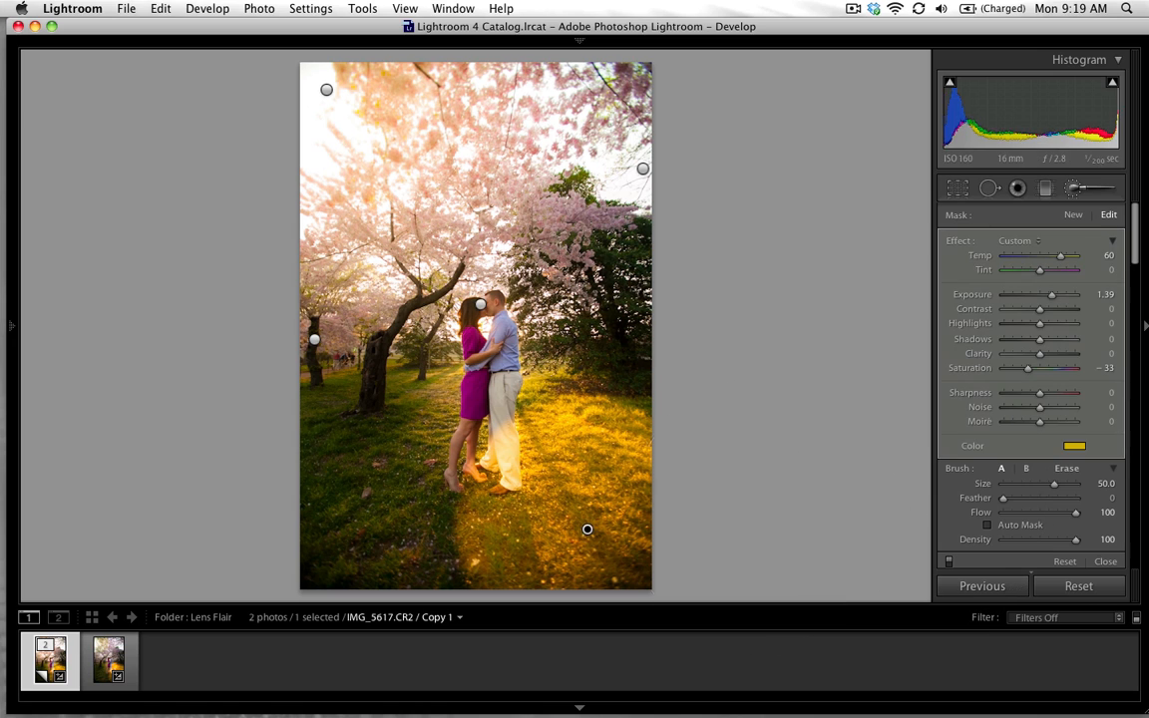
pyautogui.moveTo(792, 317)
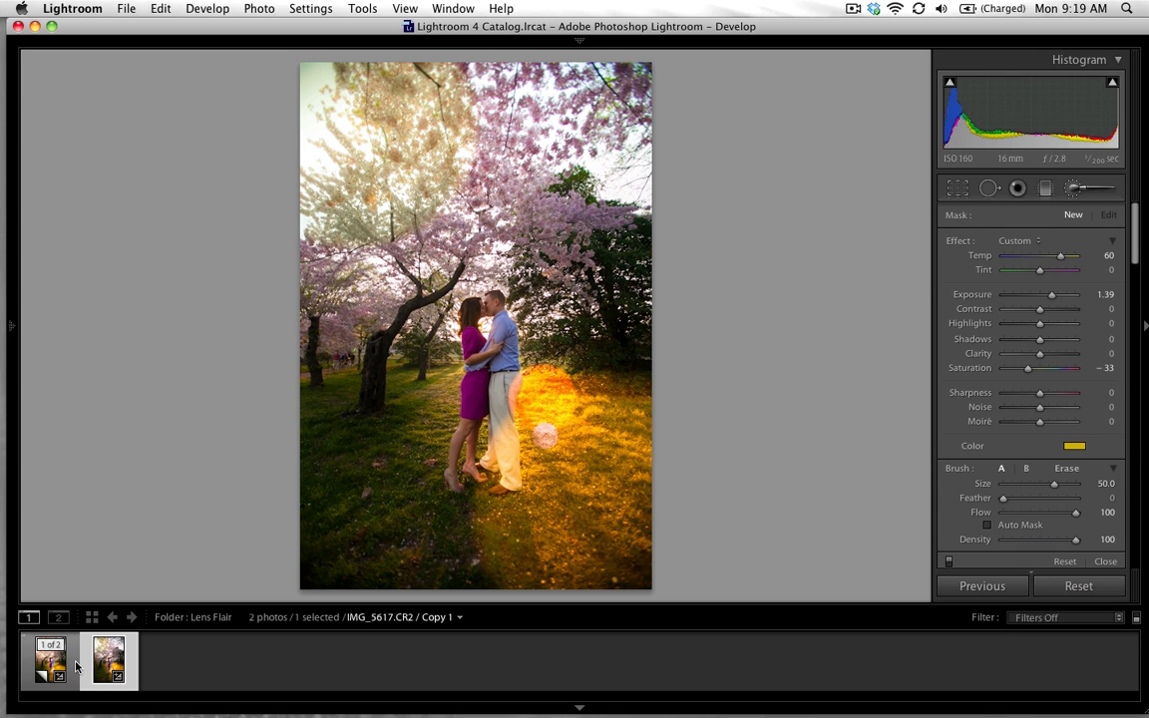
pyautogui.click(48, 663)
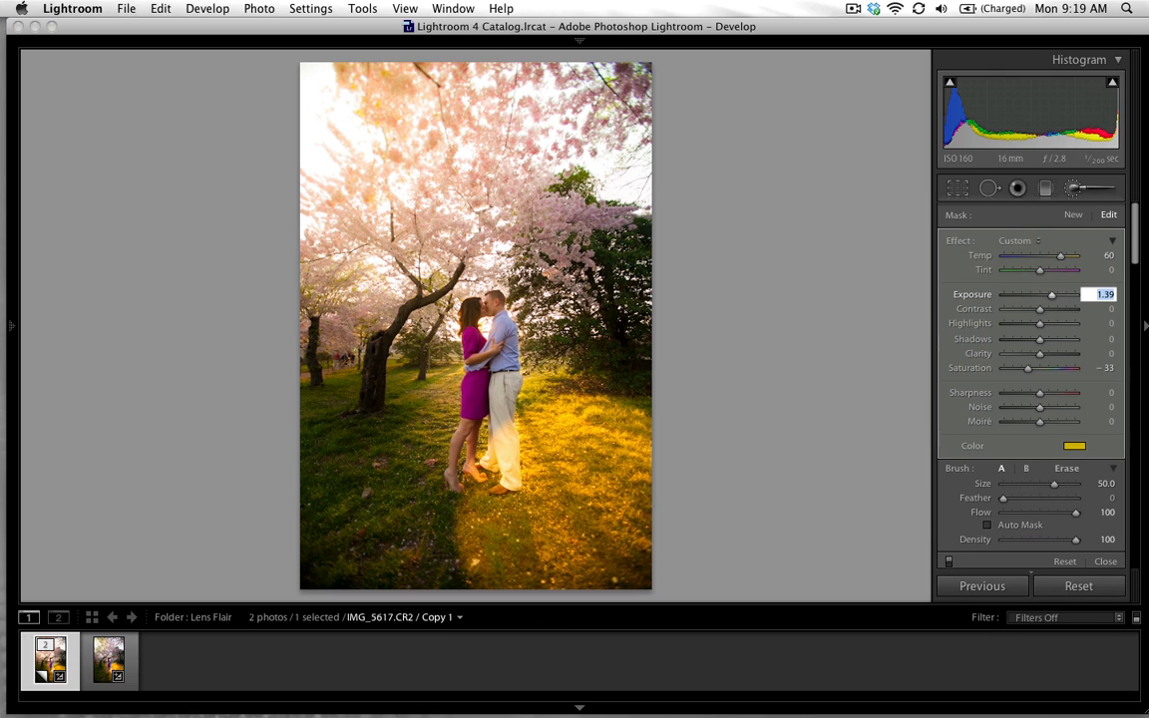
pyautogui.moveTo(1054, 296); pyautogui.dragTo(1049, 295)
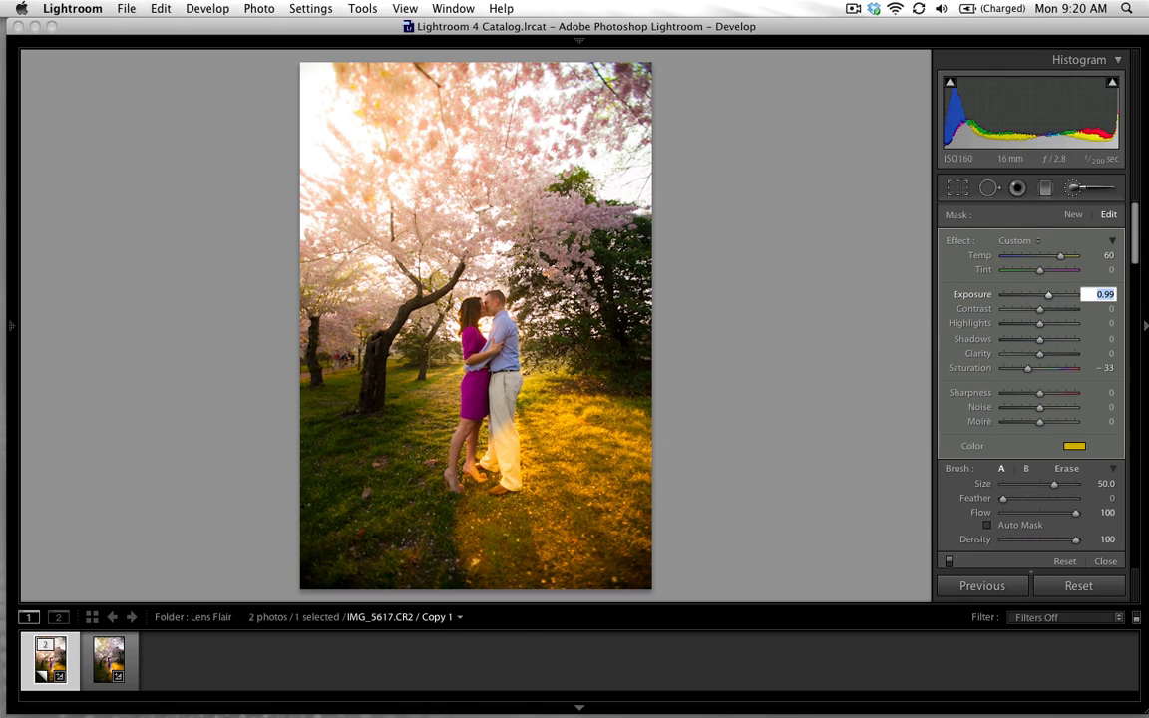
pyautogui.moveTo(687, 367)
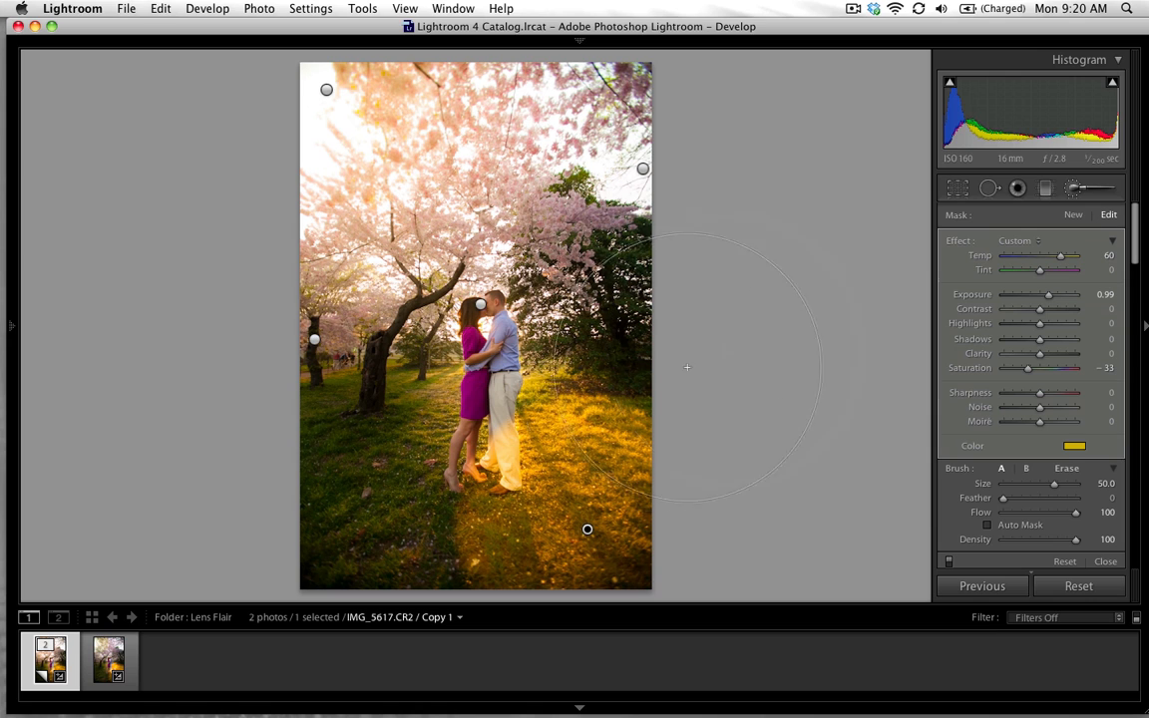
pyautogui.moveTo(762, 451)
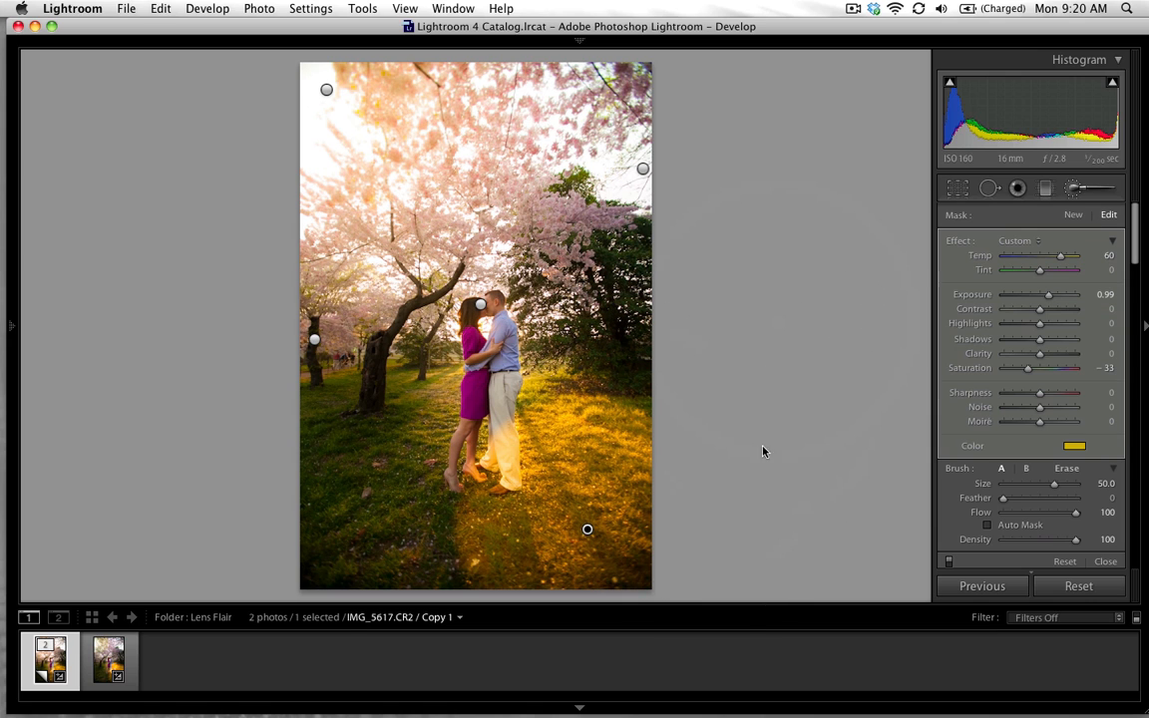
# Start a new brush with Exposure 1.30 and an orange-red colour tint.
pyautogui.click(108, 662)
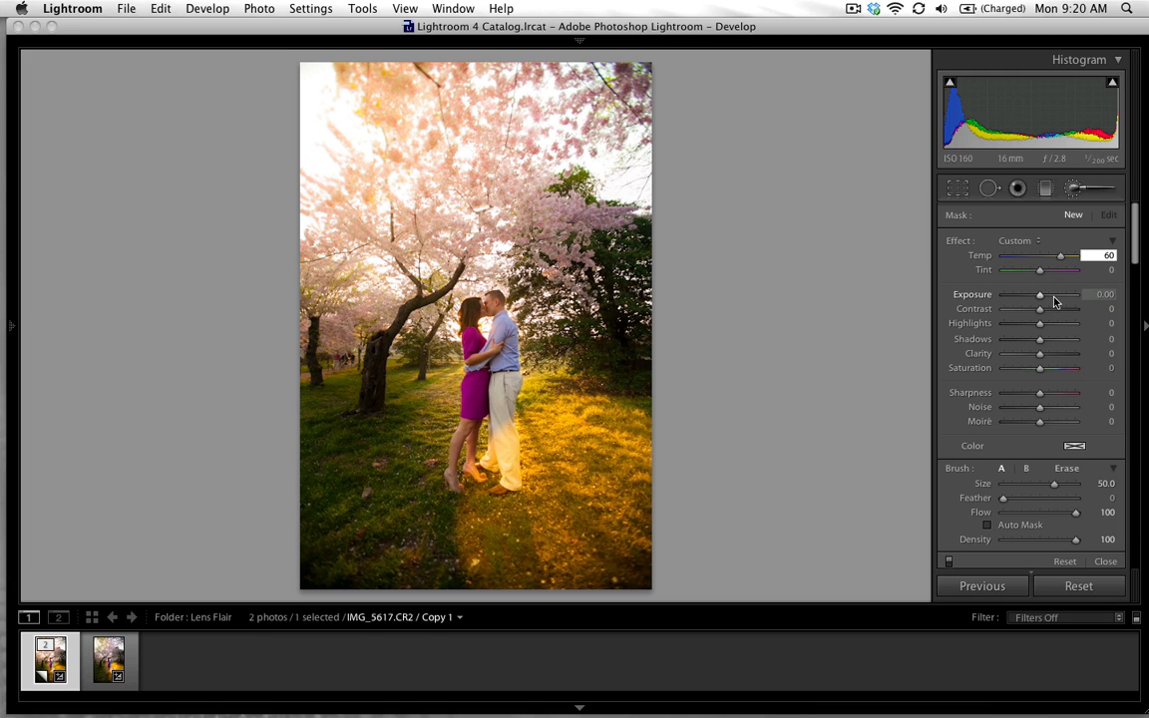
pyautogui.moveTo(1040, 295); pyautogui.dragTo(1050, 295)
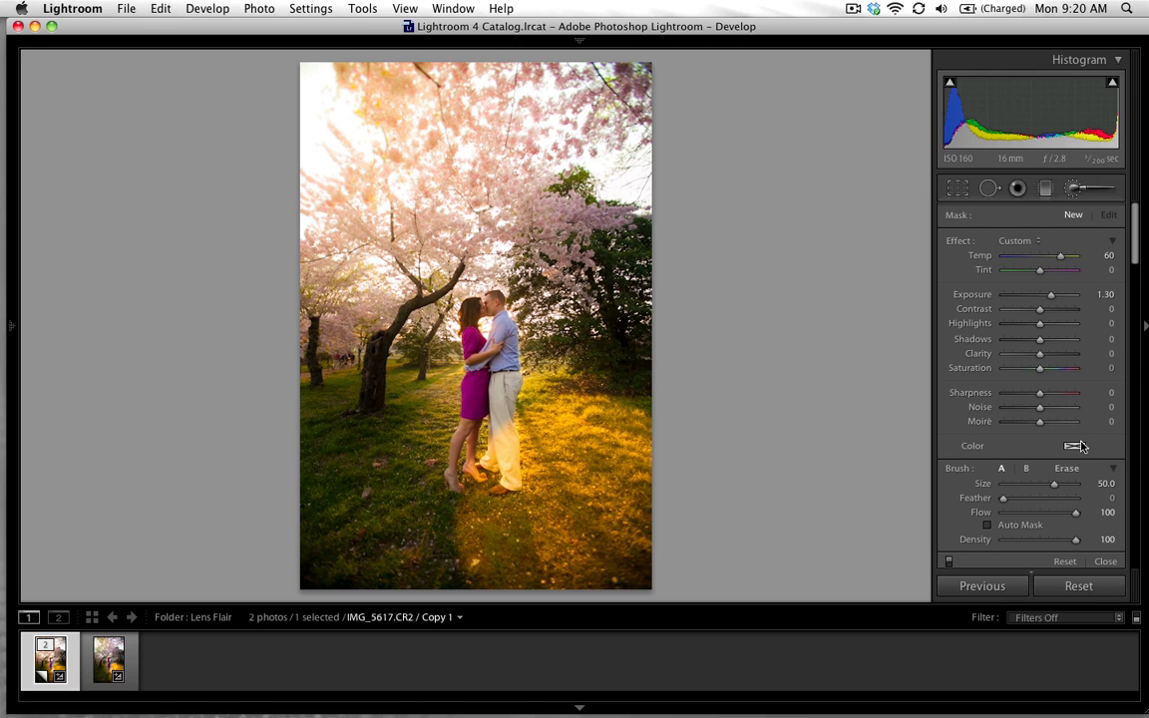
pyautogui.click(1065, 447)
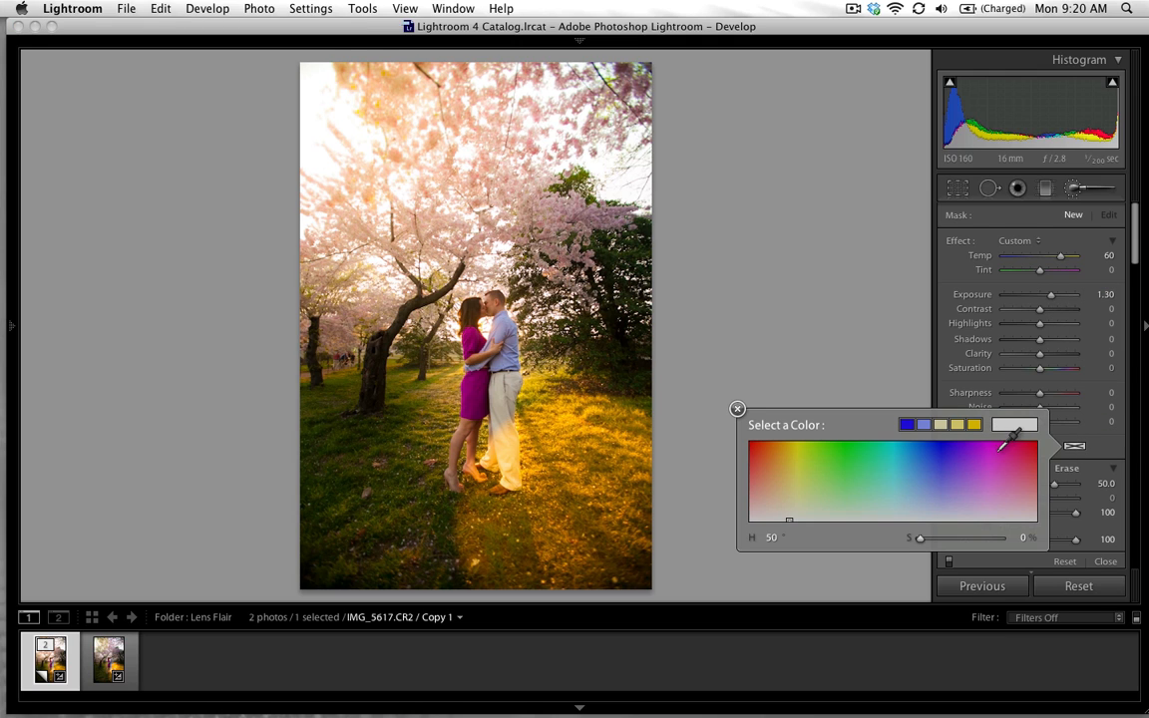
pyautogui.click(762, 459)
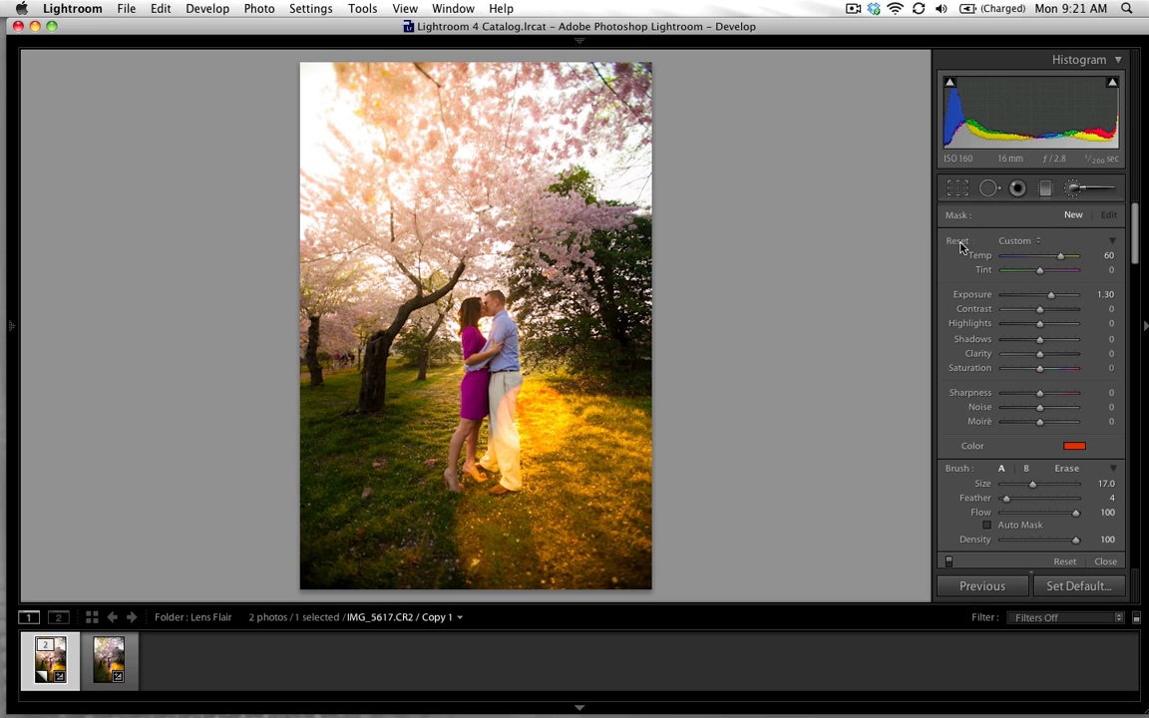
# Reset the brush settings and cool its temperature below zero.
pyautogui.click(957, 239)
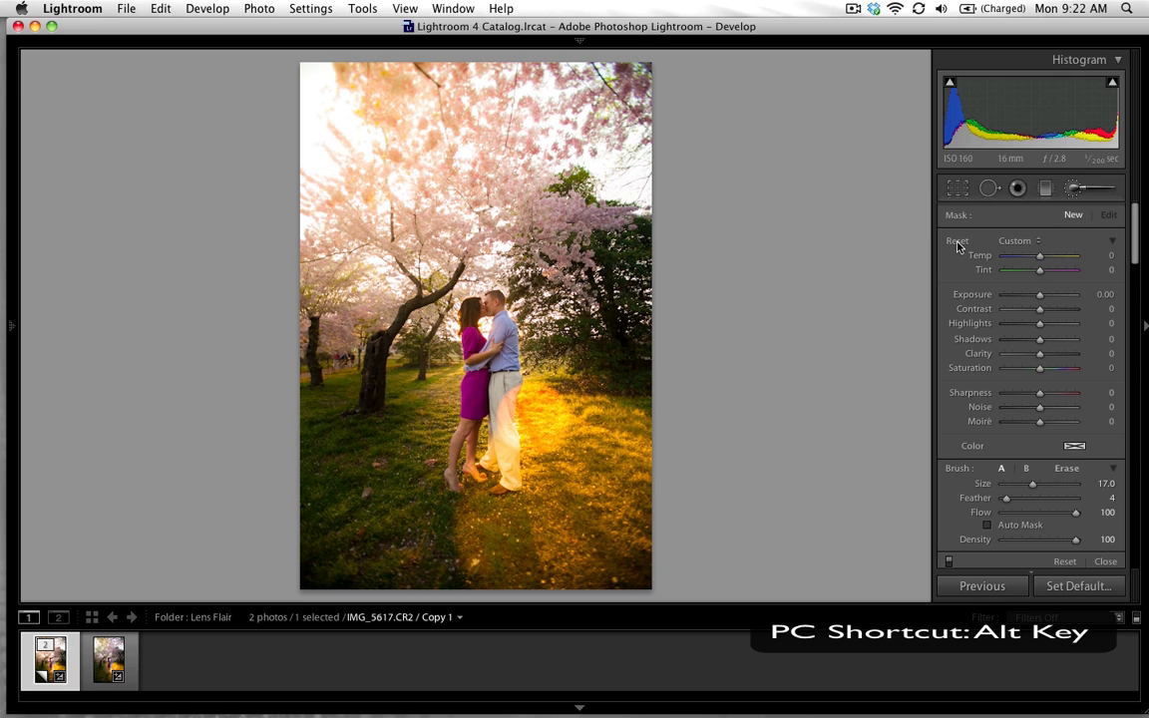
pyautogui.moveTo(1041, 255); pyautogui.dragTo(1029, 256)
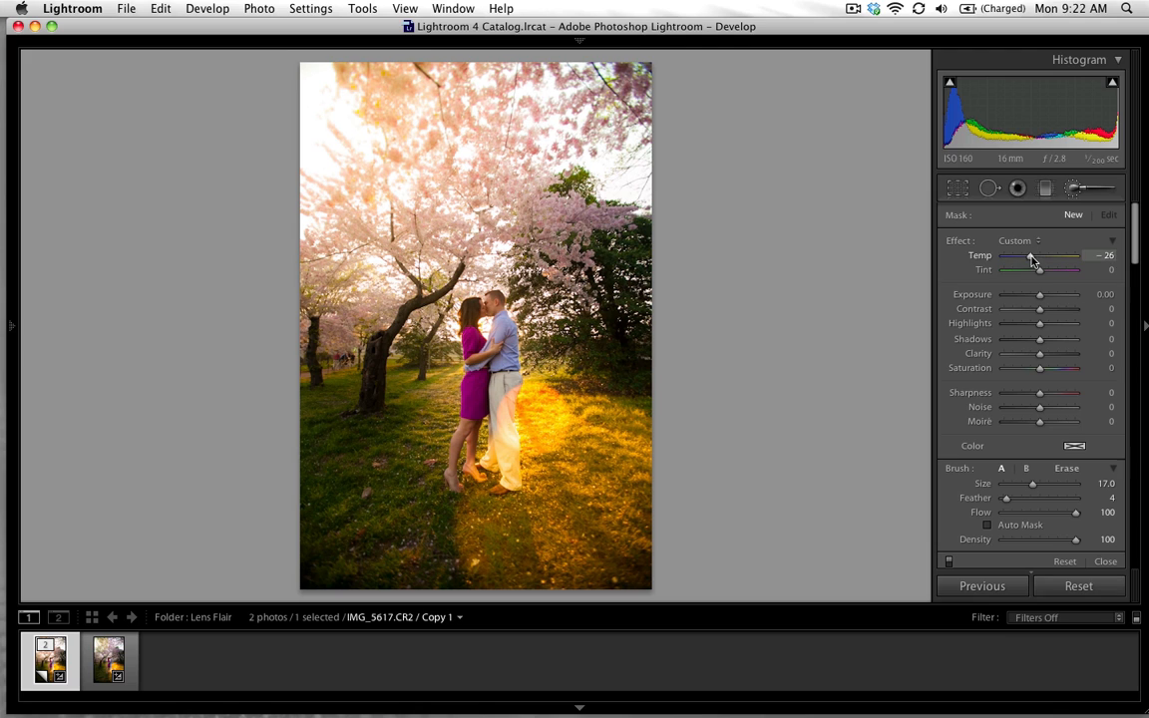
pyautogui.moveTo(1030, 255); pyautogui.dragTo(1039, 255)
pyautogui.write('1')
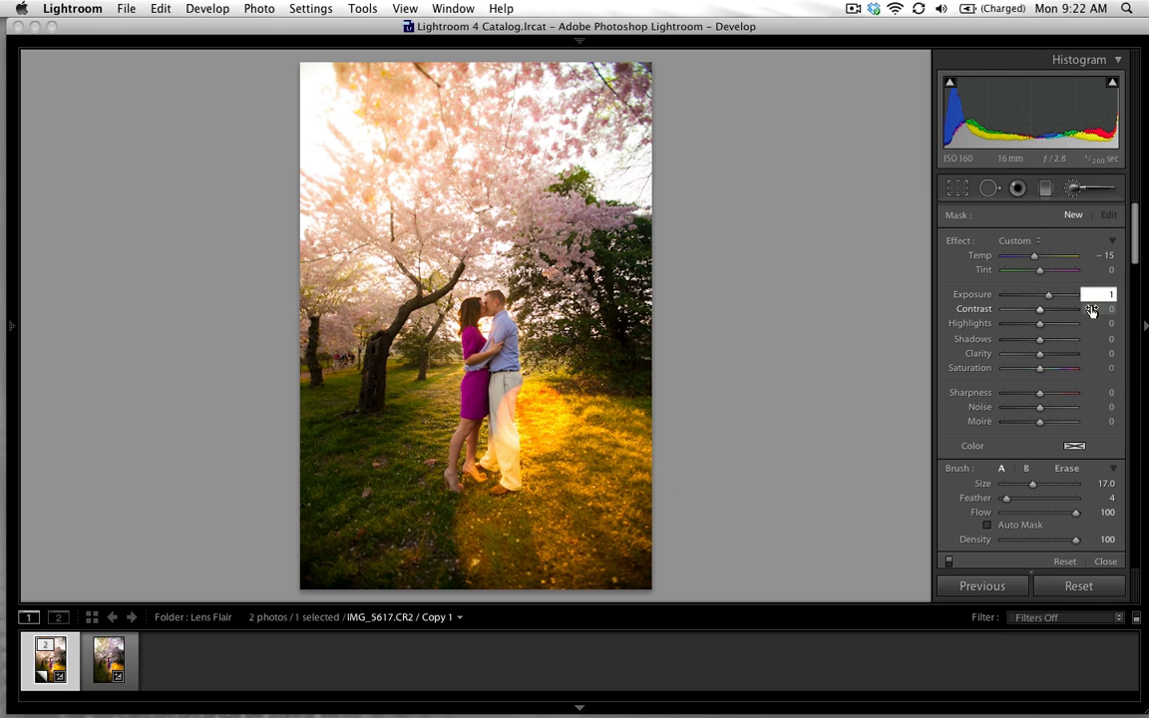
pyautogui.moveTo(1035, 343)
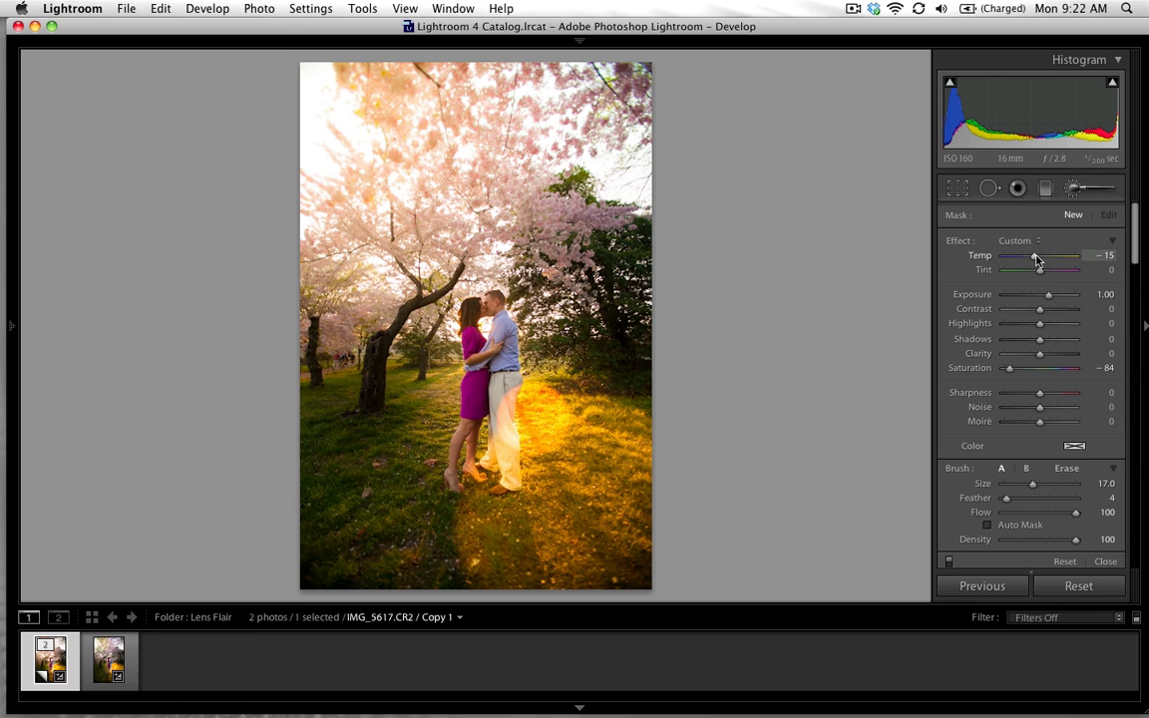
# Give the brush a yellow-green colour tint from the Select a Color picker.
pyautogui.click(1074, 447)
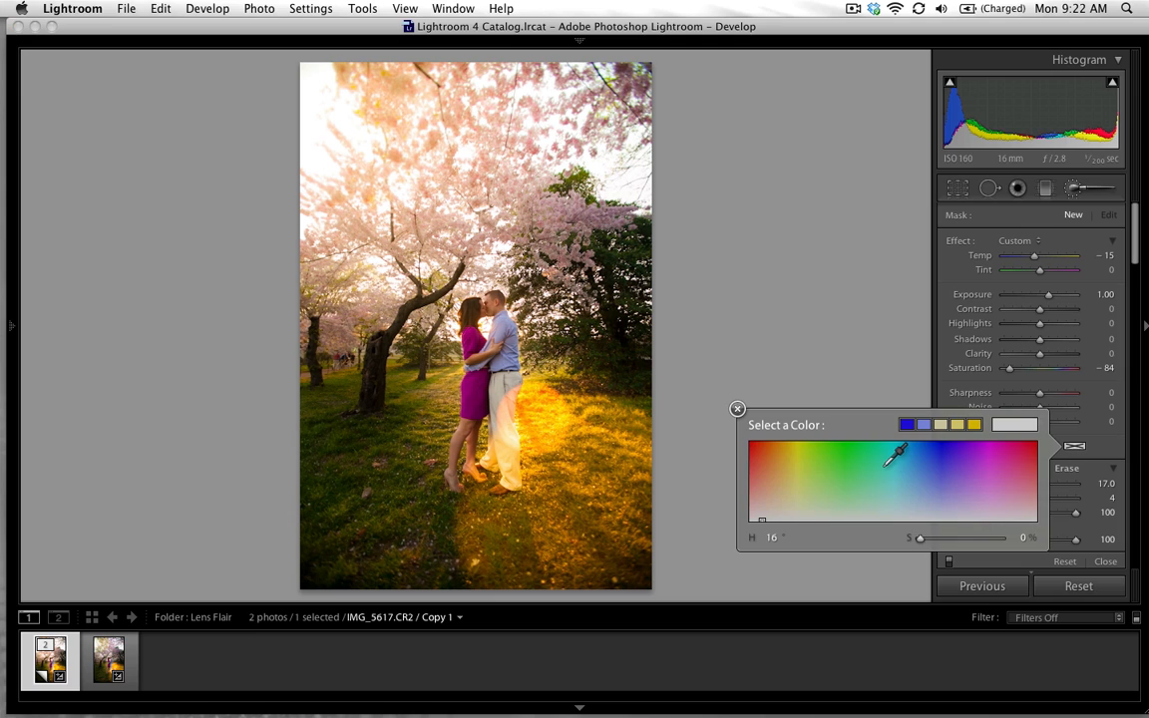
pyautogui.moveTo(810, 491)
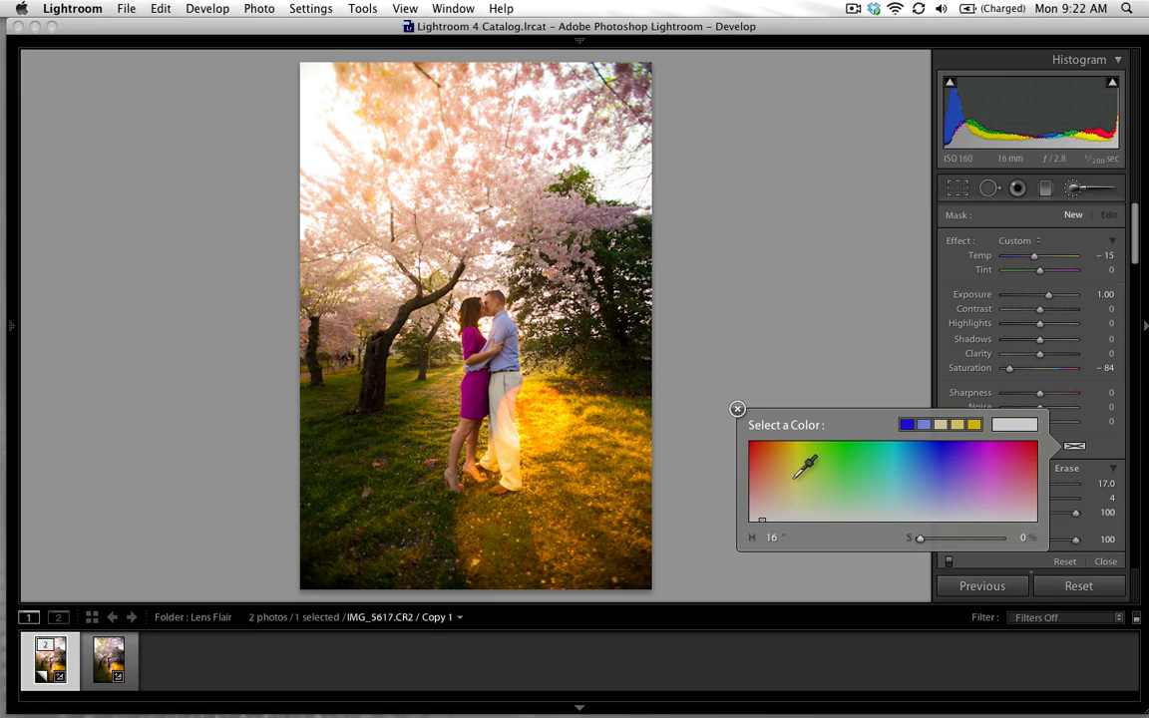
pyautogui.click(810, 447)
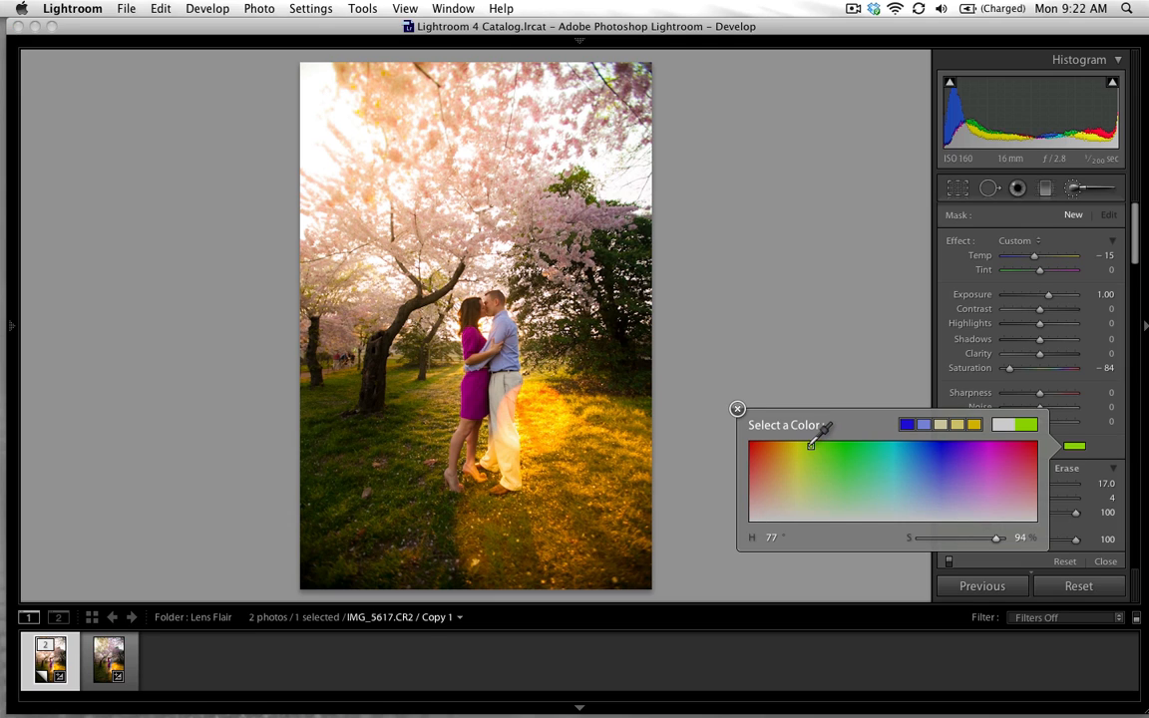
pyautogui.click(802, 447)
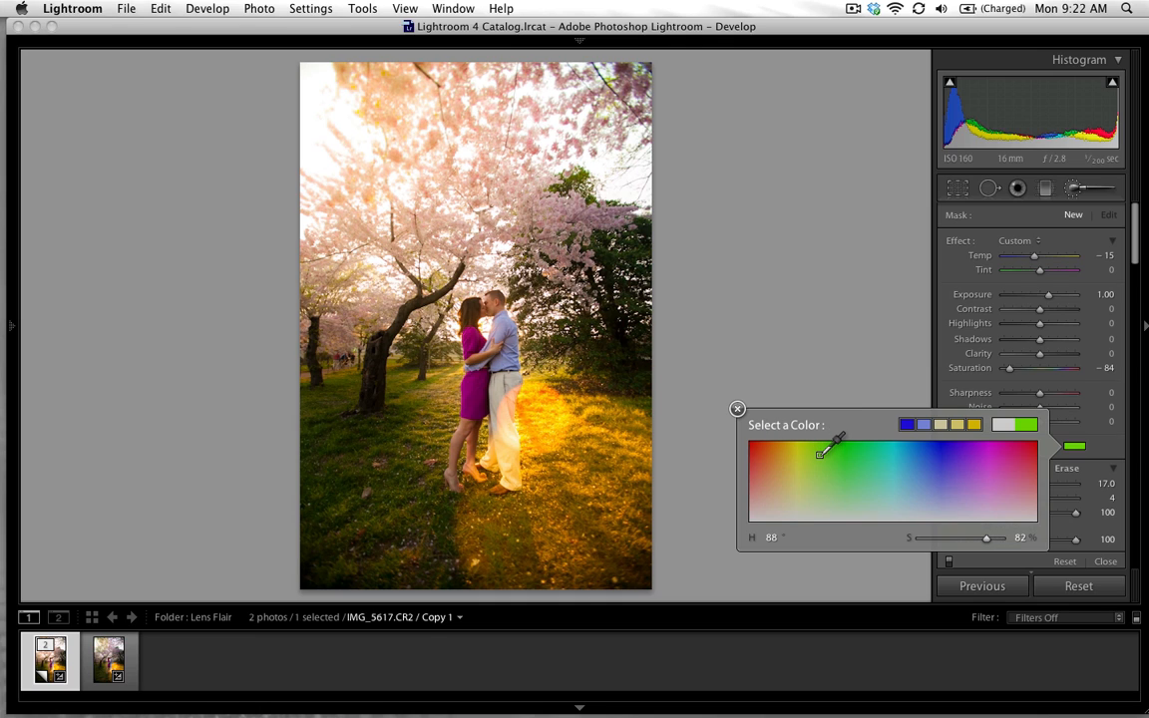
pyautogui.click(814, 451)
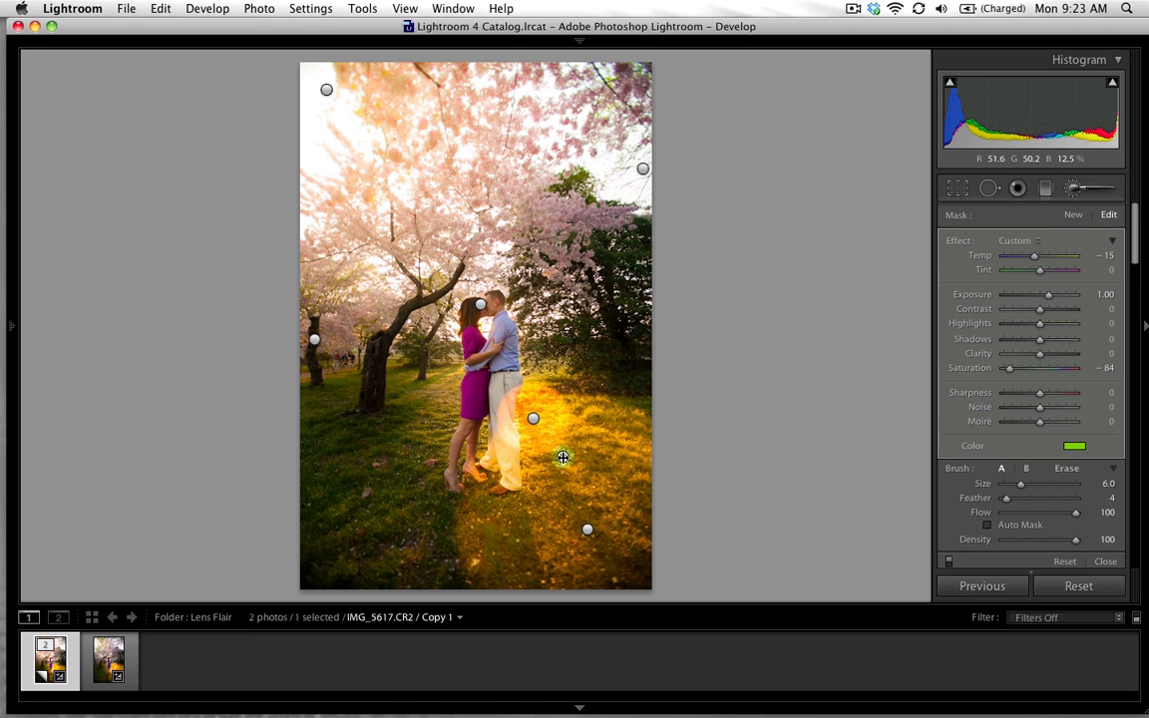
# Strengthen the glow beside the couple: exposure 1.60, clarity 87, shadows 62, highlights 49, contrast 84.
pyautogui.click(562, 455)
pyautogui.write('1.5')
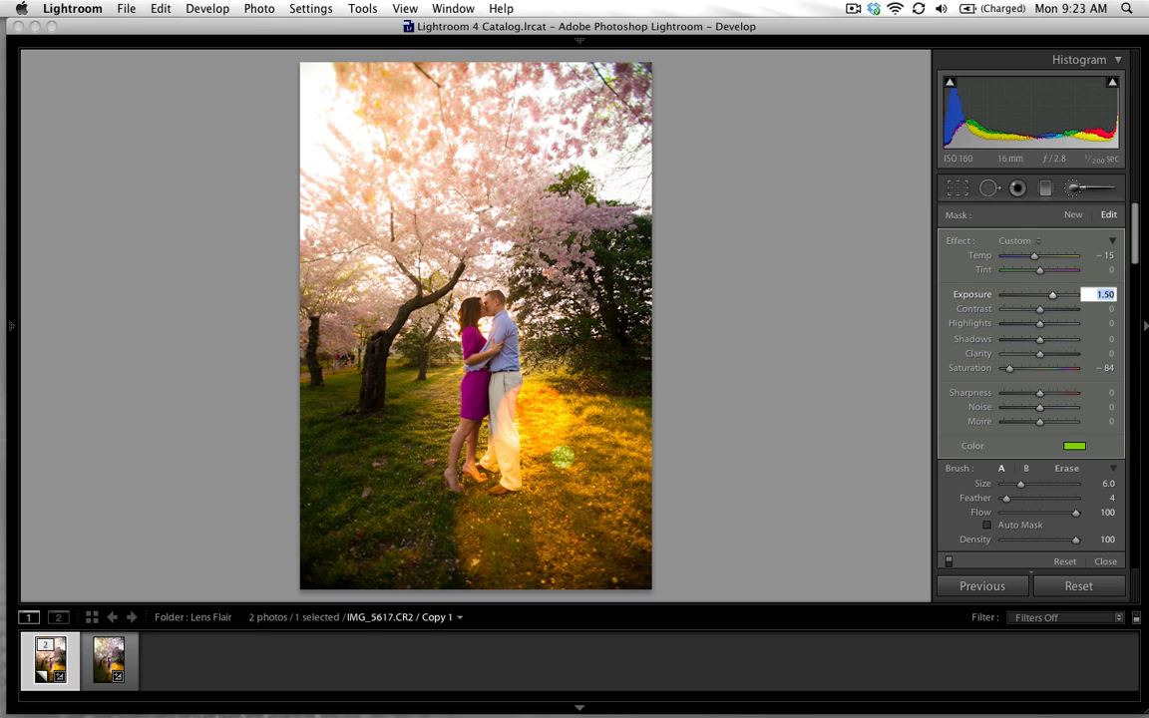
pyautogui.moveTo(1053, 293); pyautogui.dragTo(1059, 294)
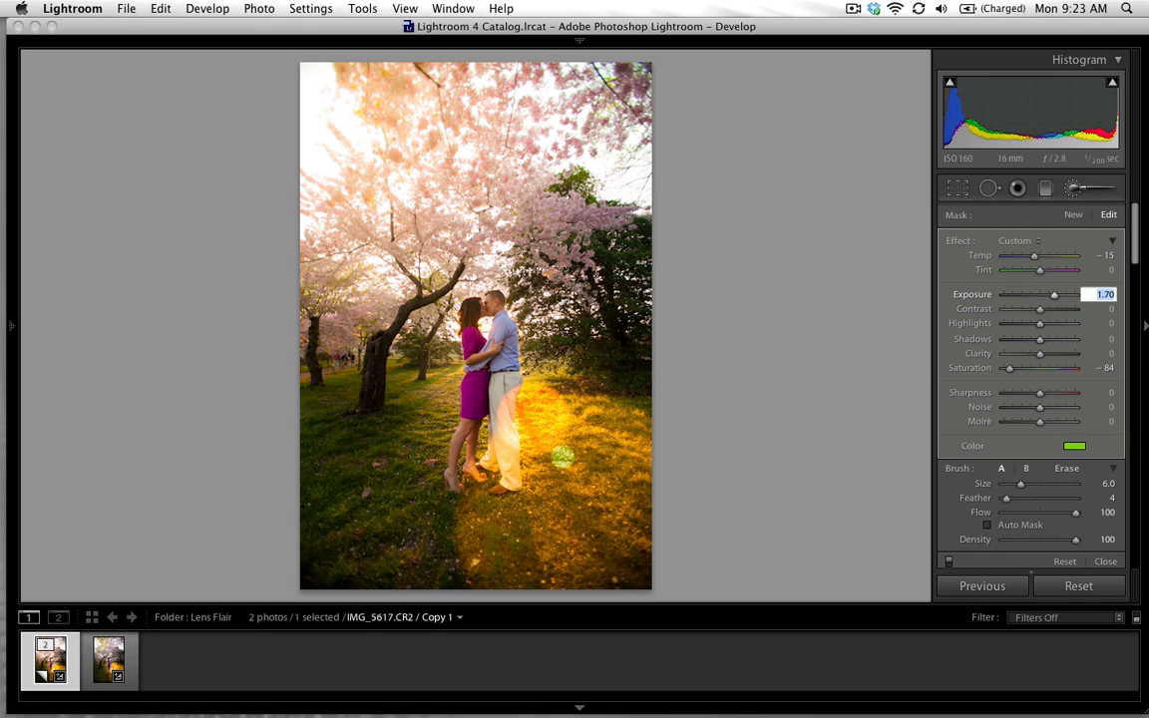
pyautogui.moveTo(1053, 295); pyautogui.dragTo(1047, 295)
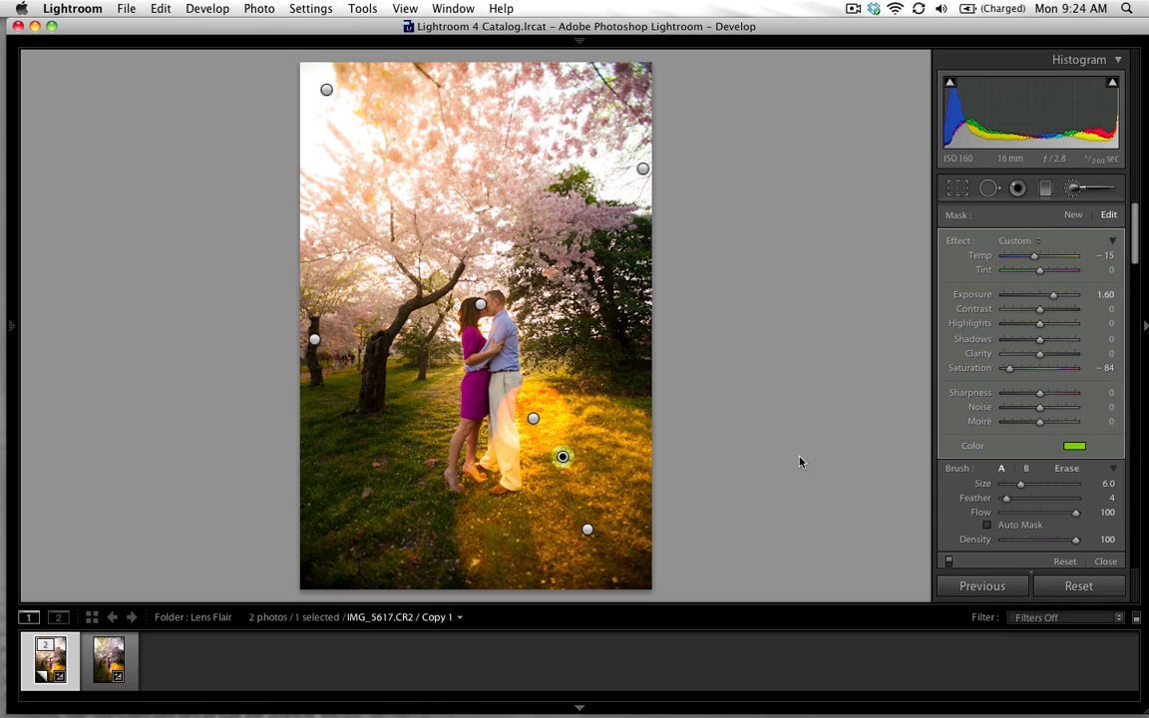
pyautogui.moveTo(1040, 353); pyautogui.dragTo(1017, 353)
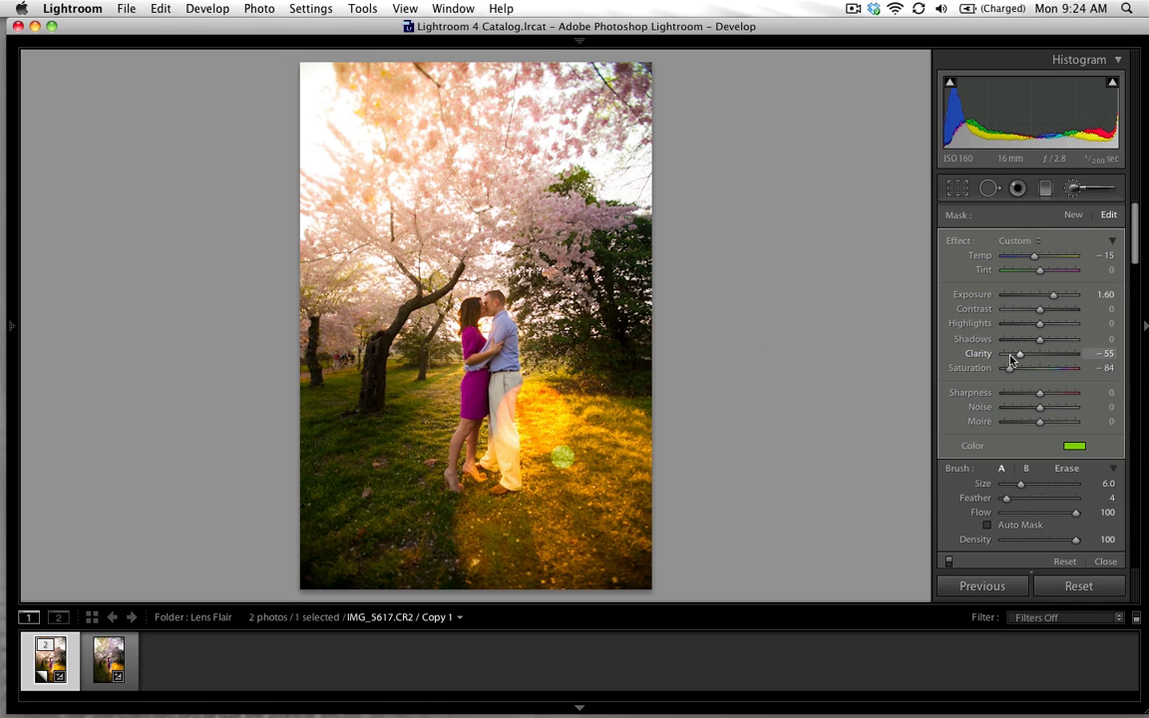
pyautogui.moveTo(1018, 353); pyautogui.dragTo(1002, 353)
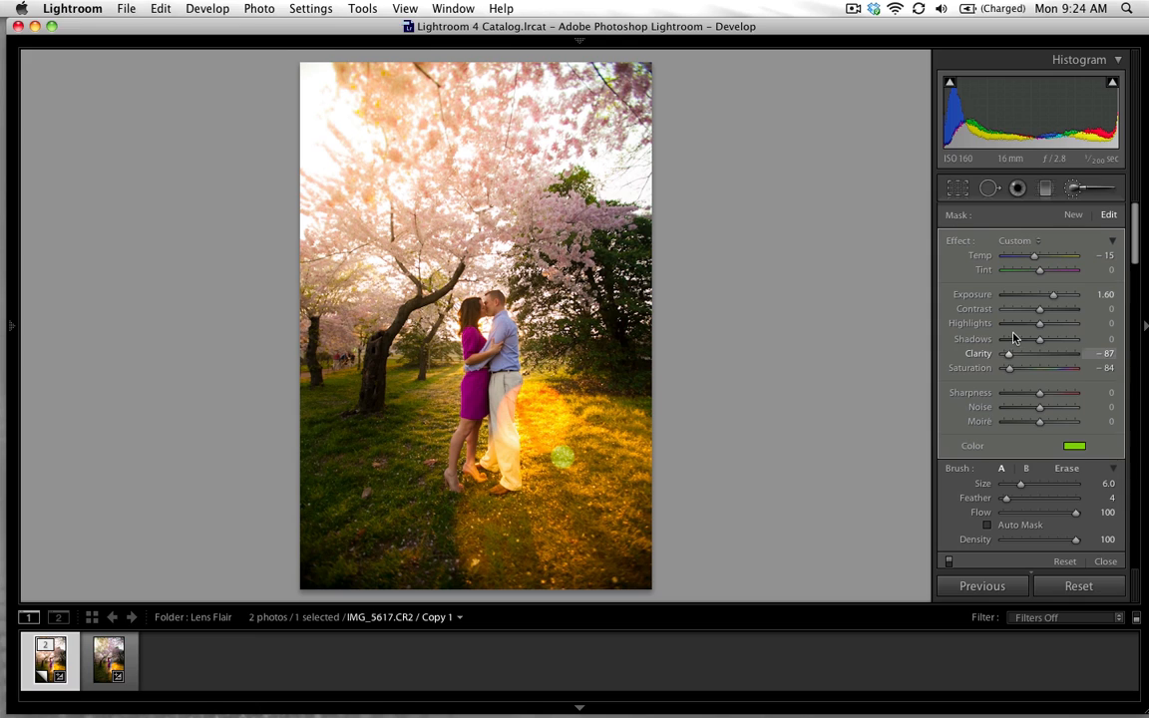
pyautogui.moveTo(1039, 339); pyautogui.dragTo(1062, 339)
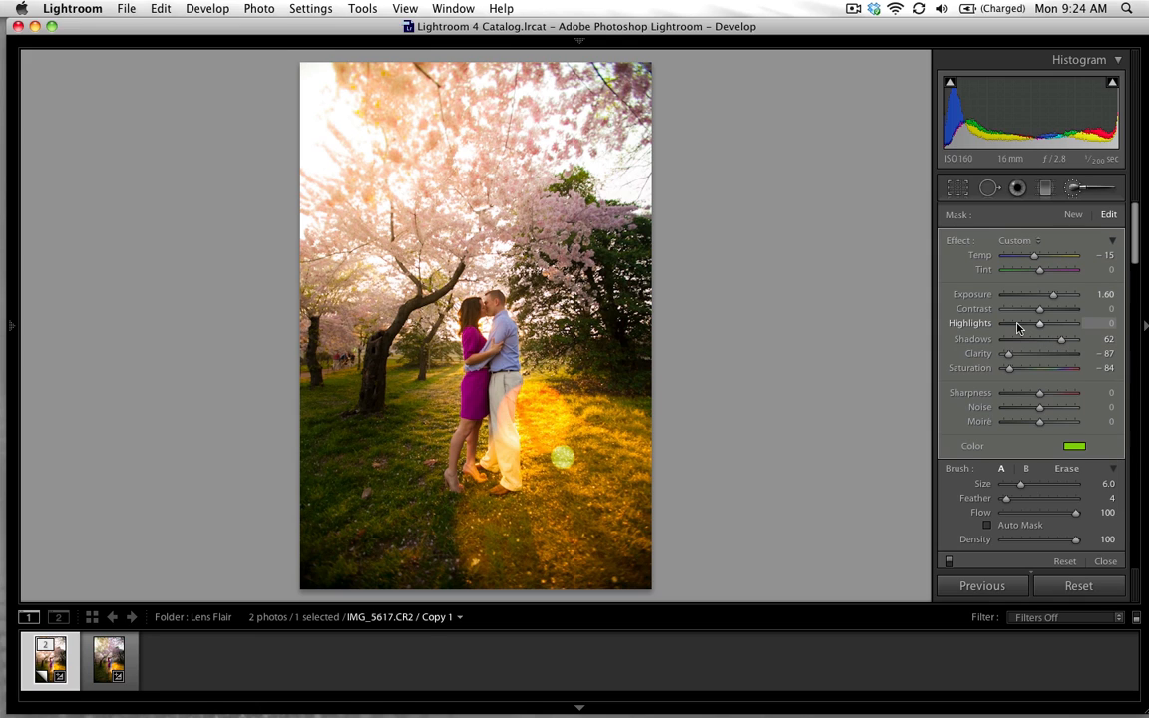
pyautogui.moveTo(1041, 323); pyautogui.dragTo(1015, 323)
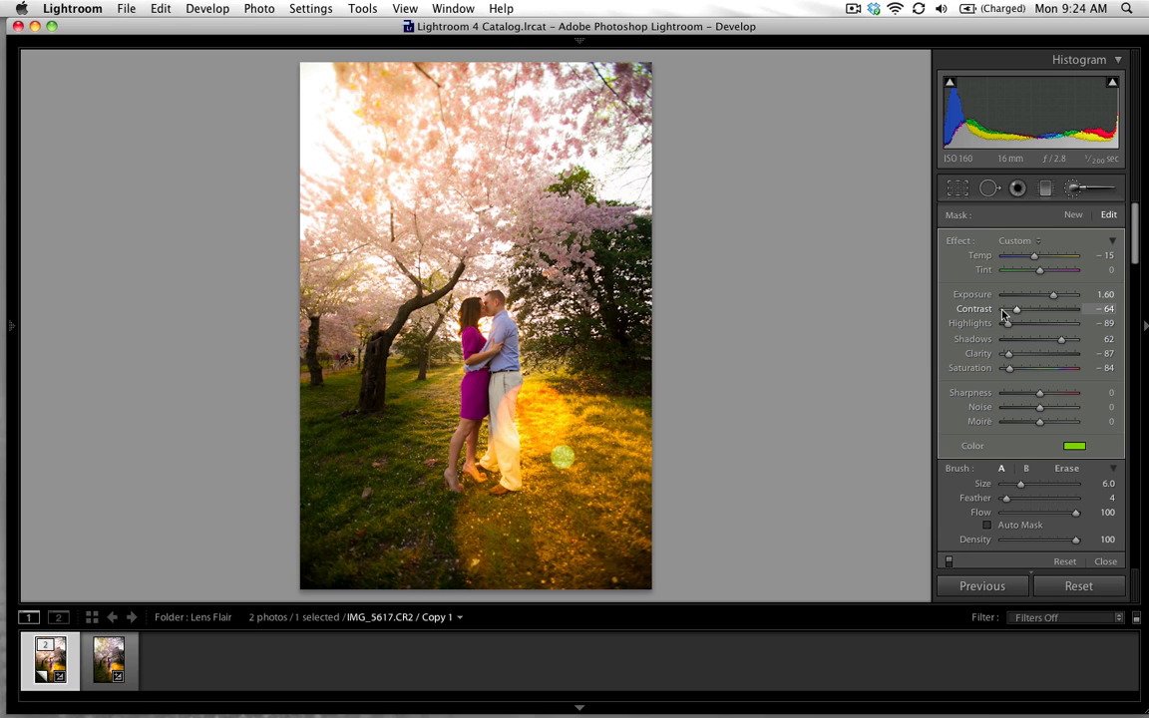
pyautogui.moveTo(1016, 308); pyautogui.dragTo(1009, 307)
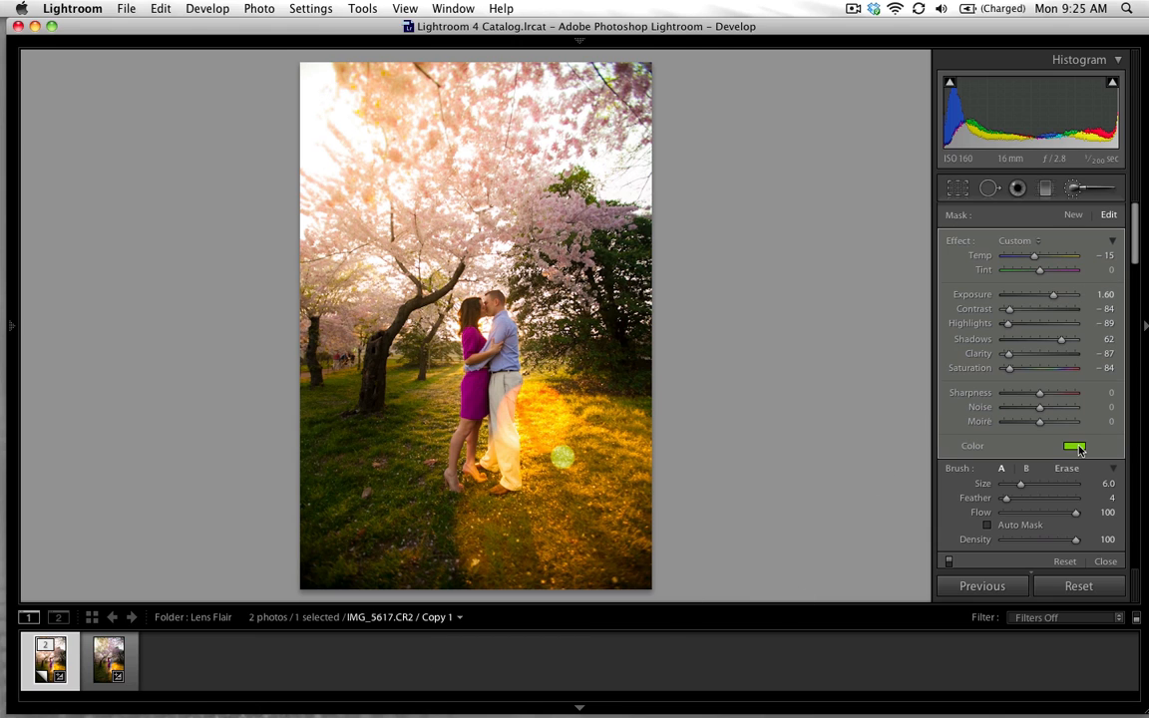
# Give the glow a red tint and push its Tint slider up toward magenta (87).
pyautogui.click(1074, 447)
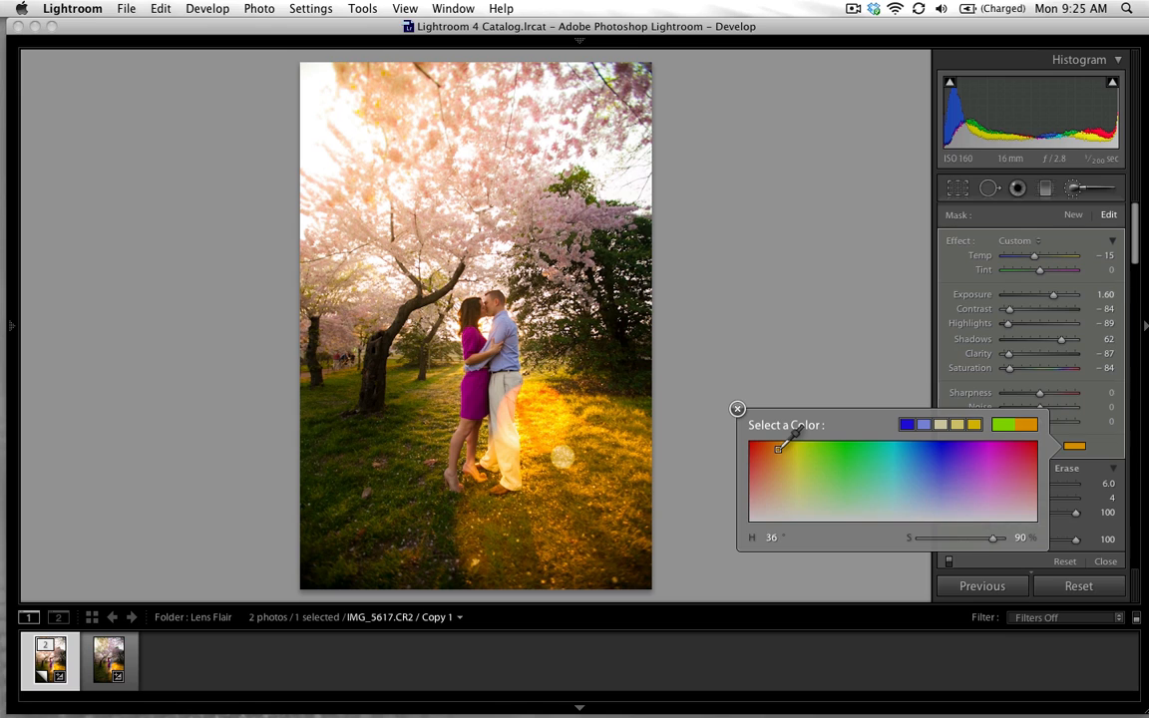
pyautogui.click(762, 458)
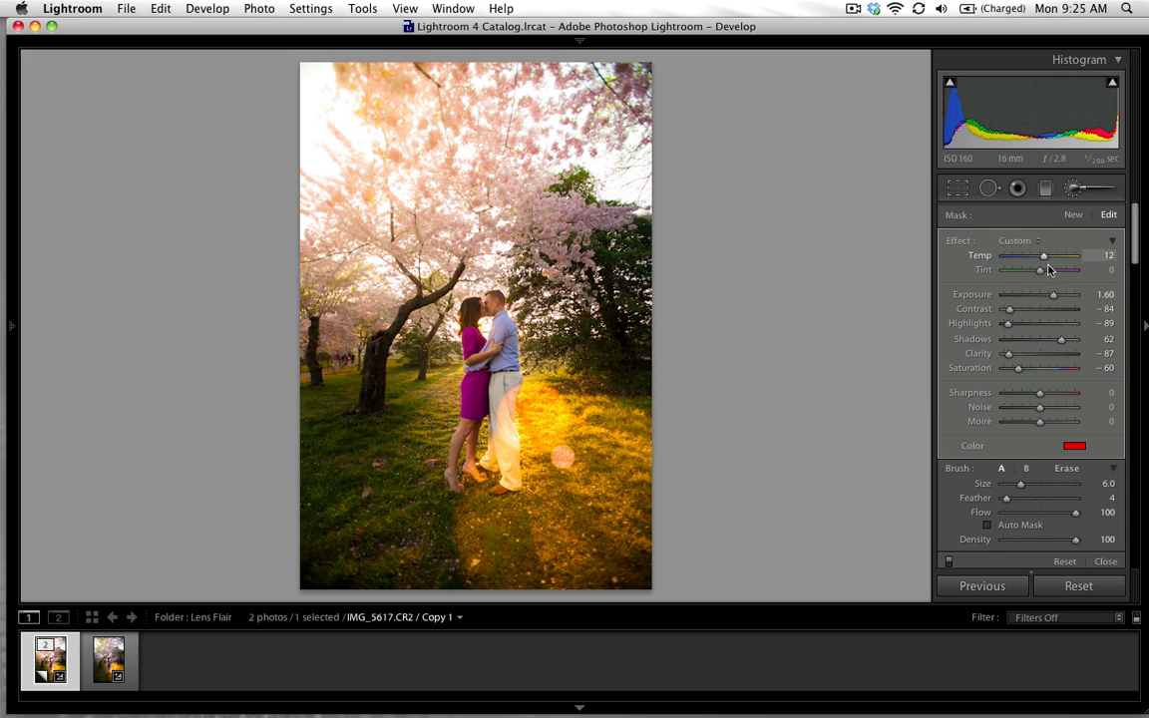
pyautogui.moveTo(1042, 271); pyautogui.dragTo(1069, 271)
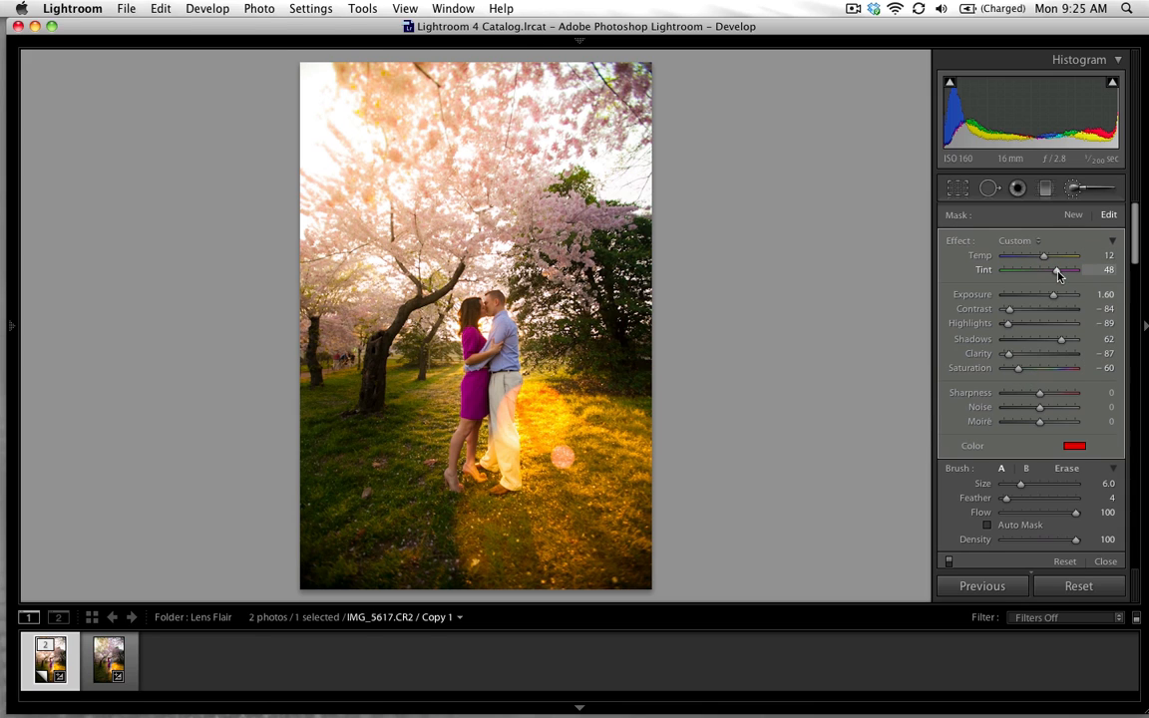
pyautogui.moveTo(1056, 269); pyautogui.dragTo(1069, 269)
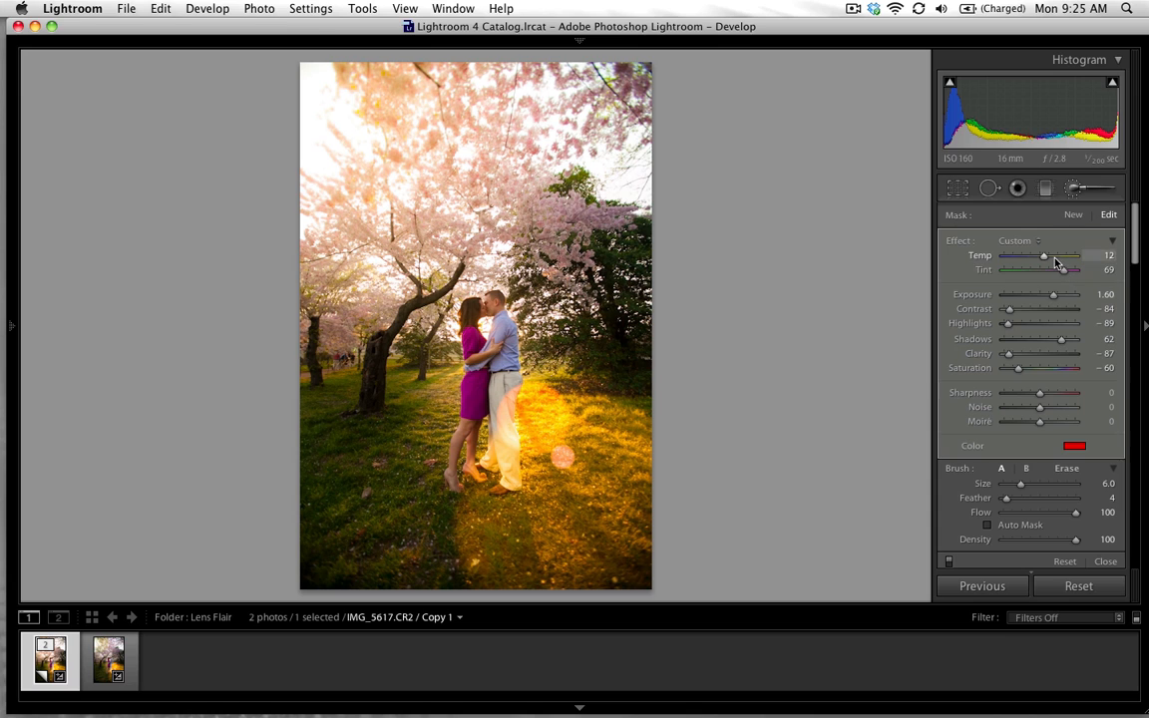
# Refine the colour swatch to a fully saturated magenta and accept it.
pyautogui.click(1067, 447)
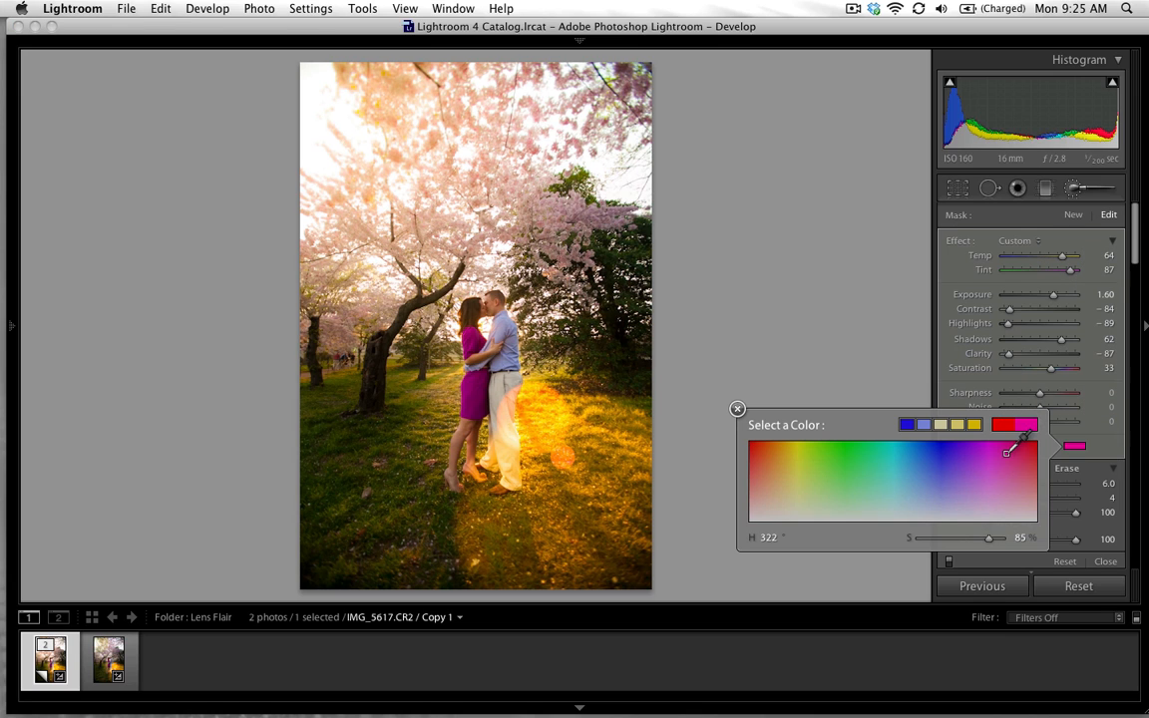
pyautogui.moveTo(1007, 451); pyautogui.dragTo(982, 443)
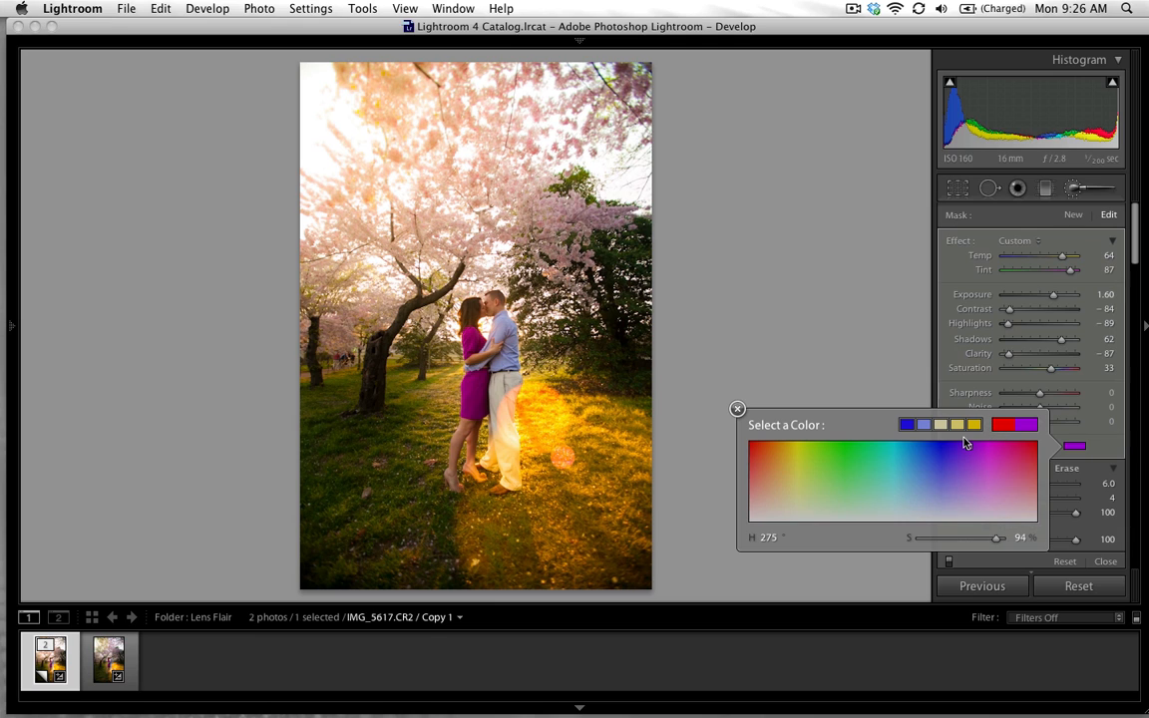
pyautogui.moveTo(934, 447)
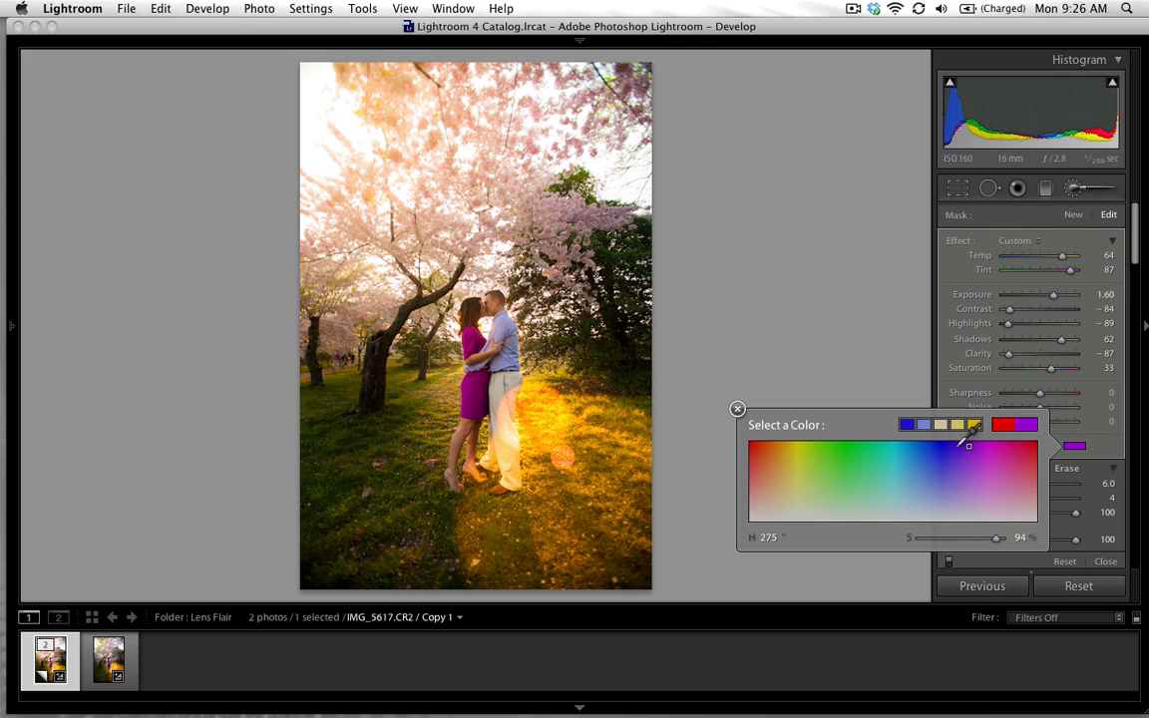
pyautogui.moveTo(970, 447); pyautogui.dragTo(981, 447)
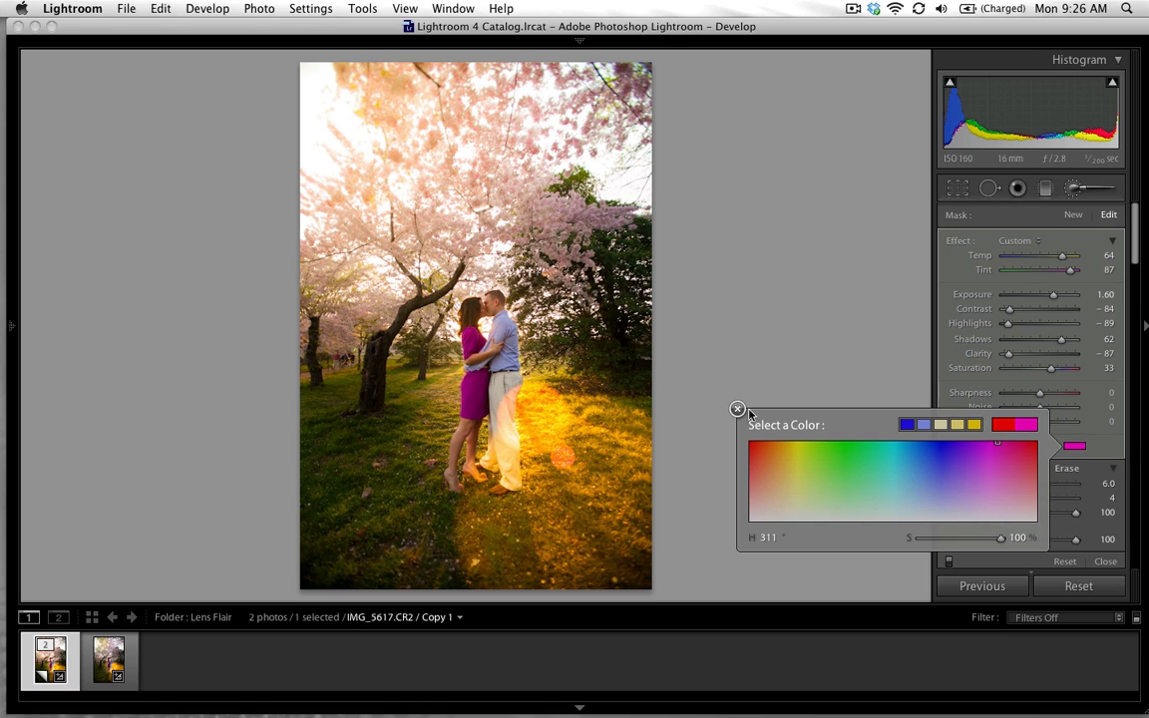
pyautogui.click(738, 407)
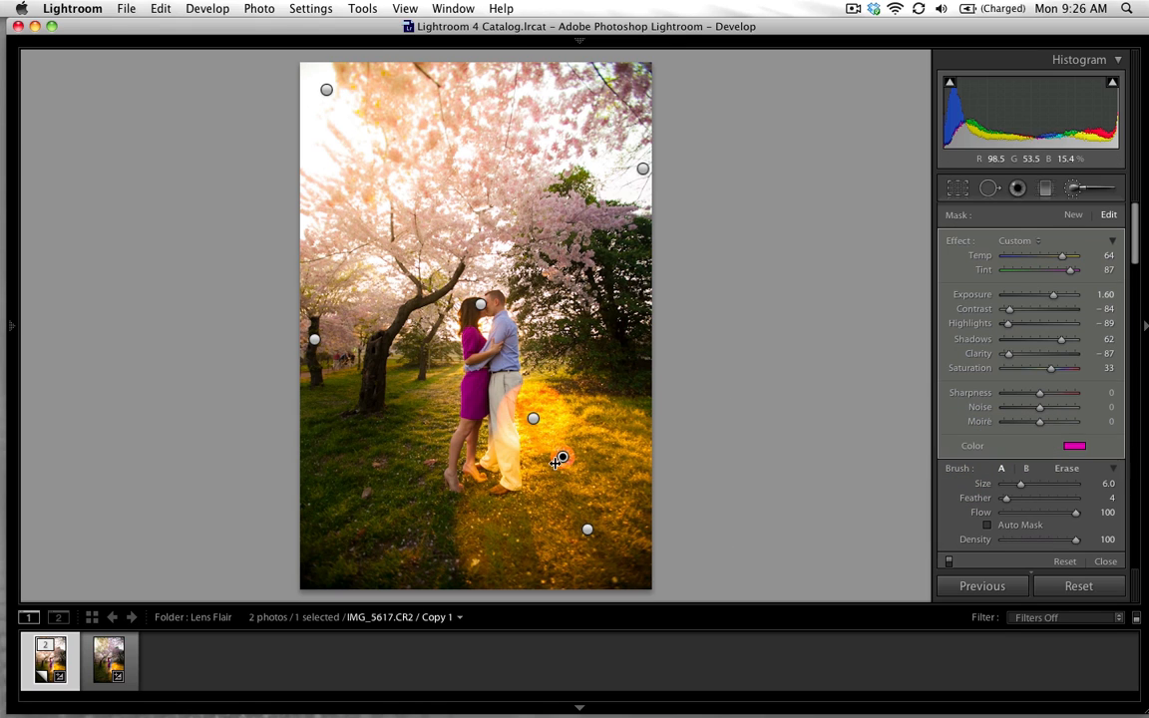
pyautogui.click(563, 457)
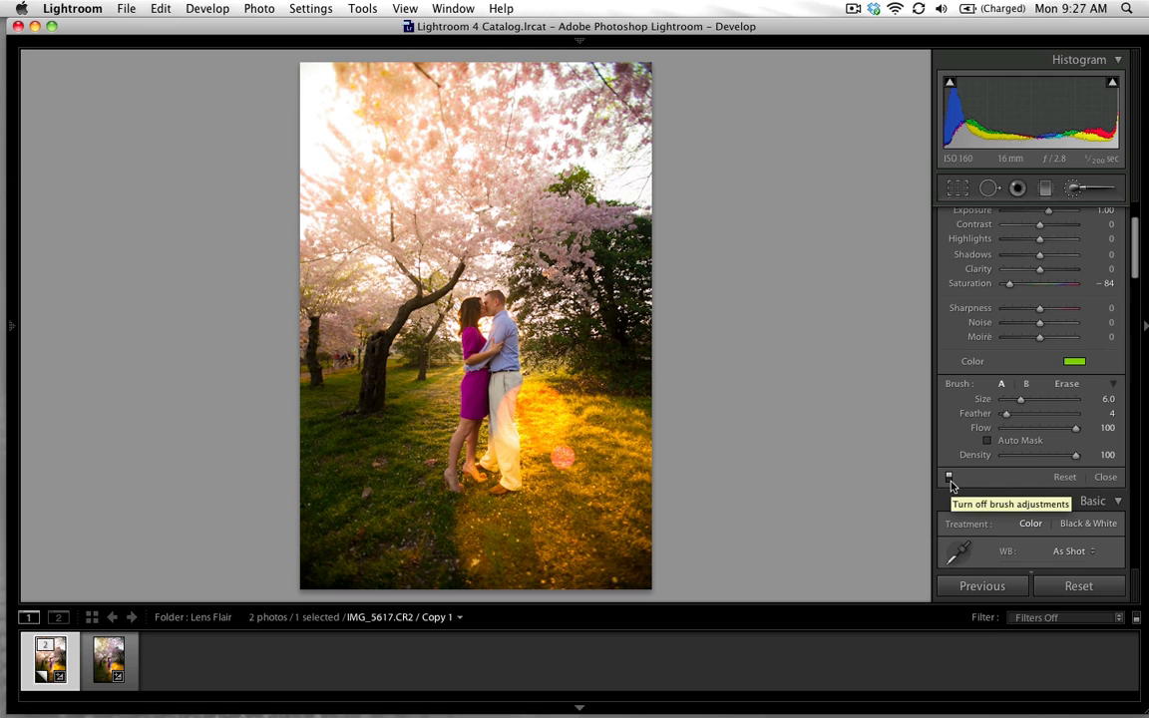
# Toggle brush adjustments off and on for comparison and show the History panel.
pyautogui.click(950, 479)
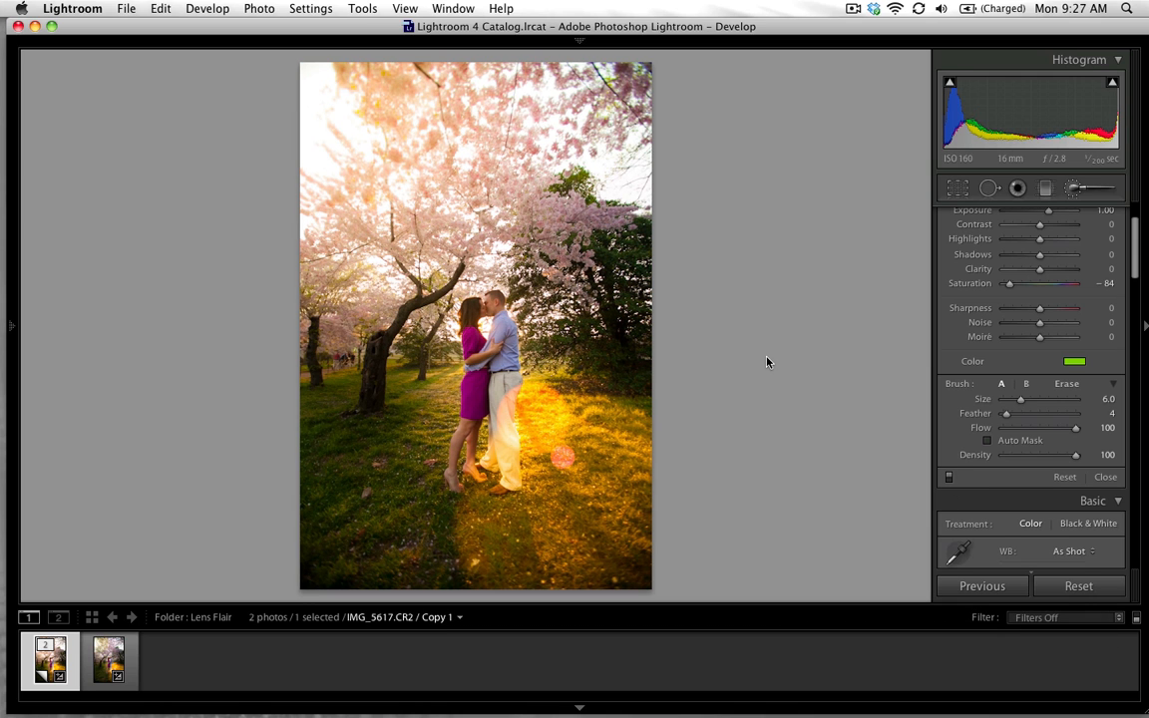
pyautogui.moveTo(64, 260)
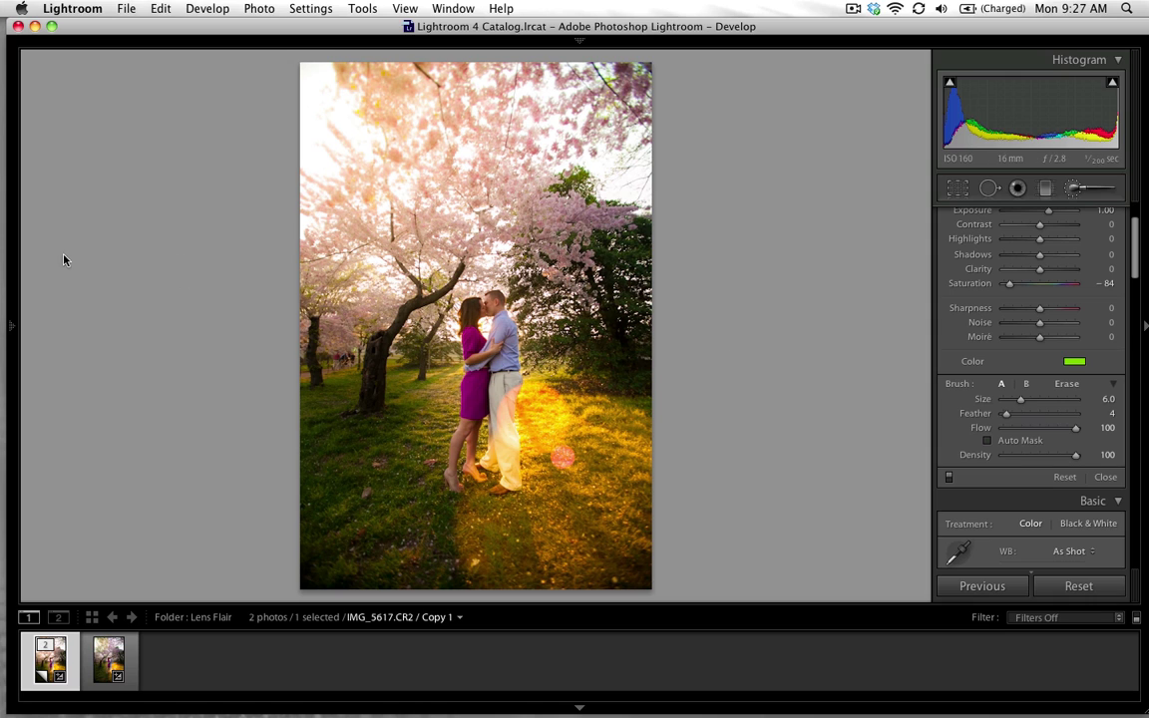
pyautogui.moveTo(24, 317)
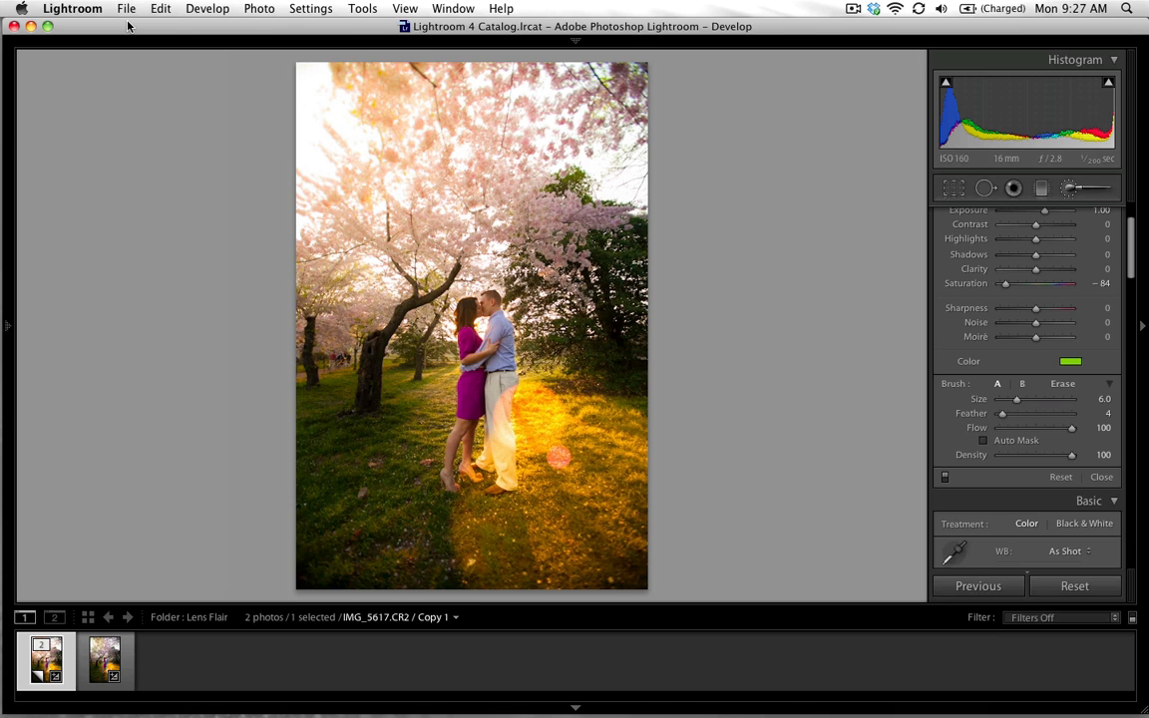
pyautogui.click(8, 324)
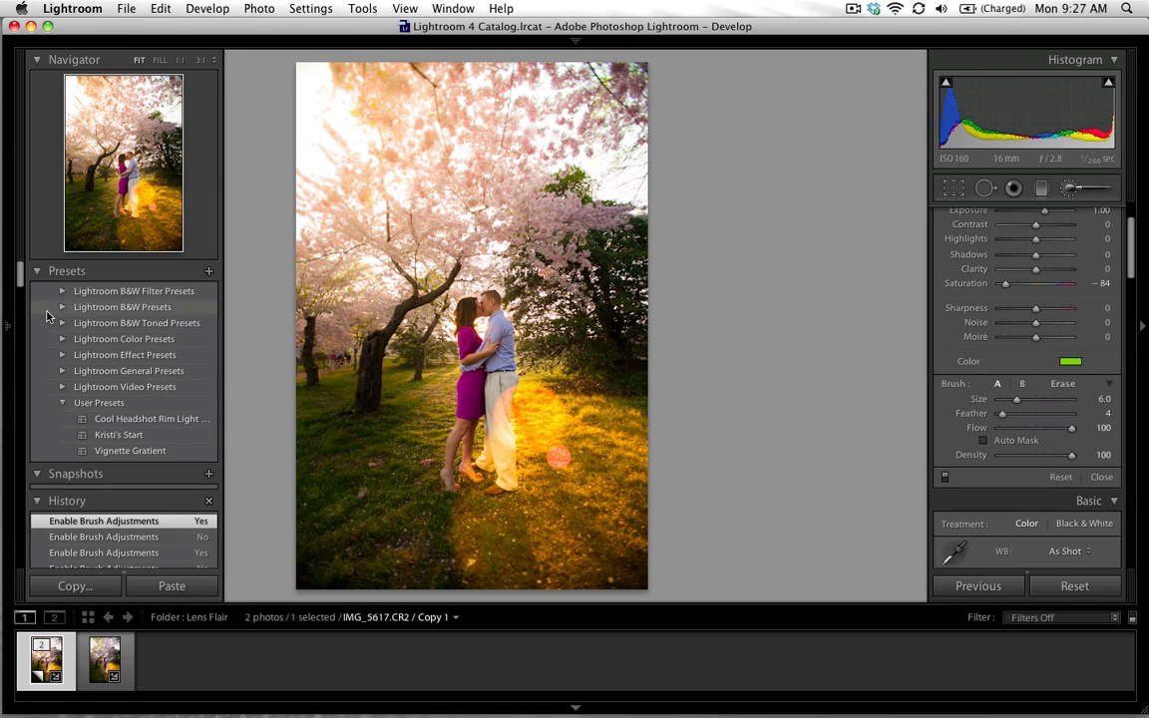
pyautogui.moveTo(52, 441)
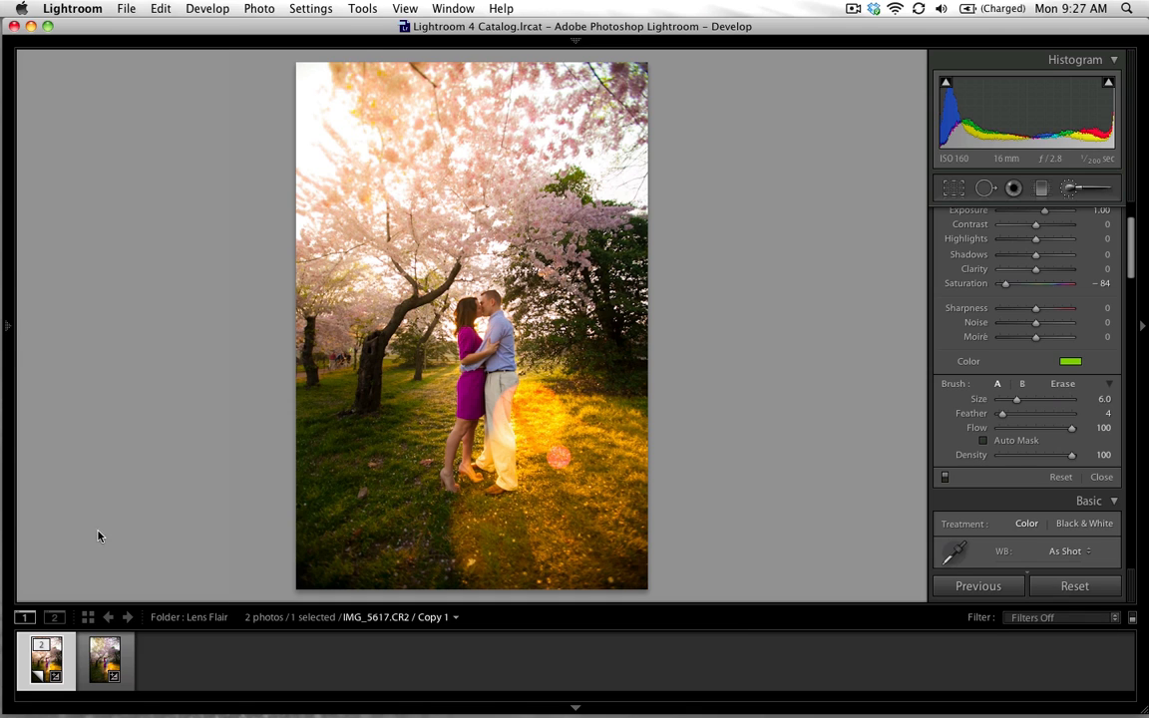
pyautogui.click(8, 323)
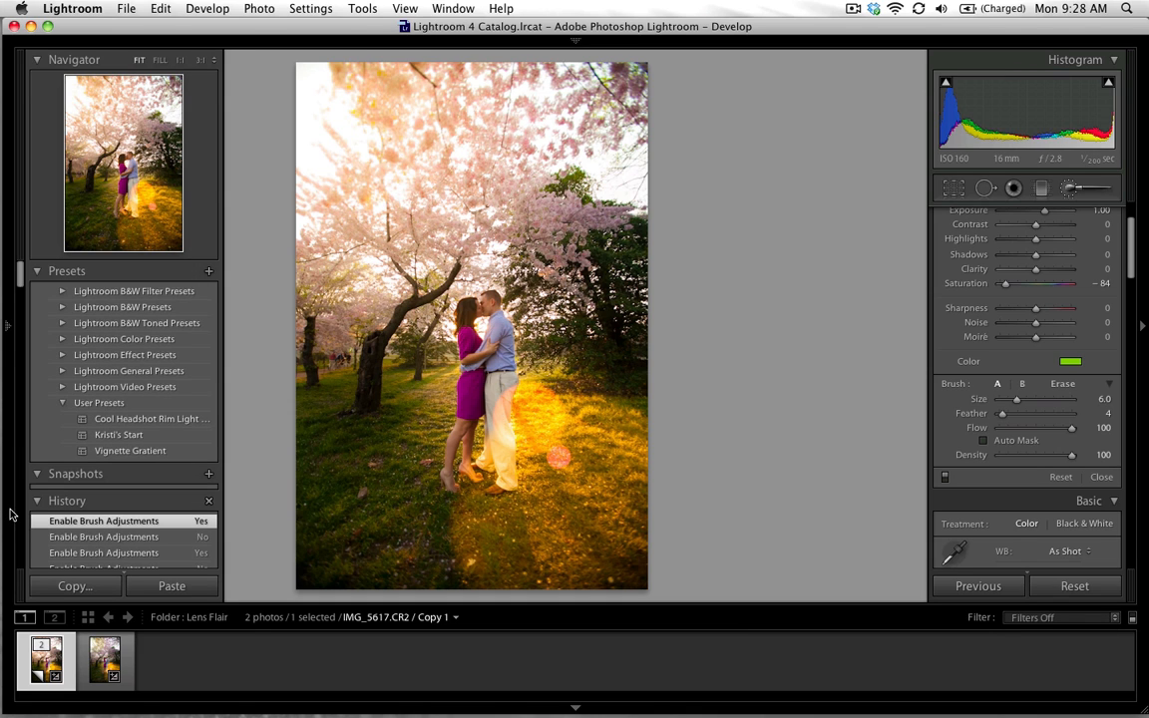